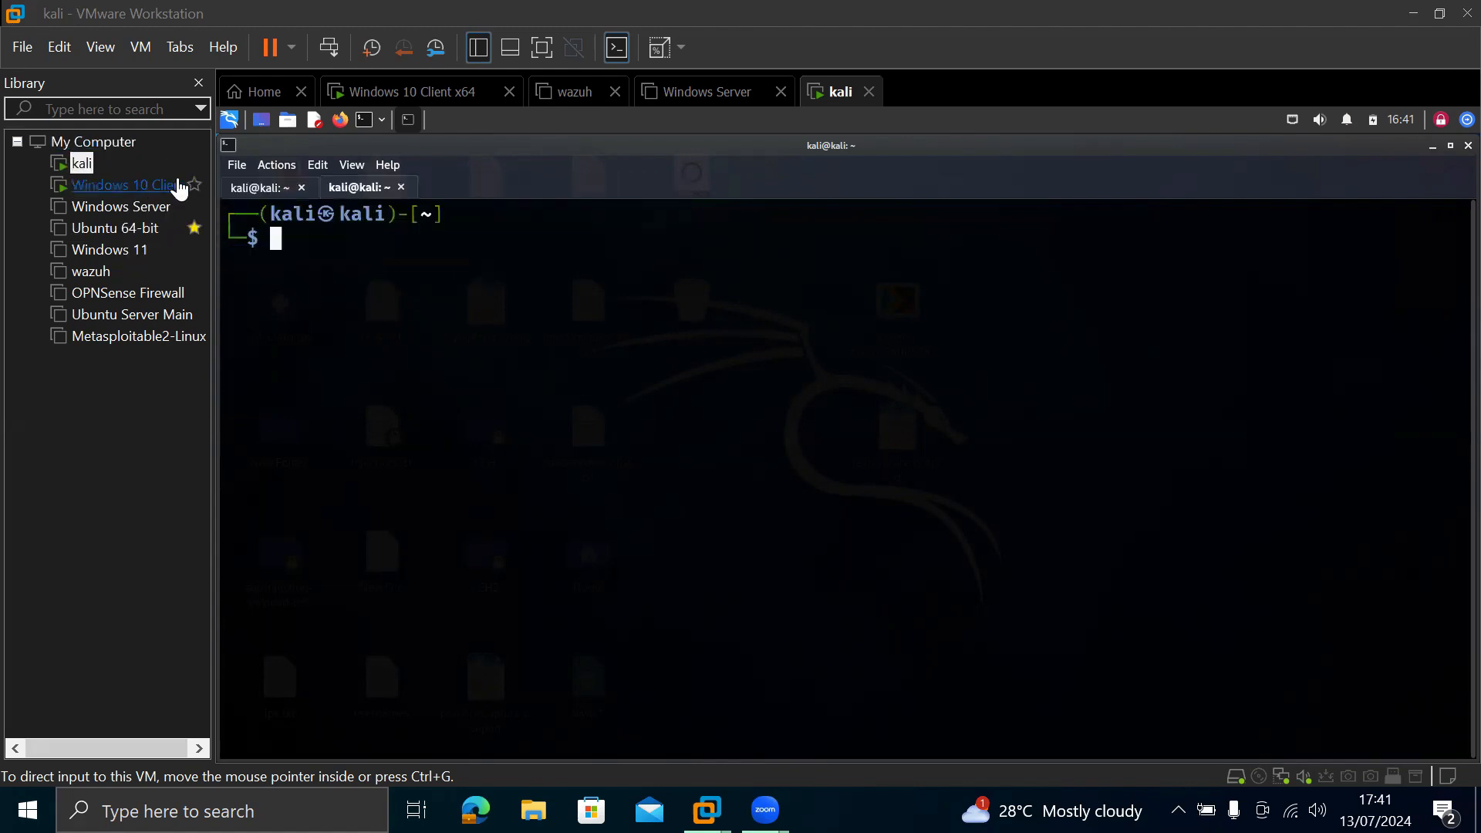
mouse_move(134, 195)
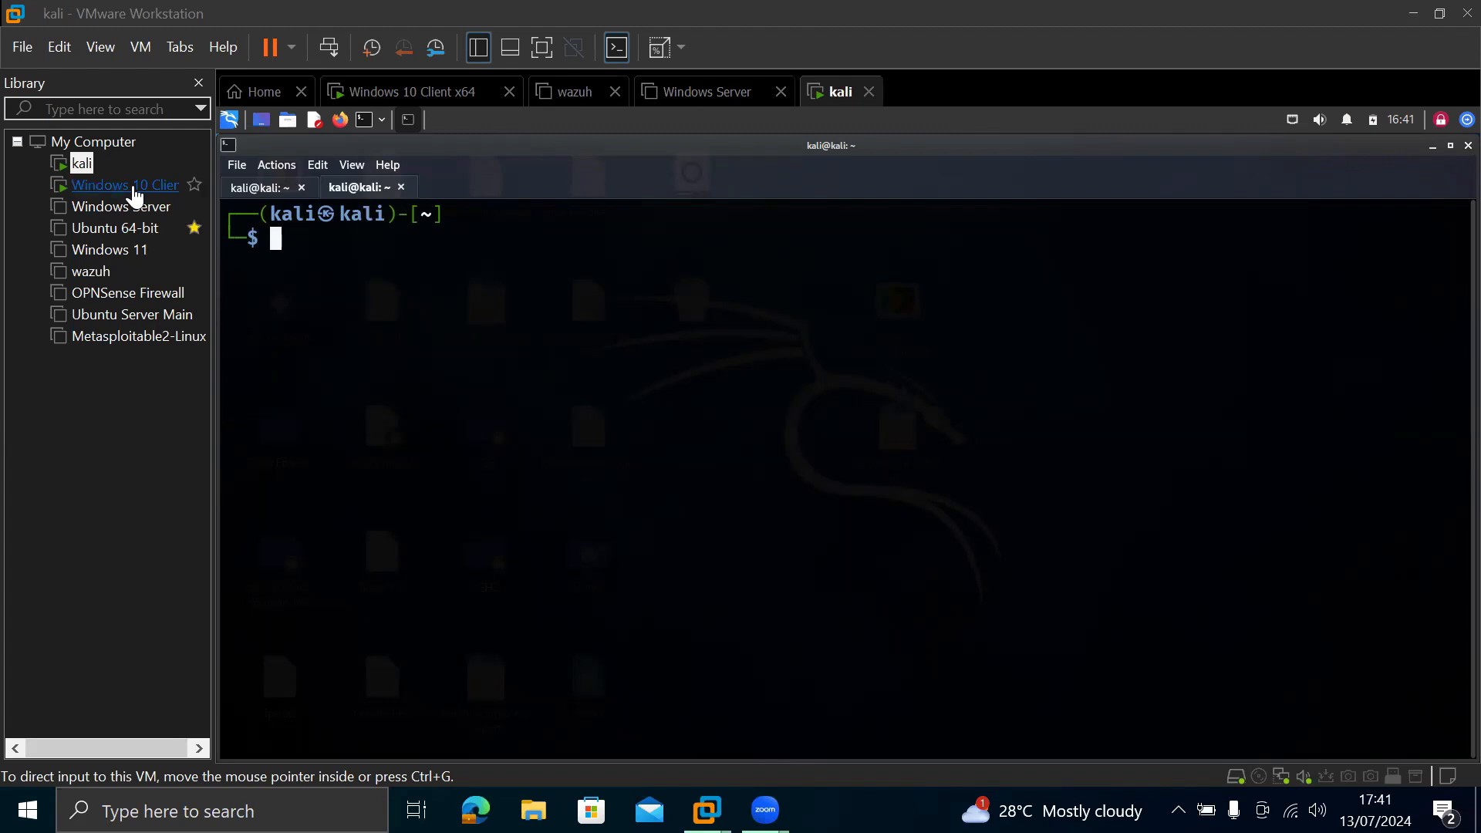
mouse_move(426, 338)
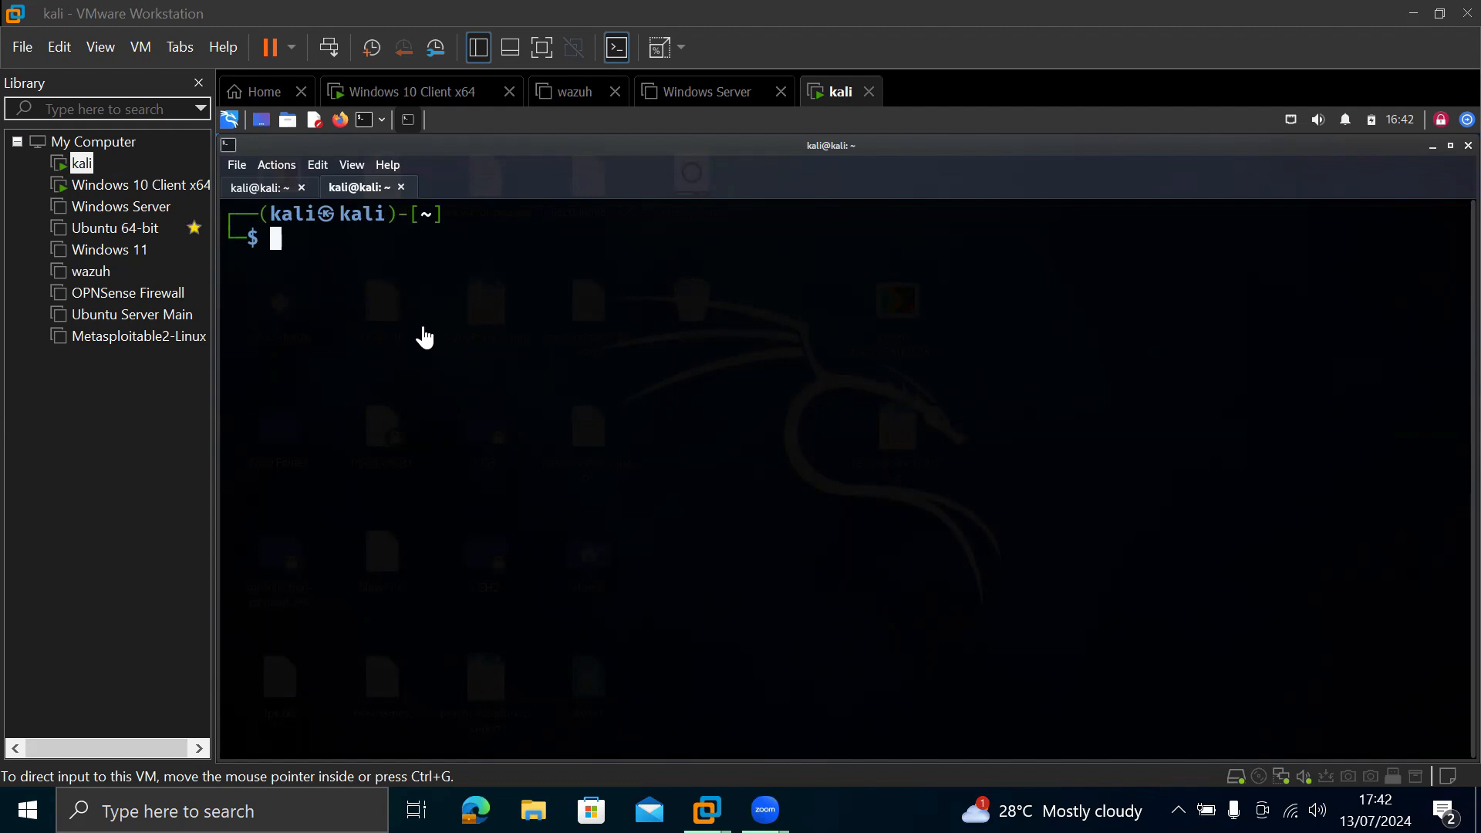
mouse_move(269, 253)
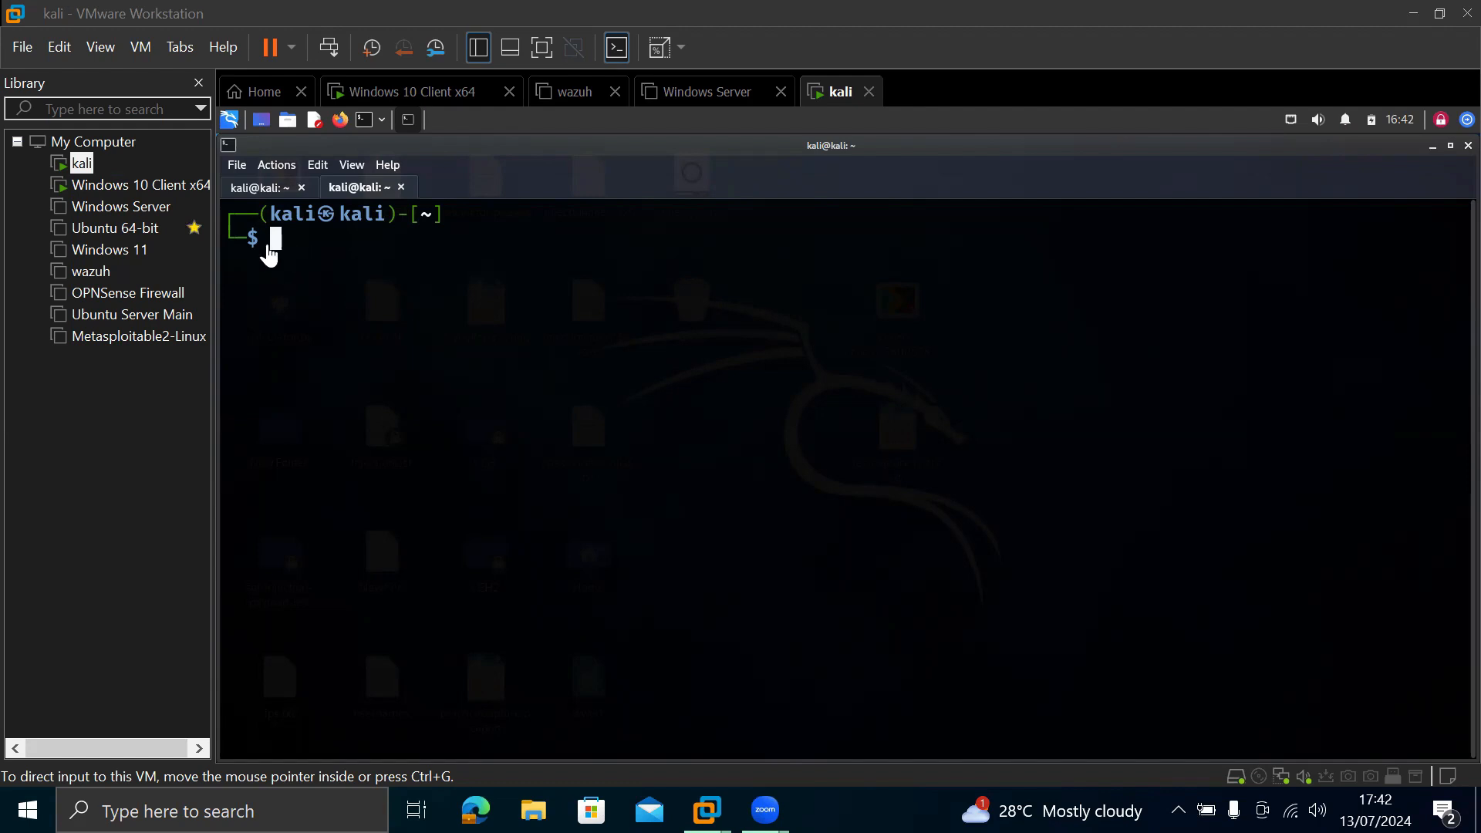
mouse_move(313, 267)
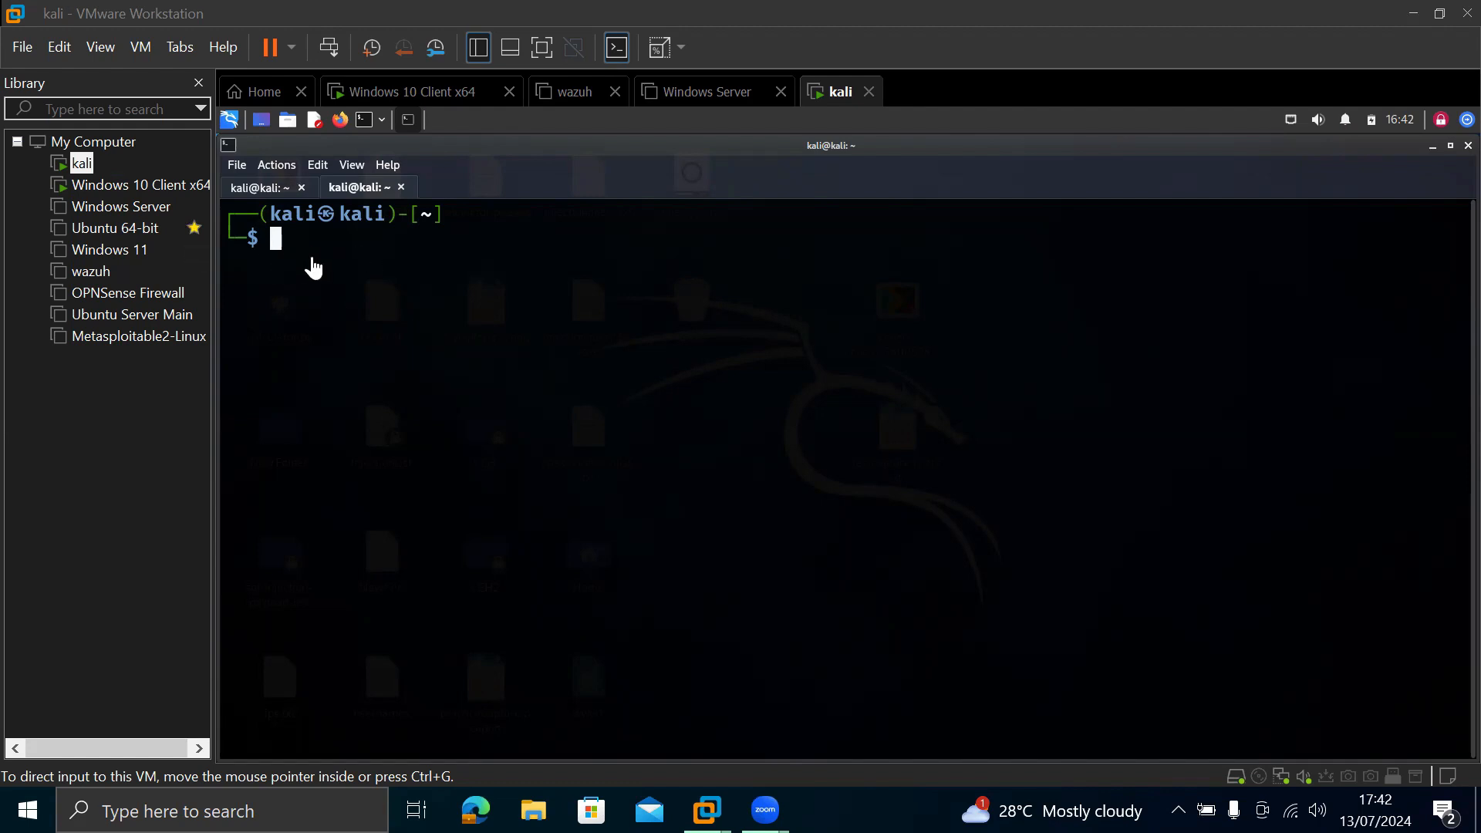
mouse_move(326, 258)
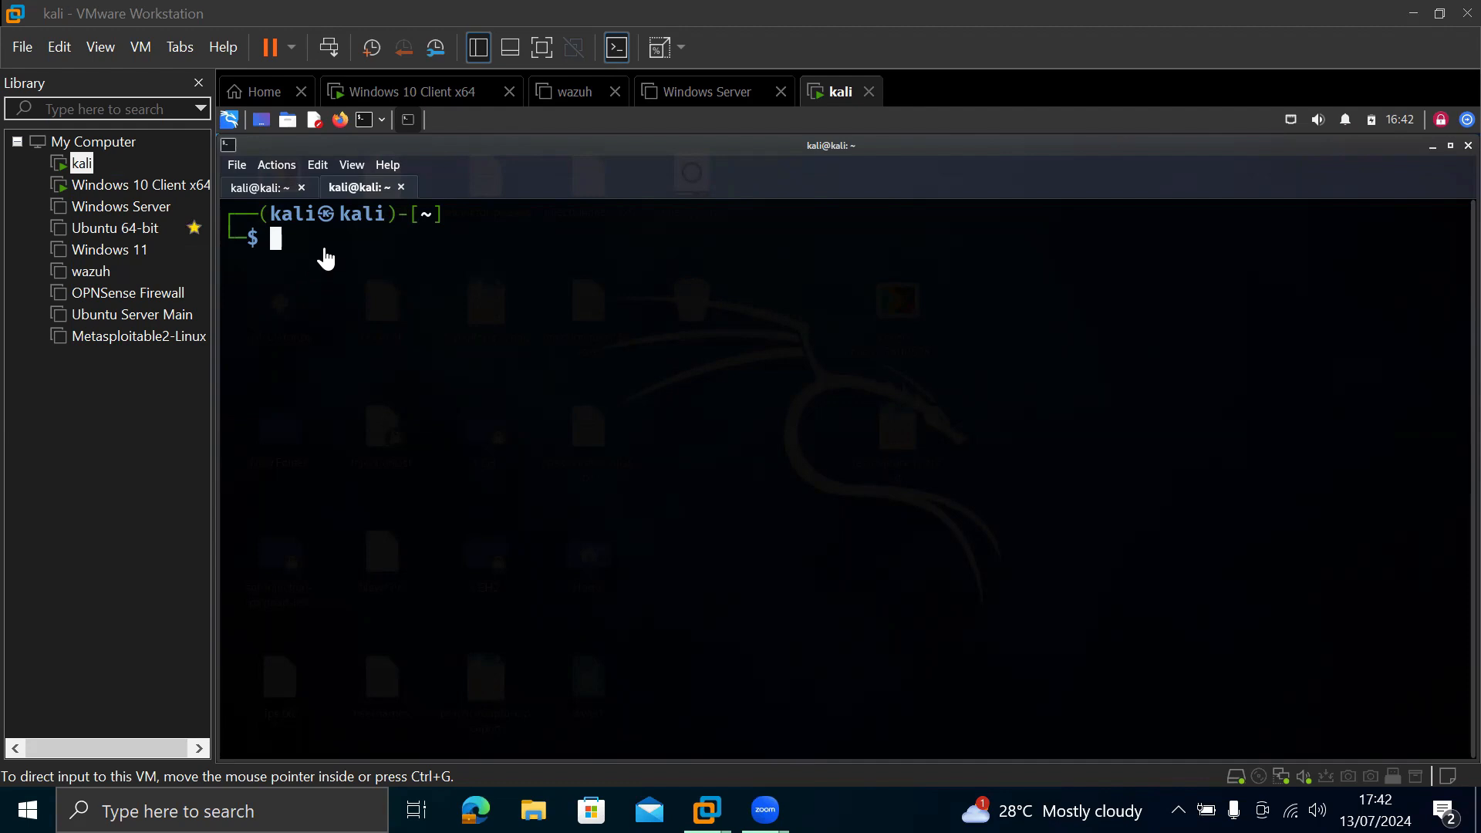
mouse_move(286, 271)
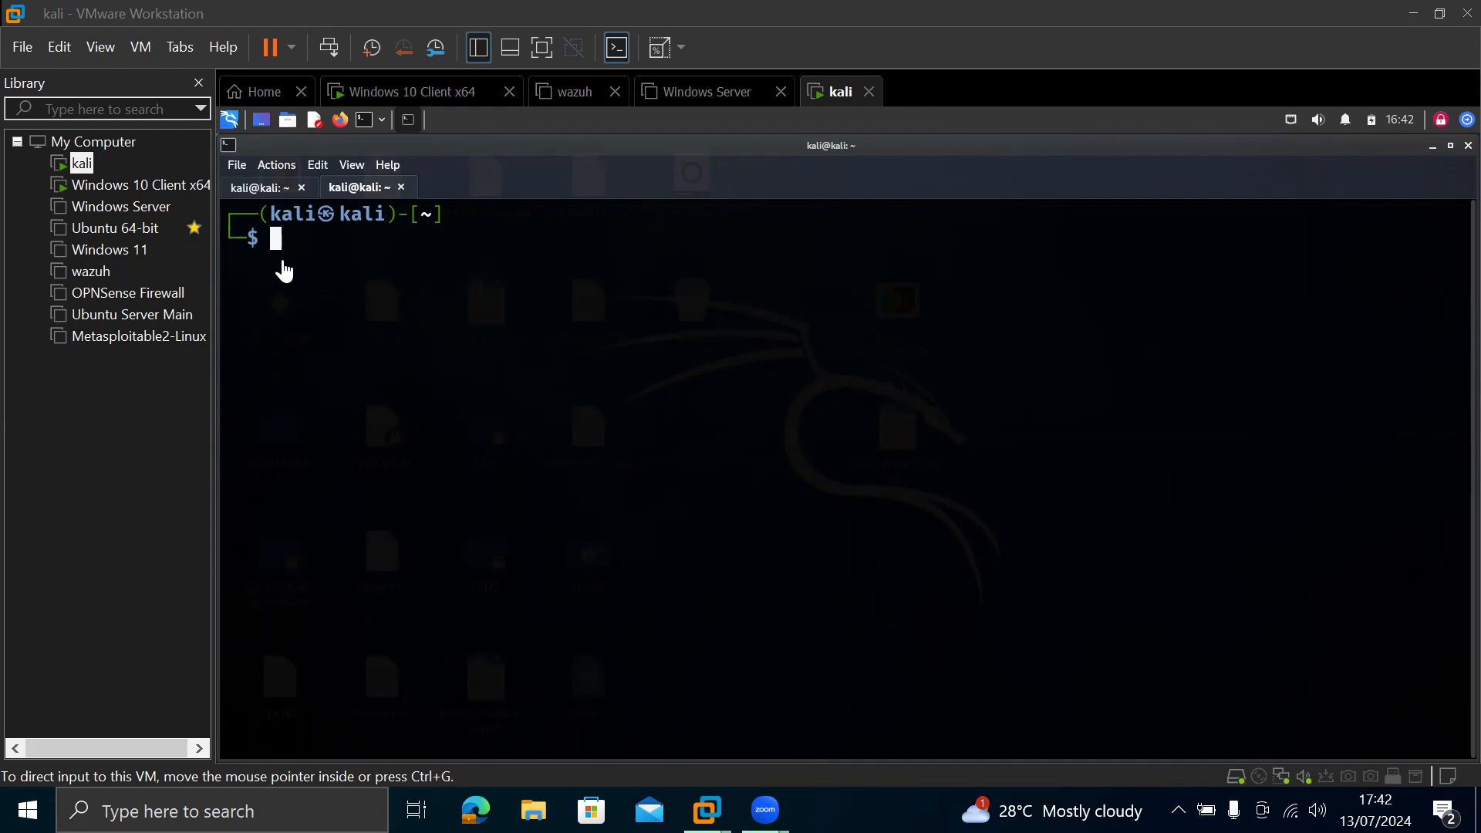
mouse_move(305, 276)
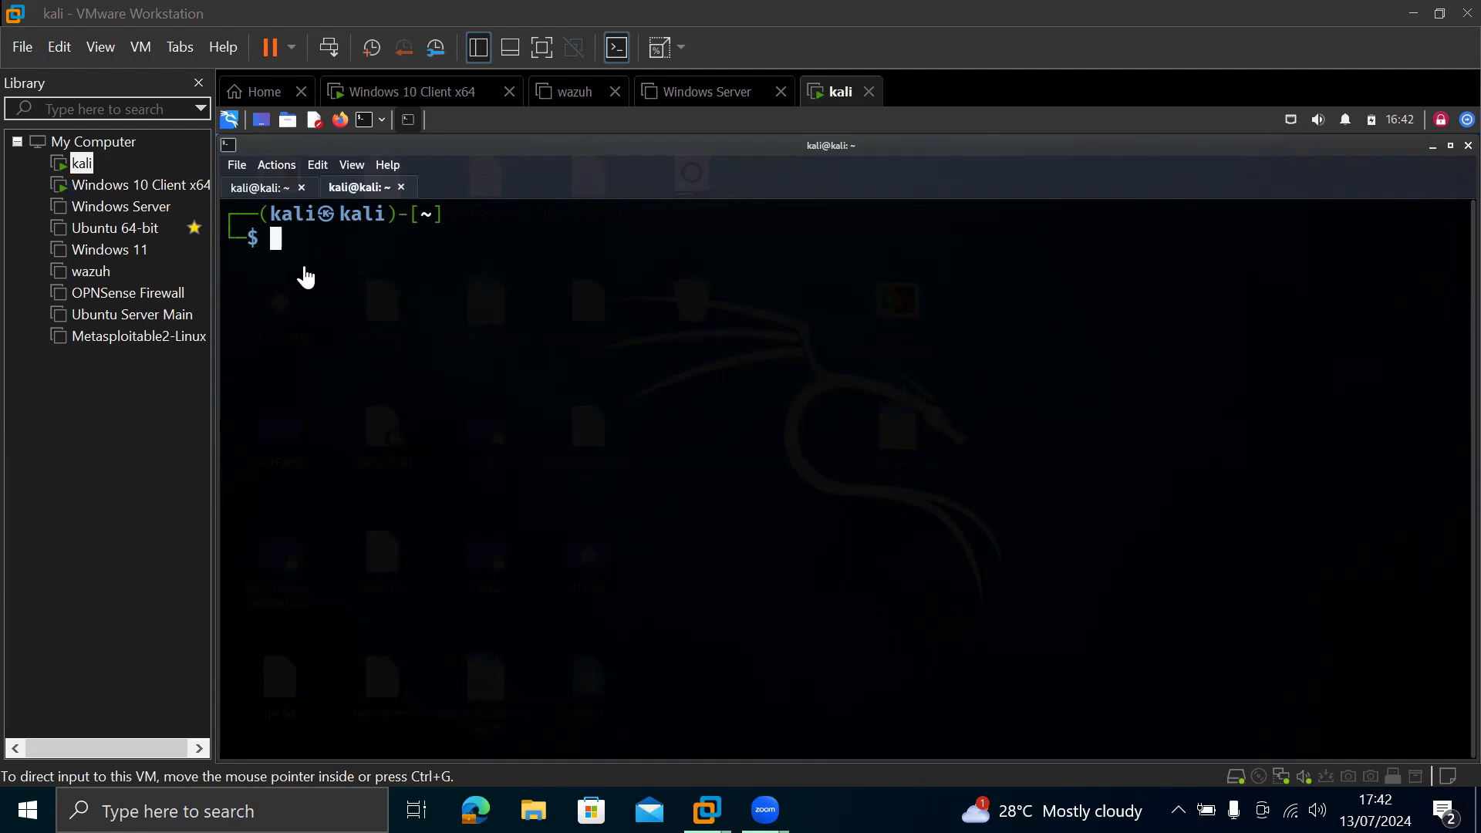
mouse_move(321, 258)
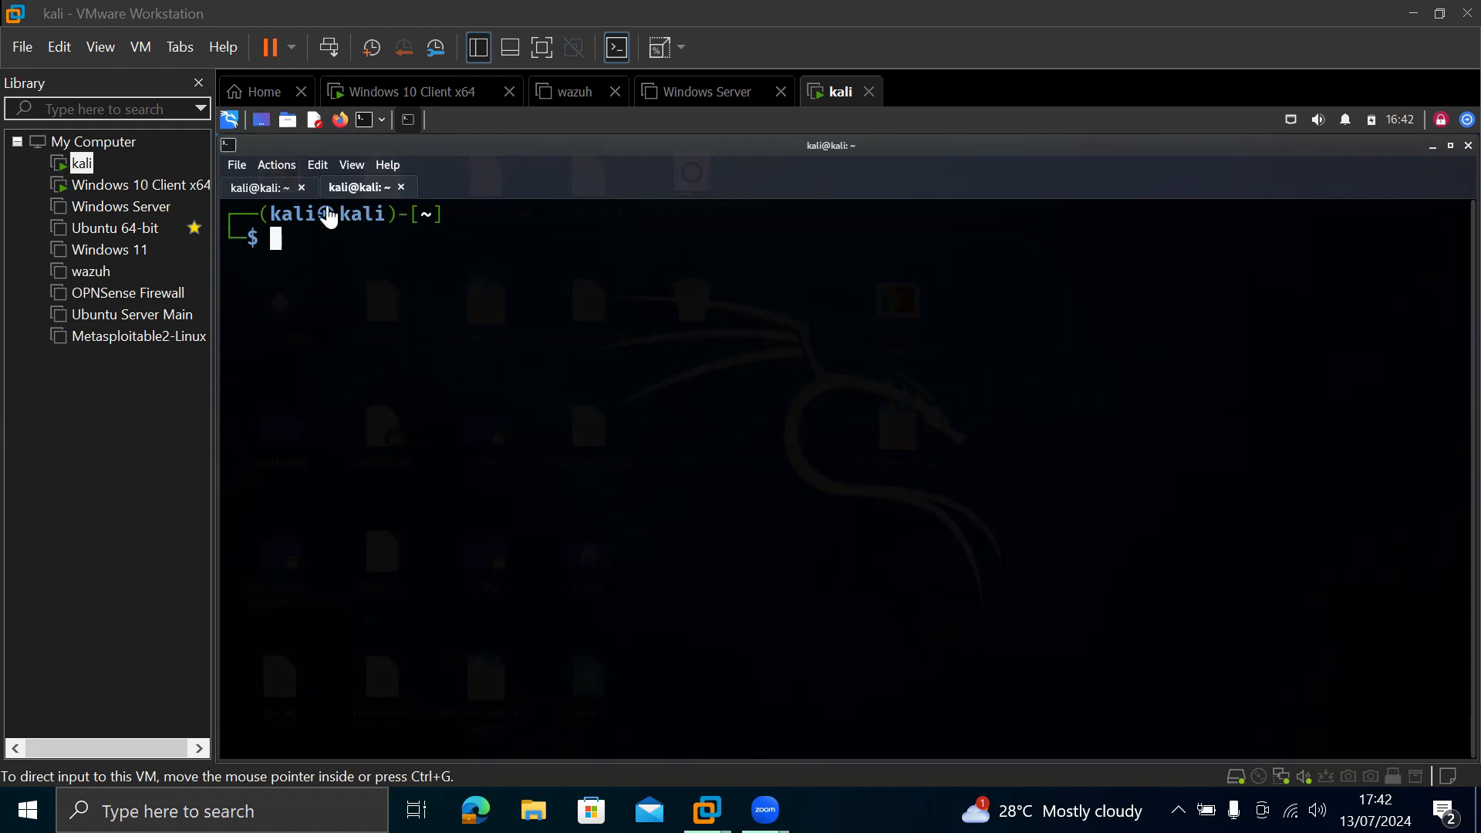
Step: Enter the apt commands in the Kali terminal, including 'sudo apt install python3'
type("apt install open-ssh")
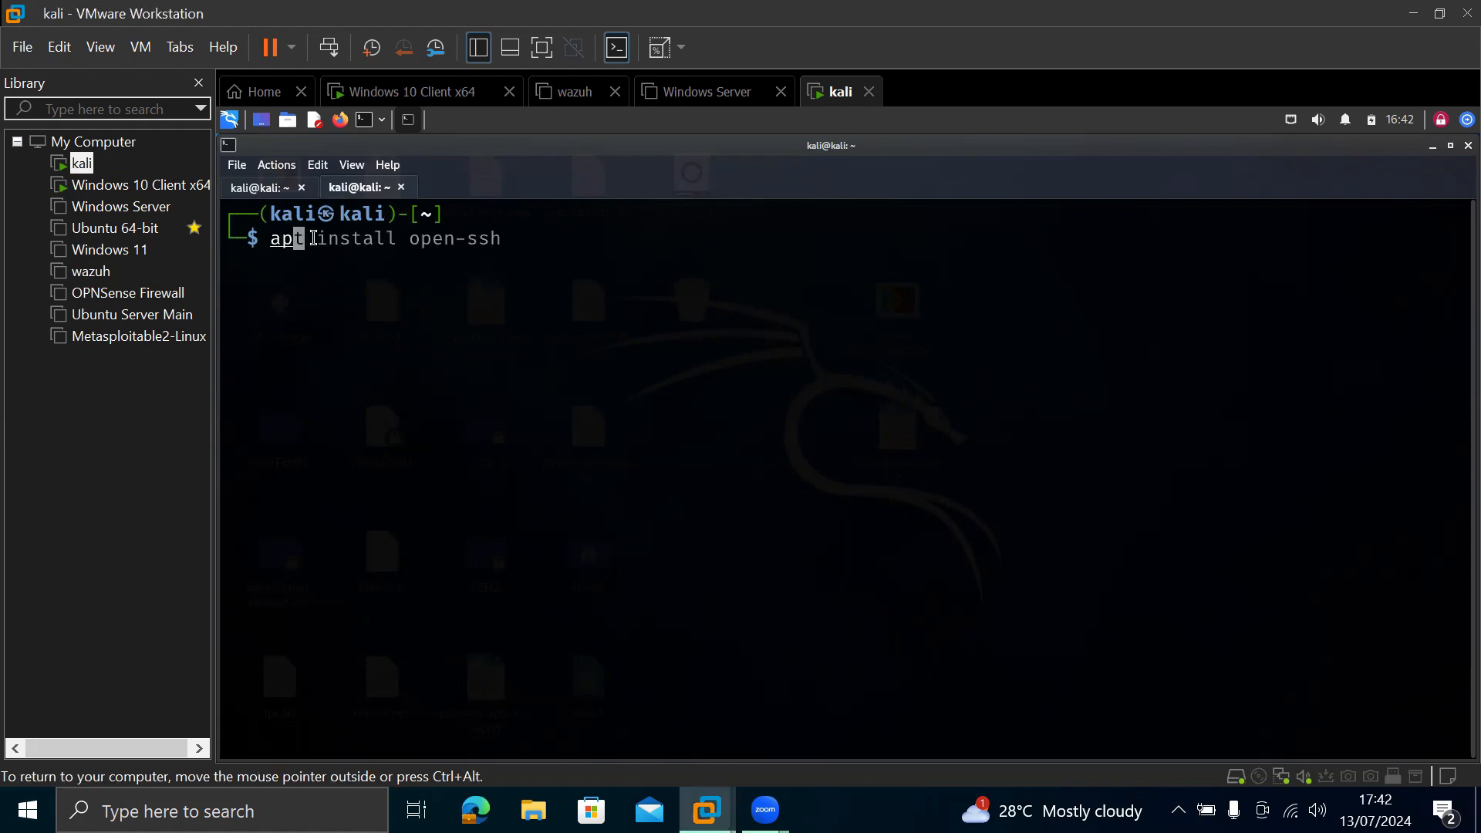
type("sudo apt install python3")
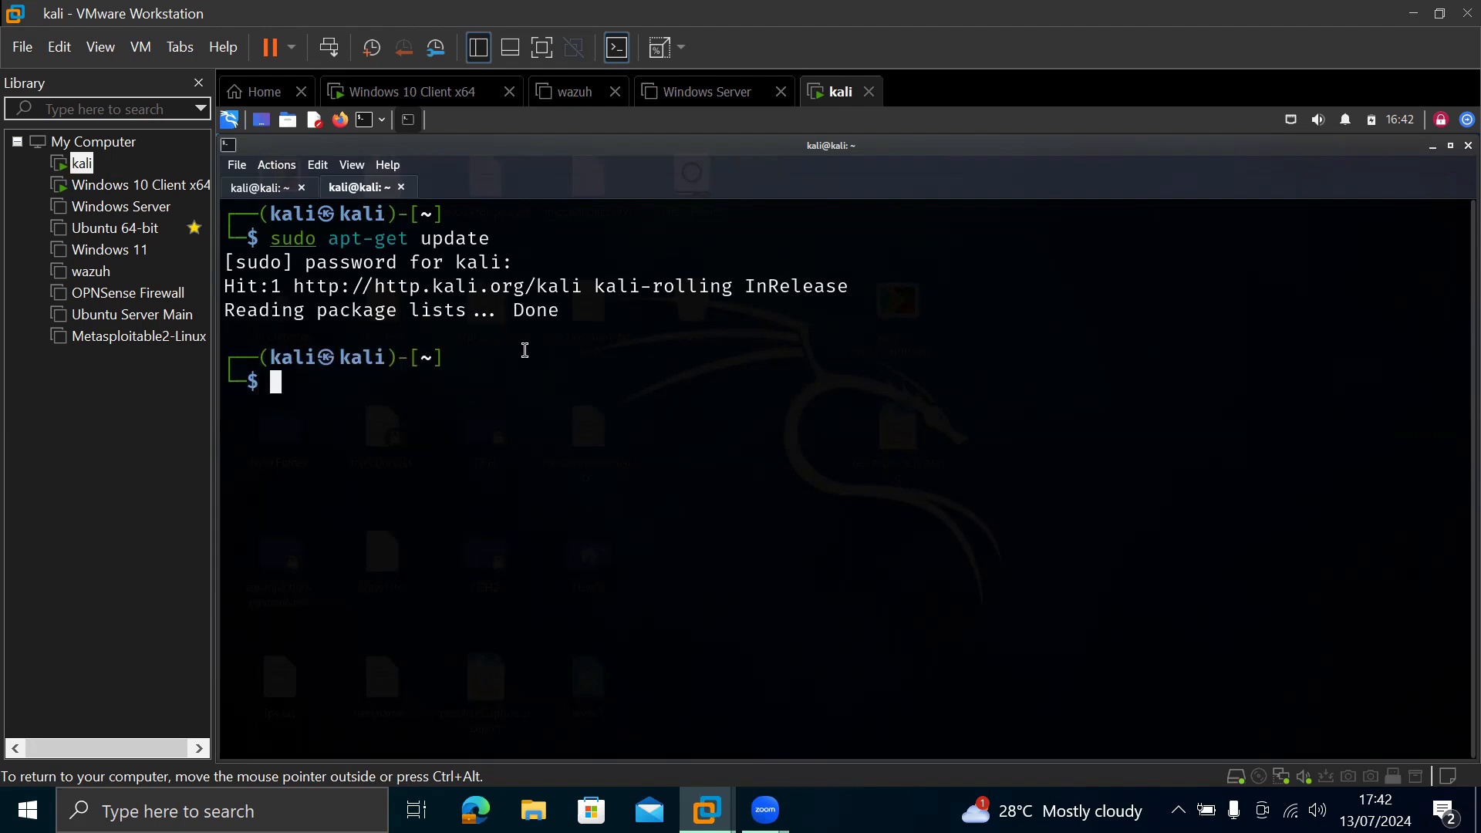
mouse_move(240, 396)
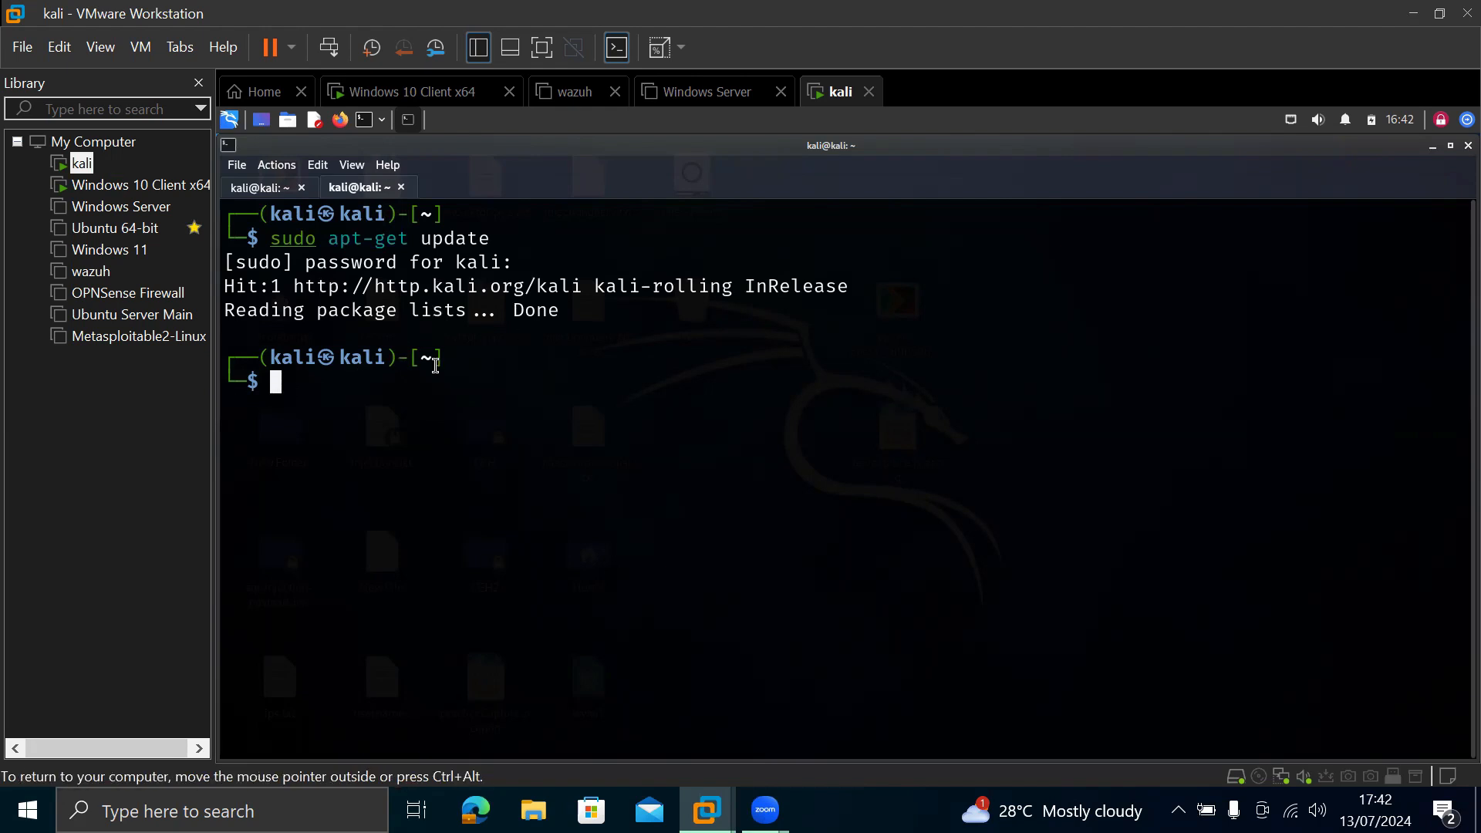
mouse_move(410, 406)
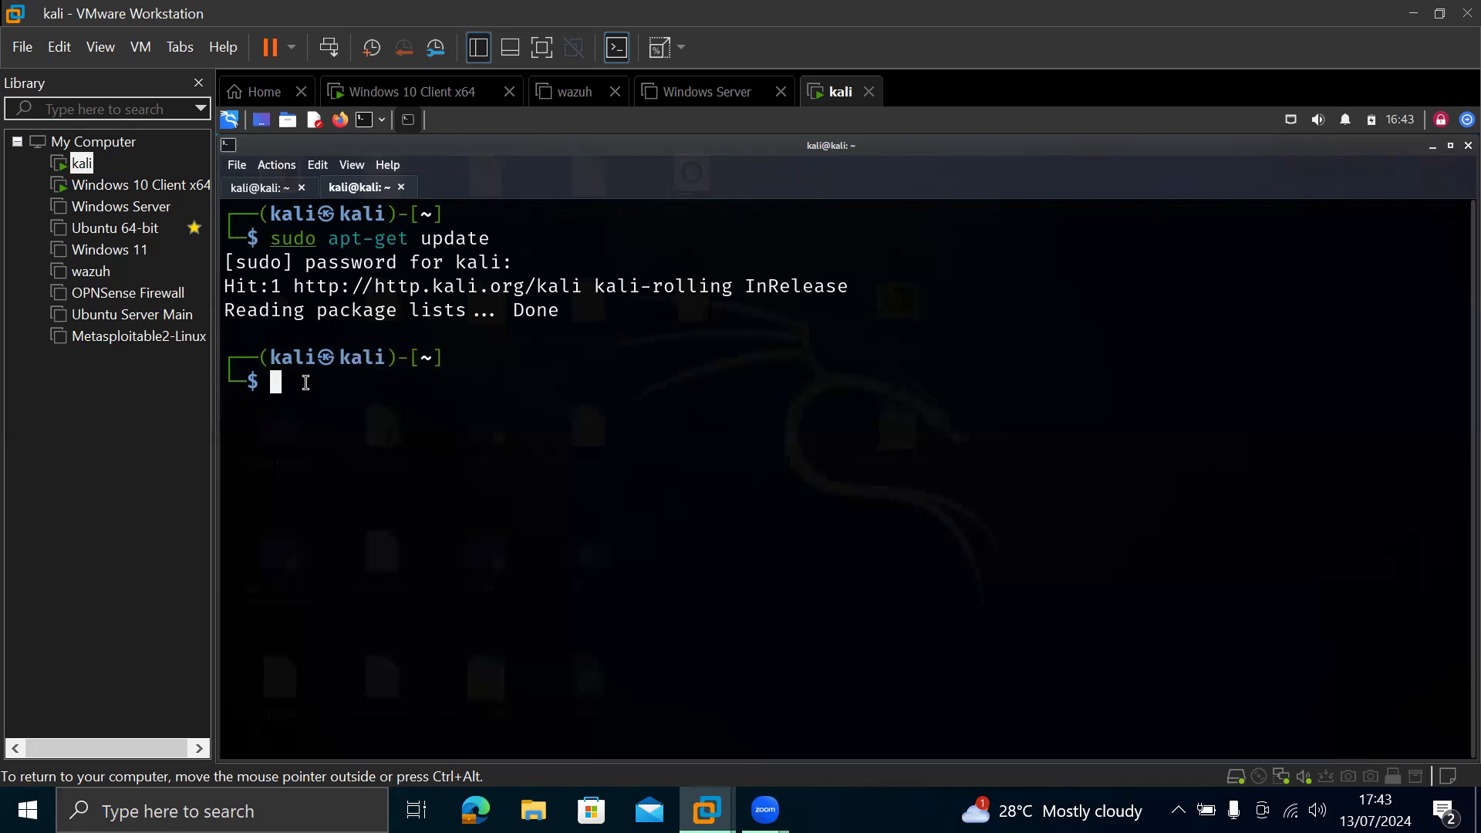
Step: Run 'apt install python3' then 'sudo apt install python3', confirming python3 is already newest
type("apt install open-ssh")
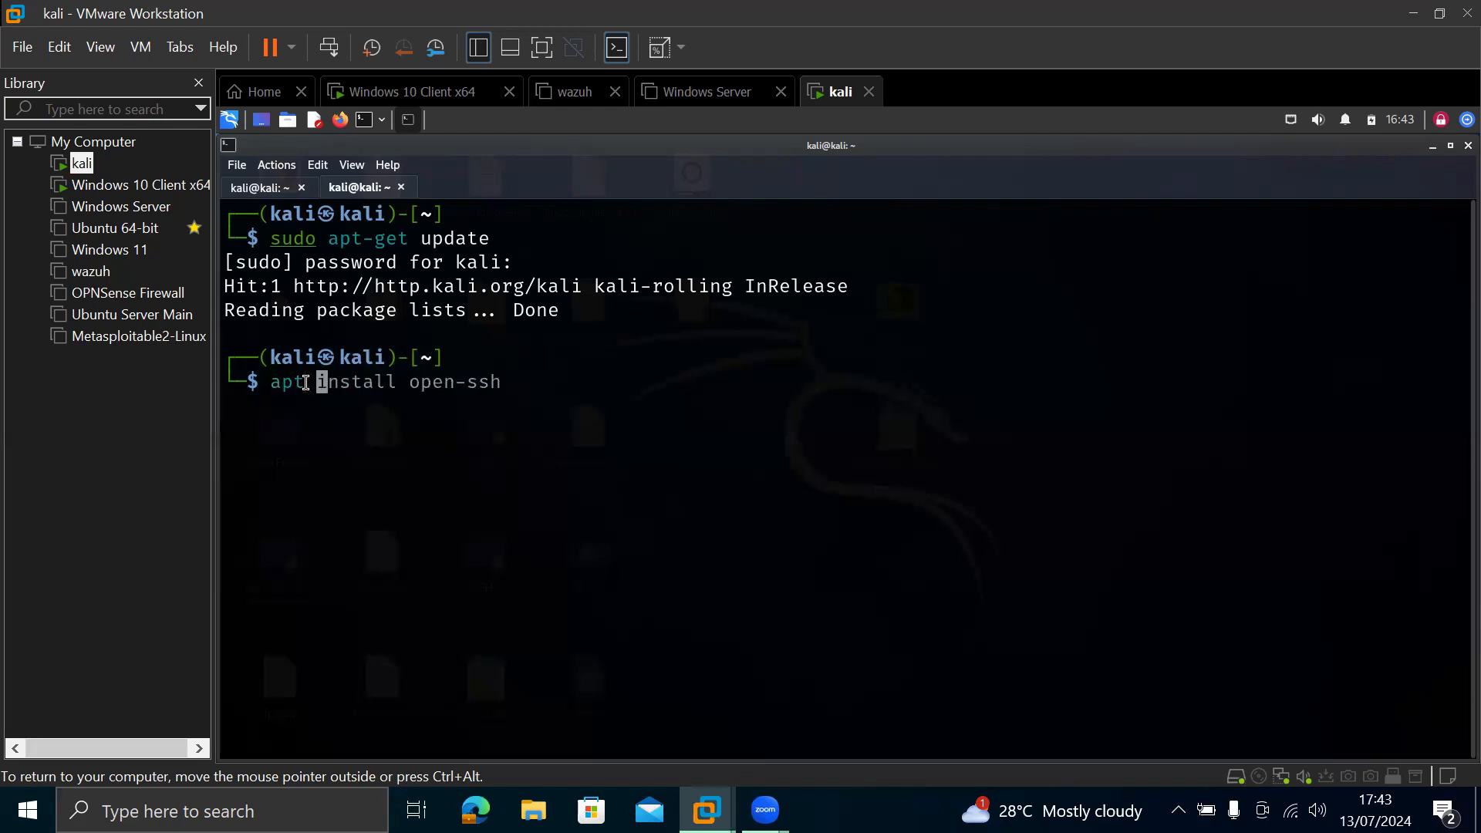
type("python3")
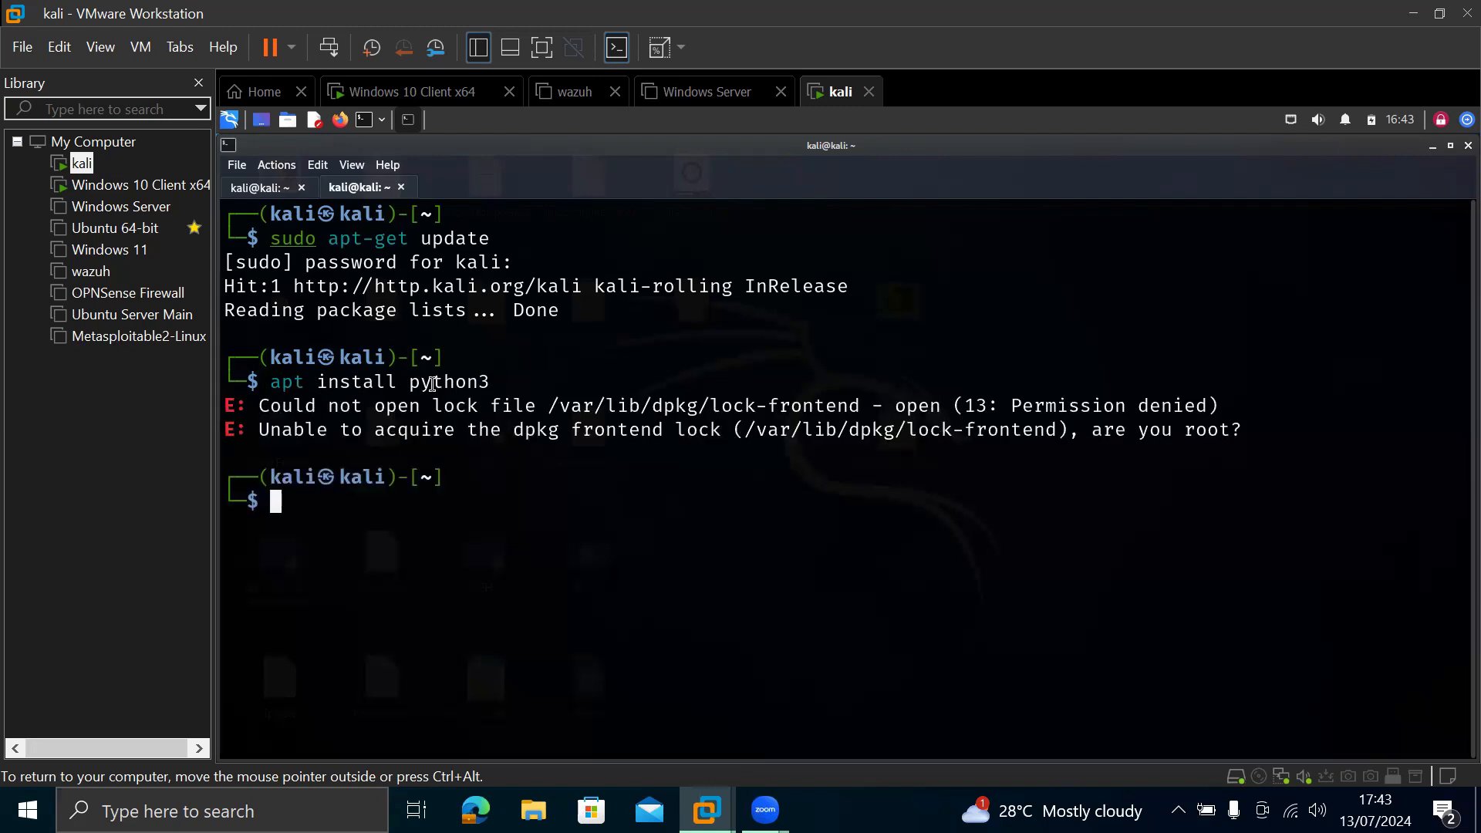
type("apt install python3")
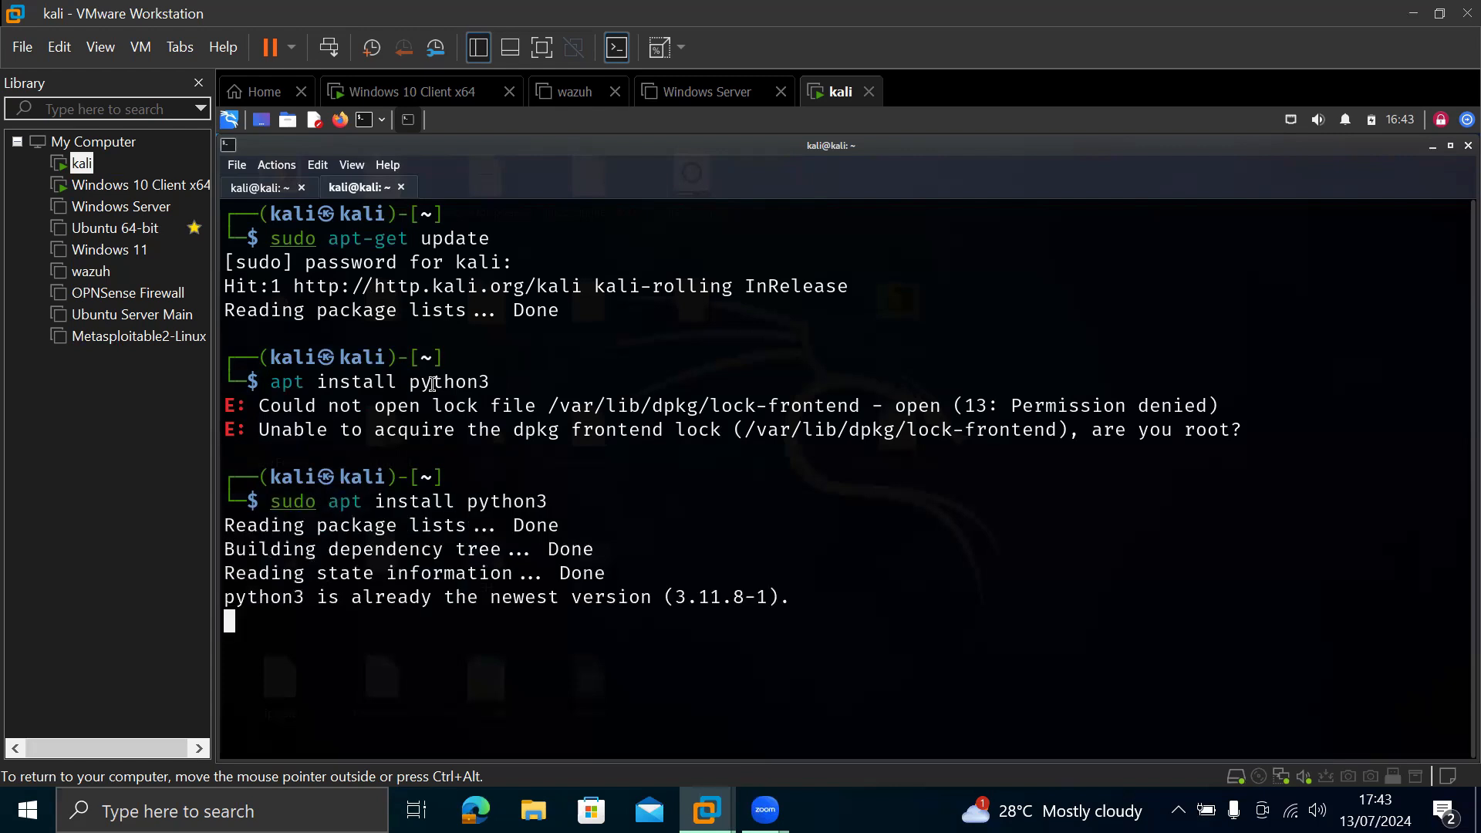
key("Return")
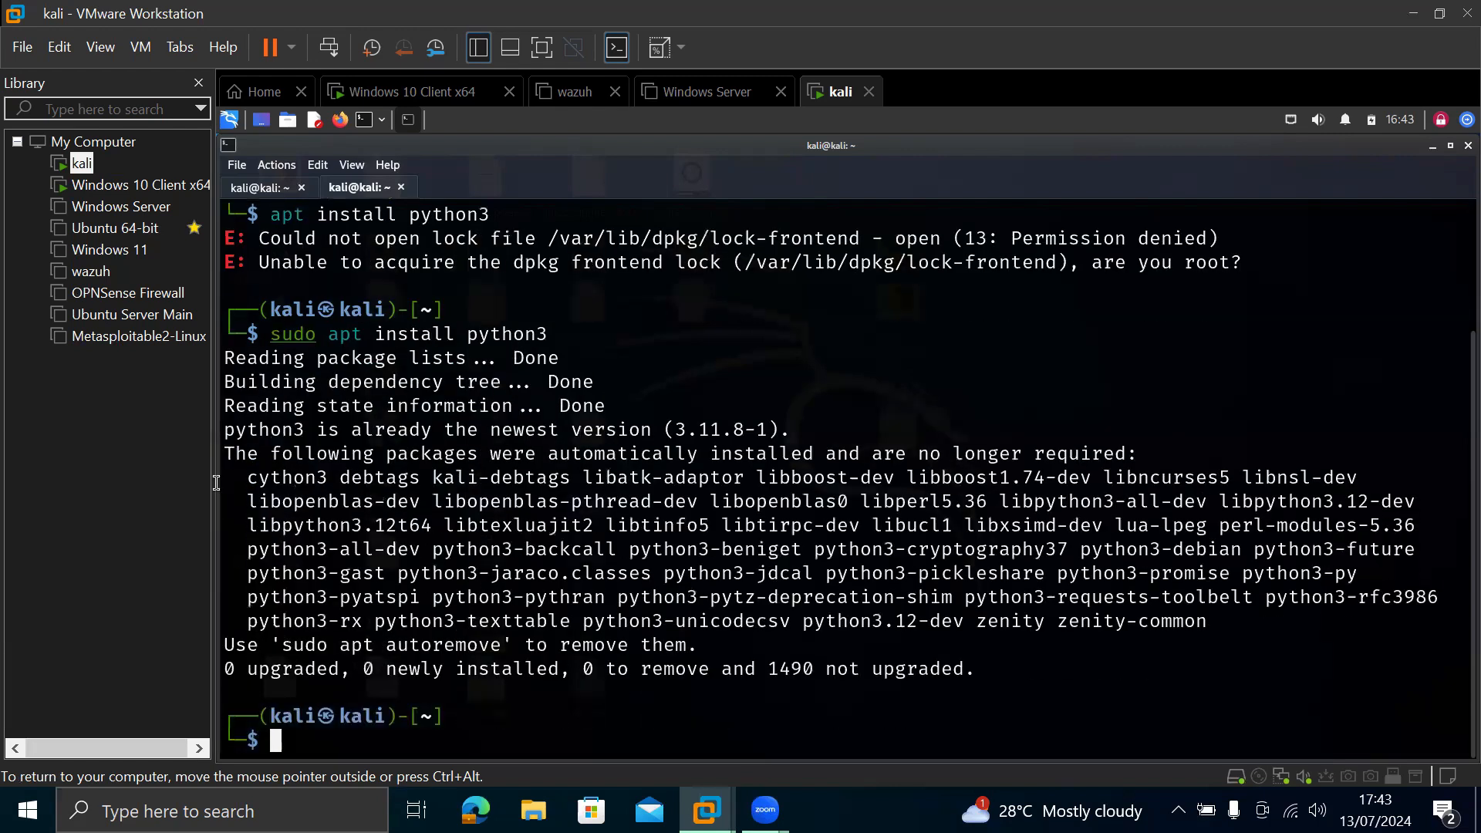
mouse_move(419, 430)
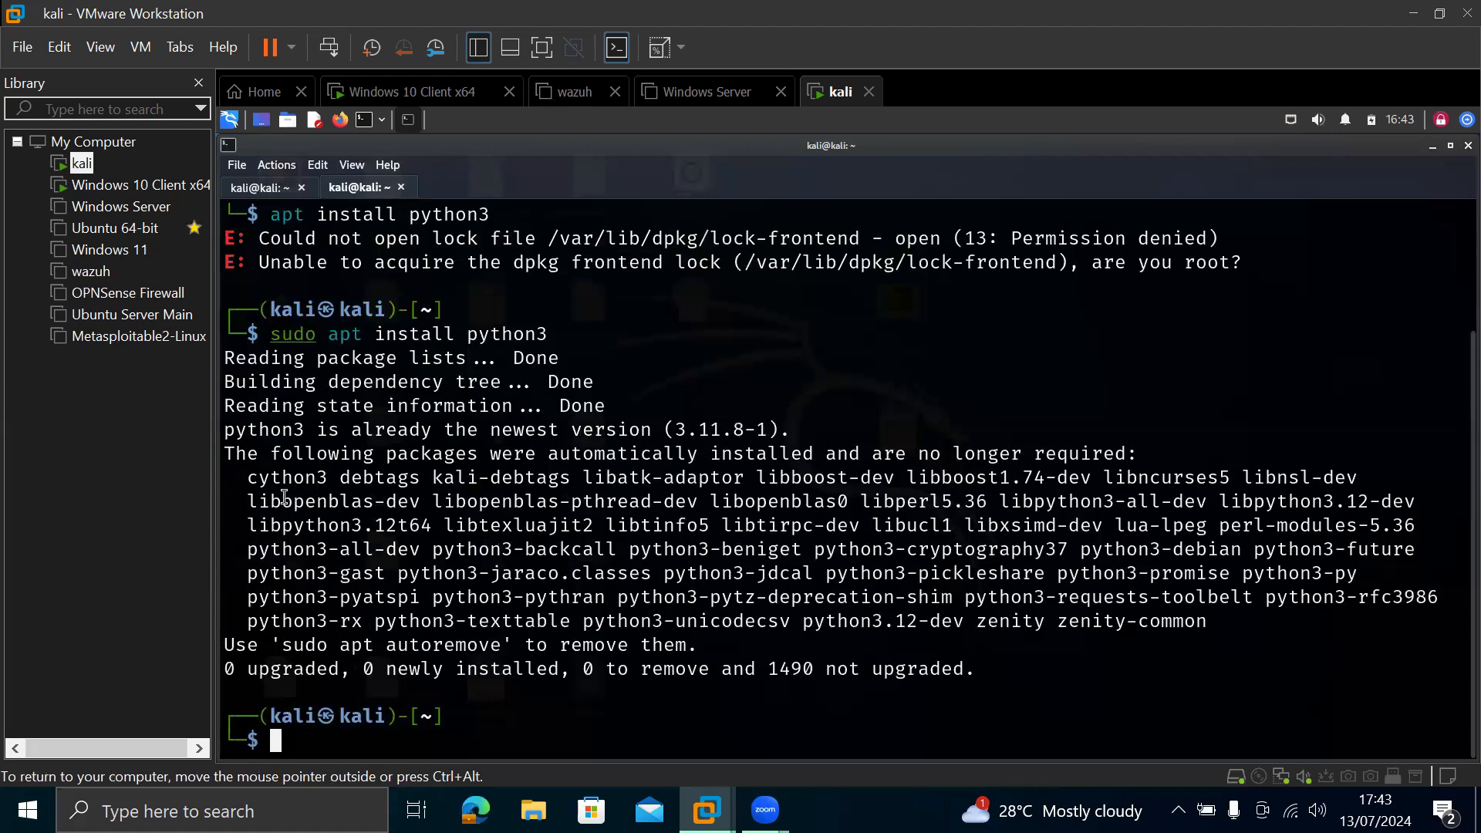
mouse_move(1029, 529)
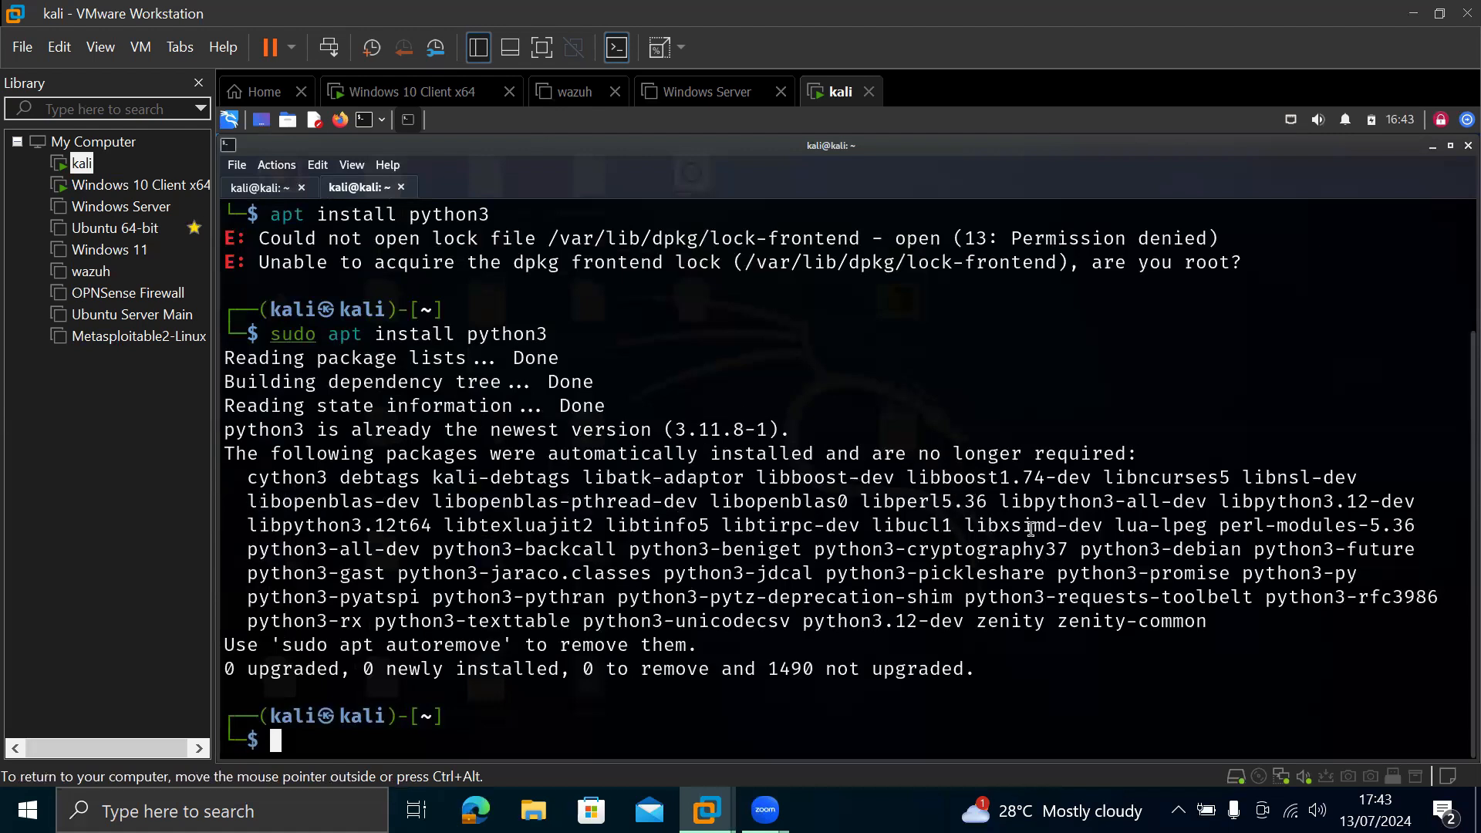
mouse_move(422, 519)
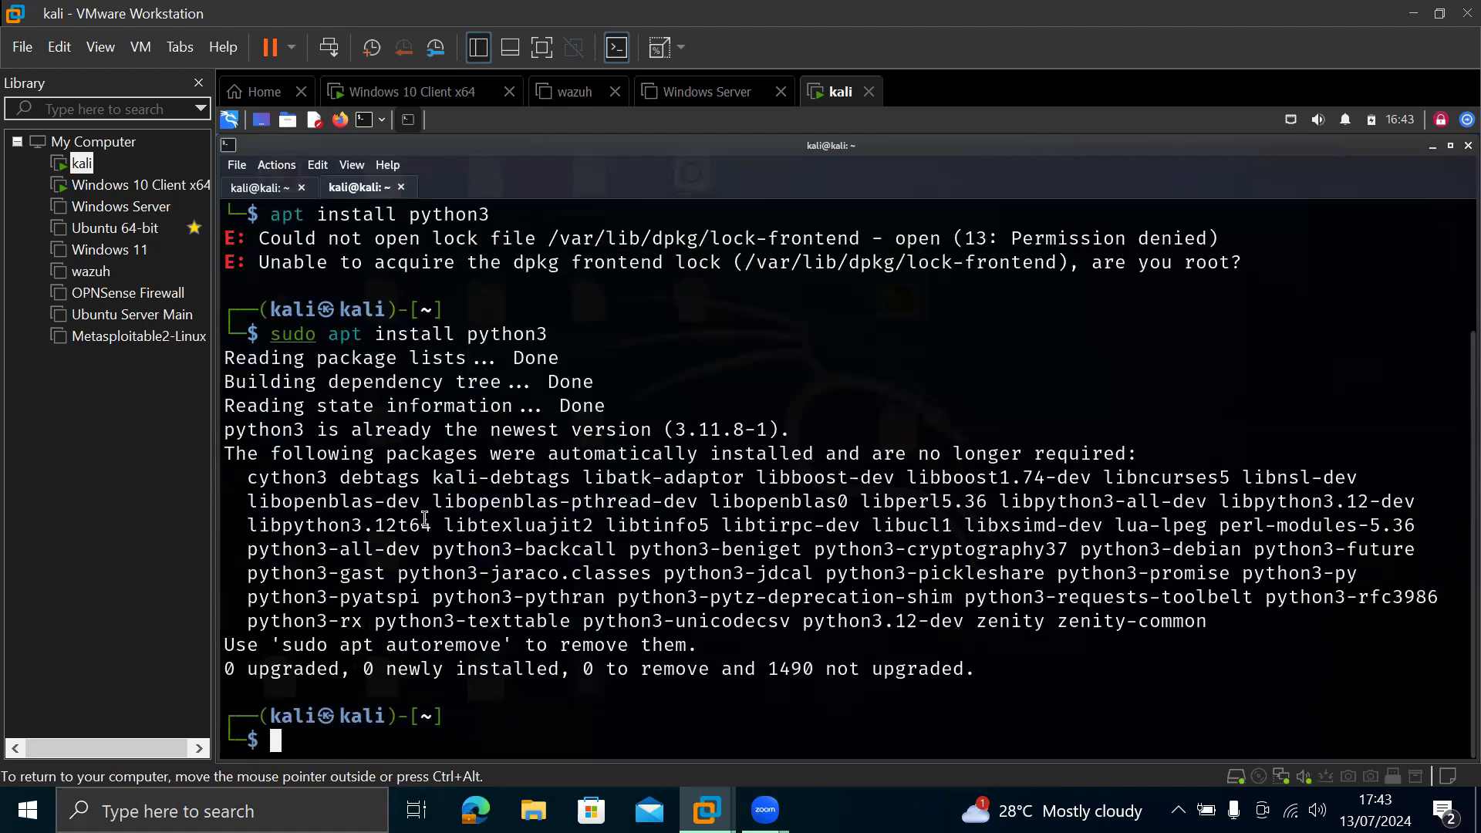
mouse_move(584, 431)
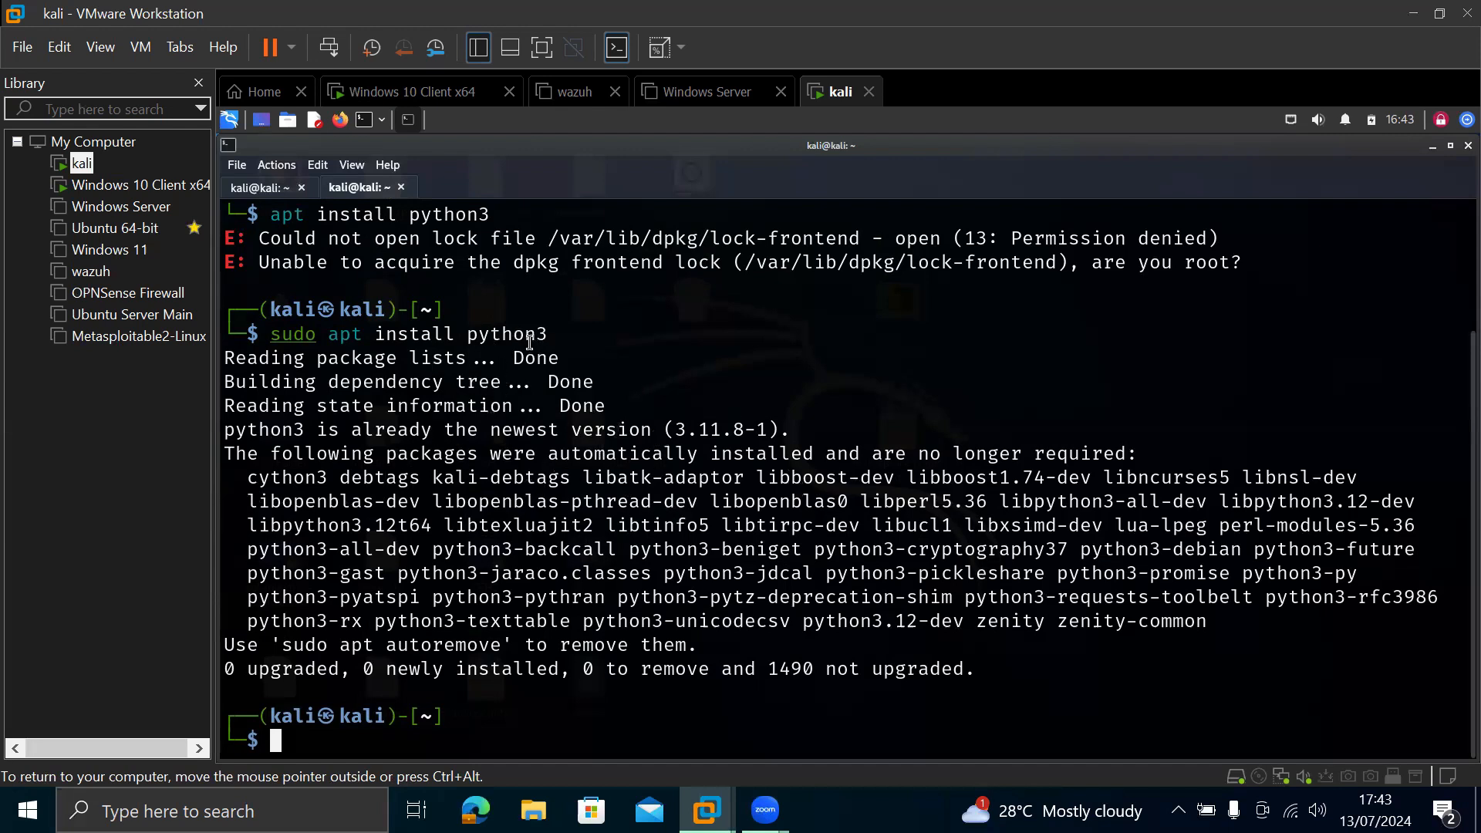
mouse_move(673, 682)
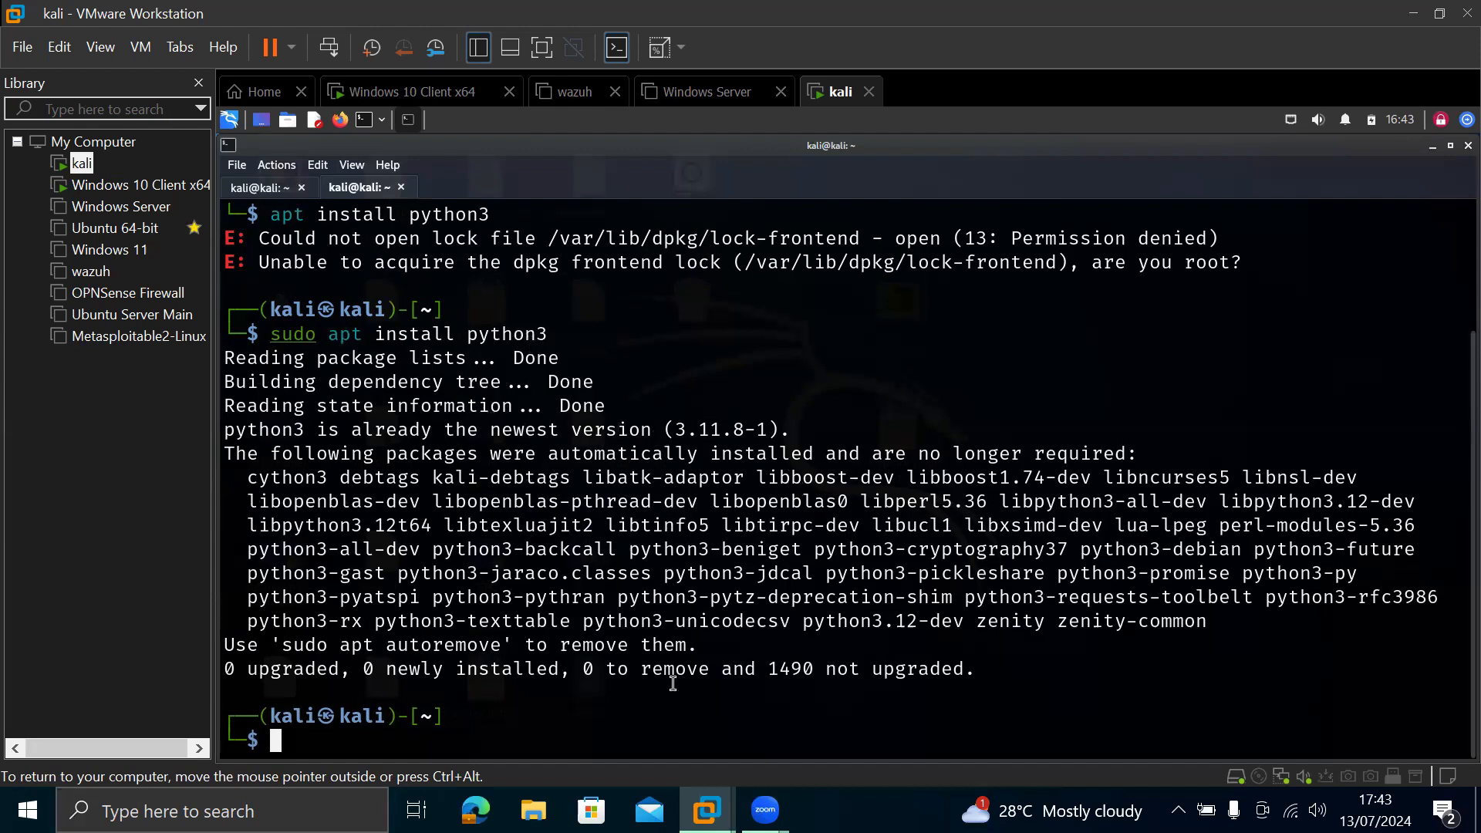
mouse_move(803, 676)
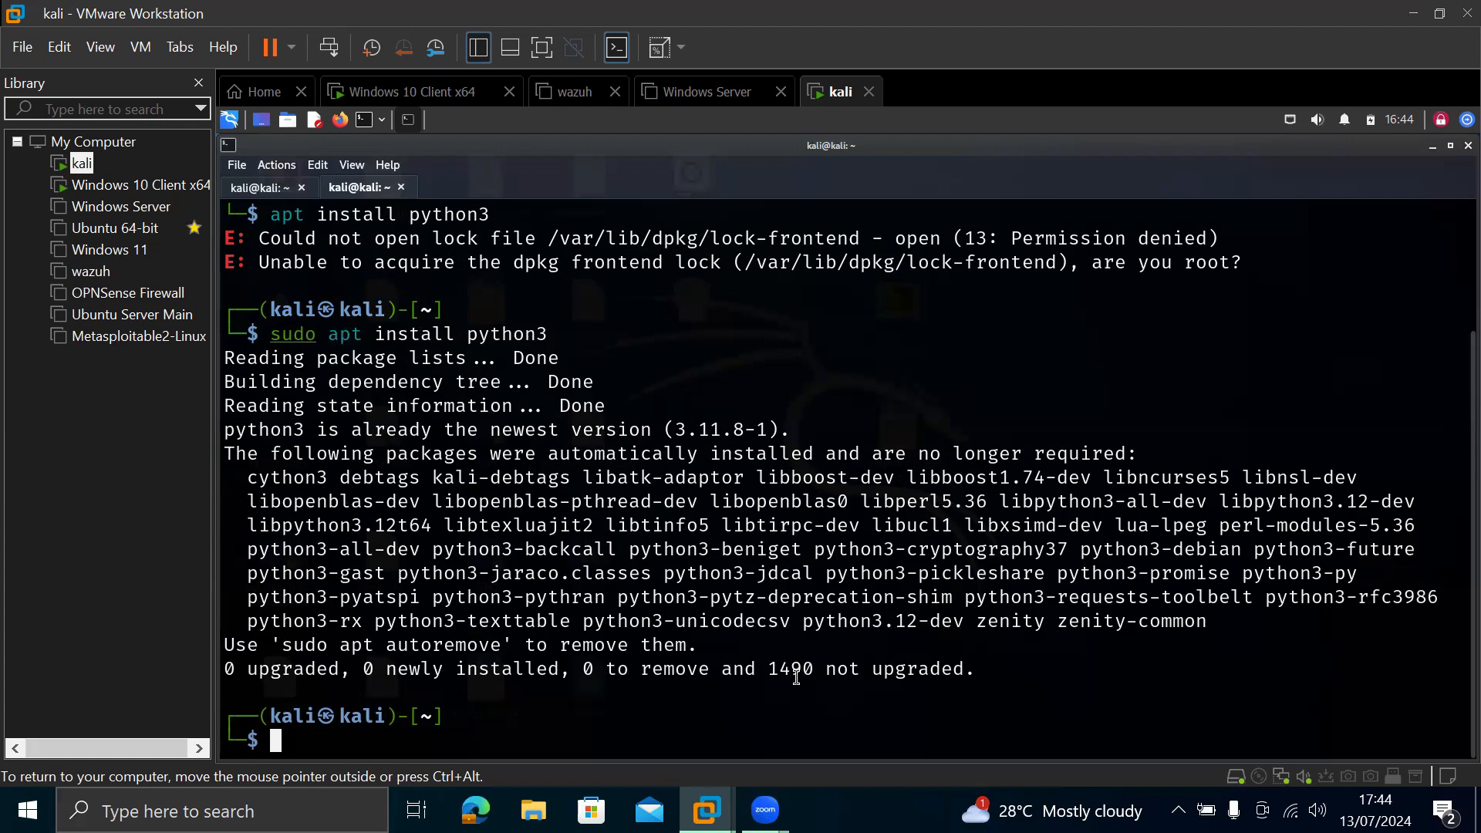
mouse_move(878, 361)
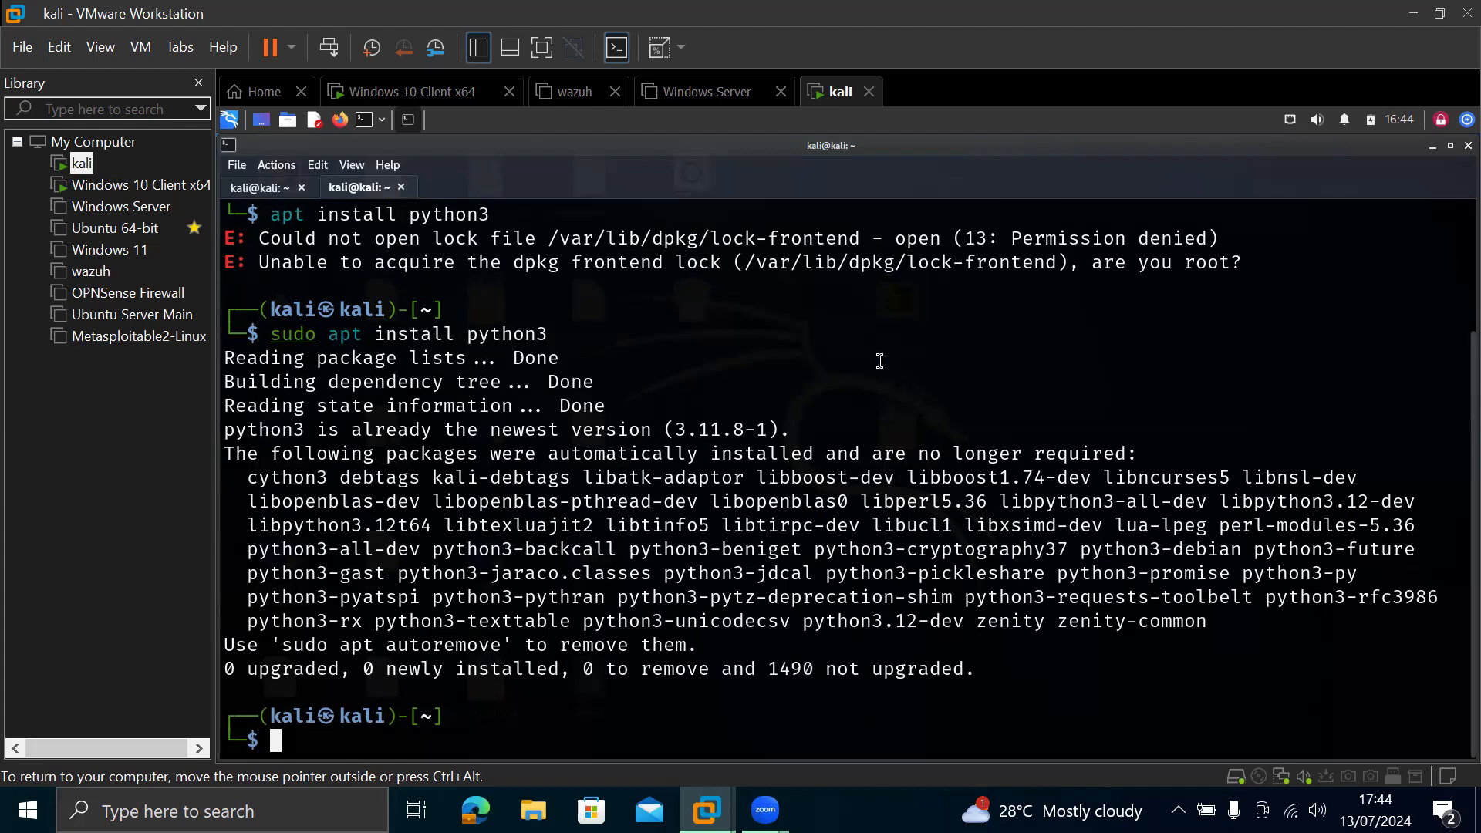
mouse_move(263, 711)
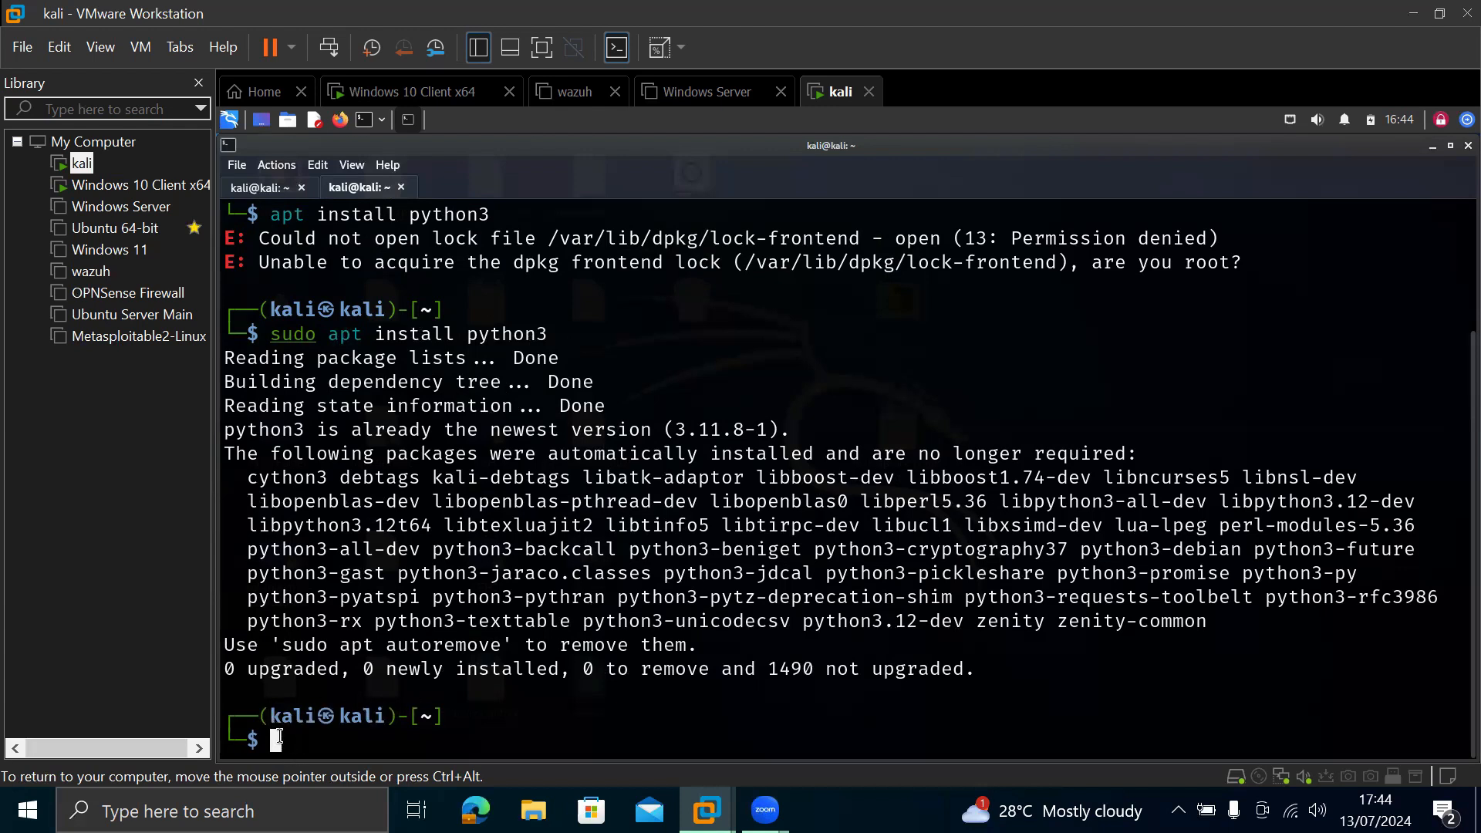
type("clear")
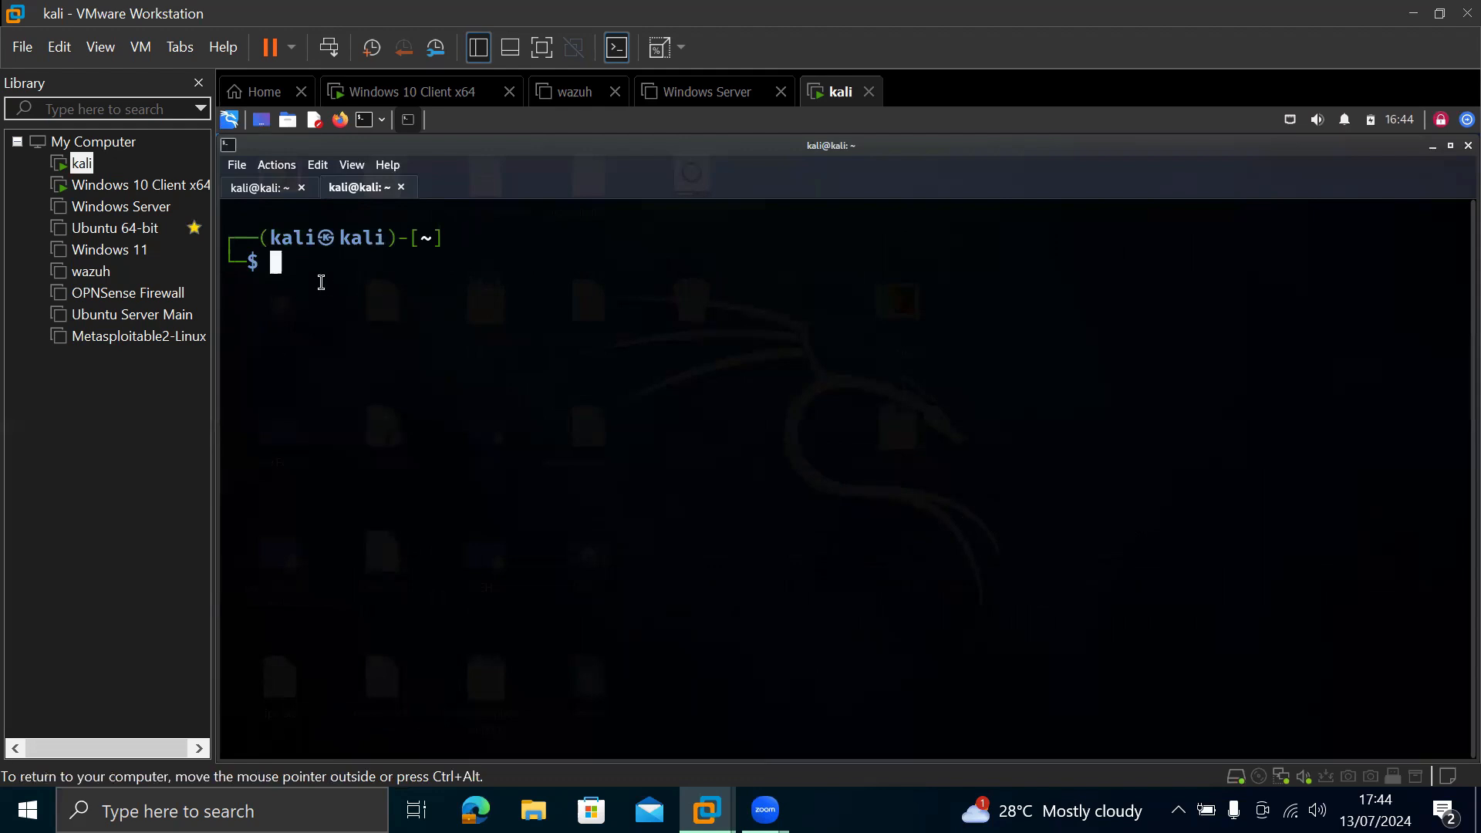
mouse_move(324, 272)
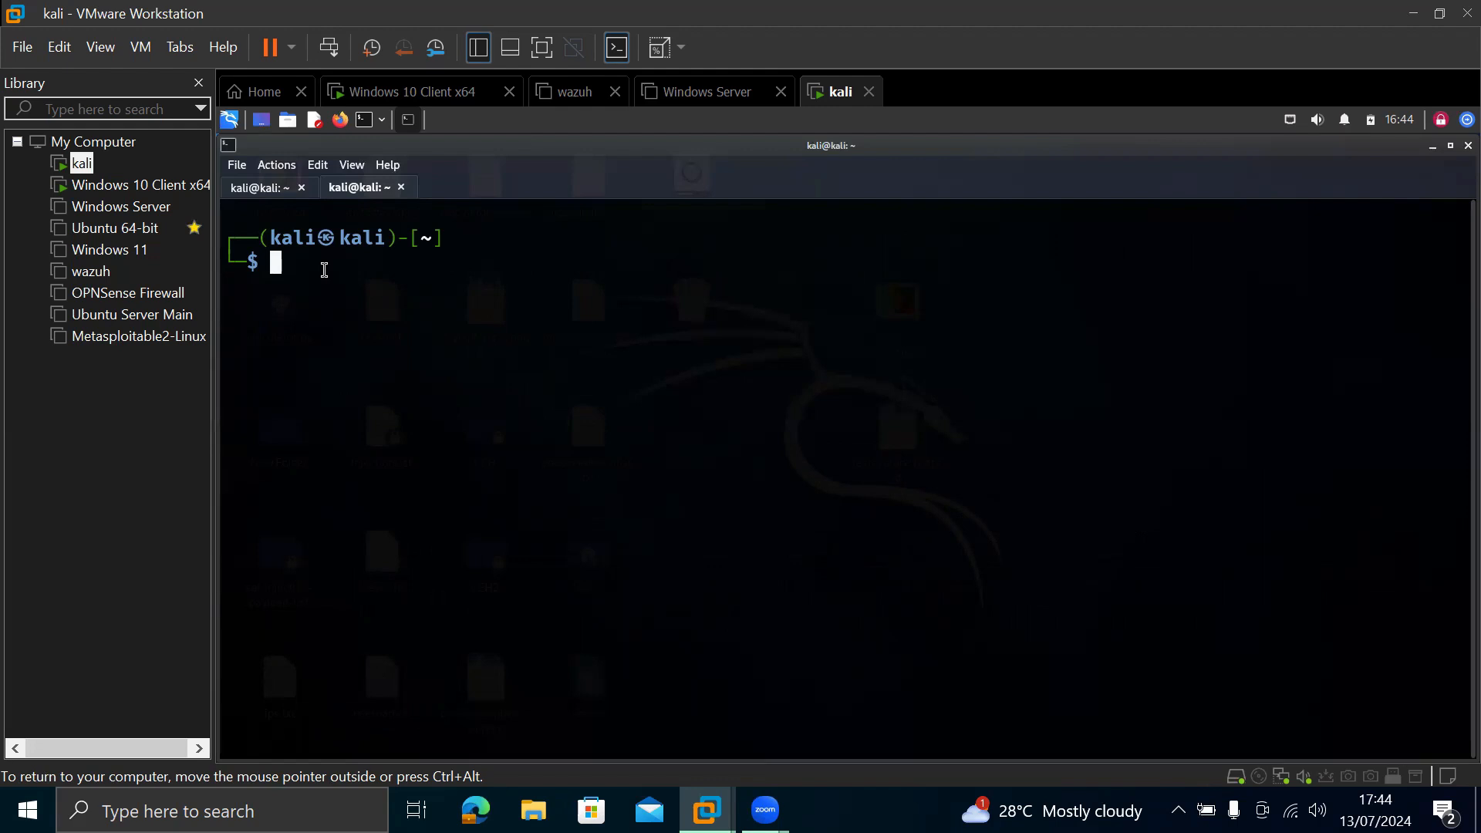
mouse_move(267, 258)
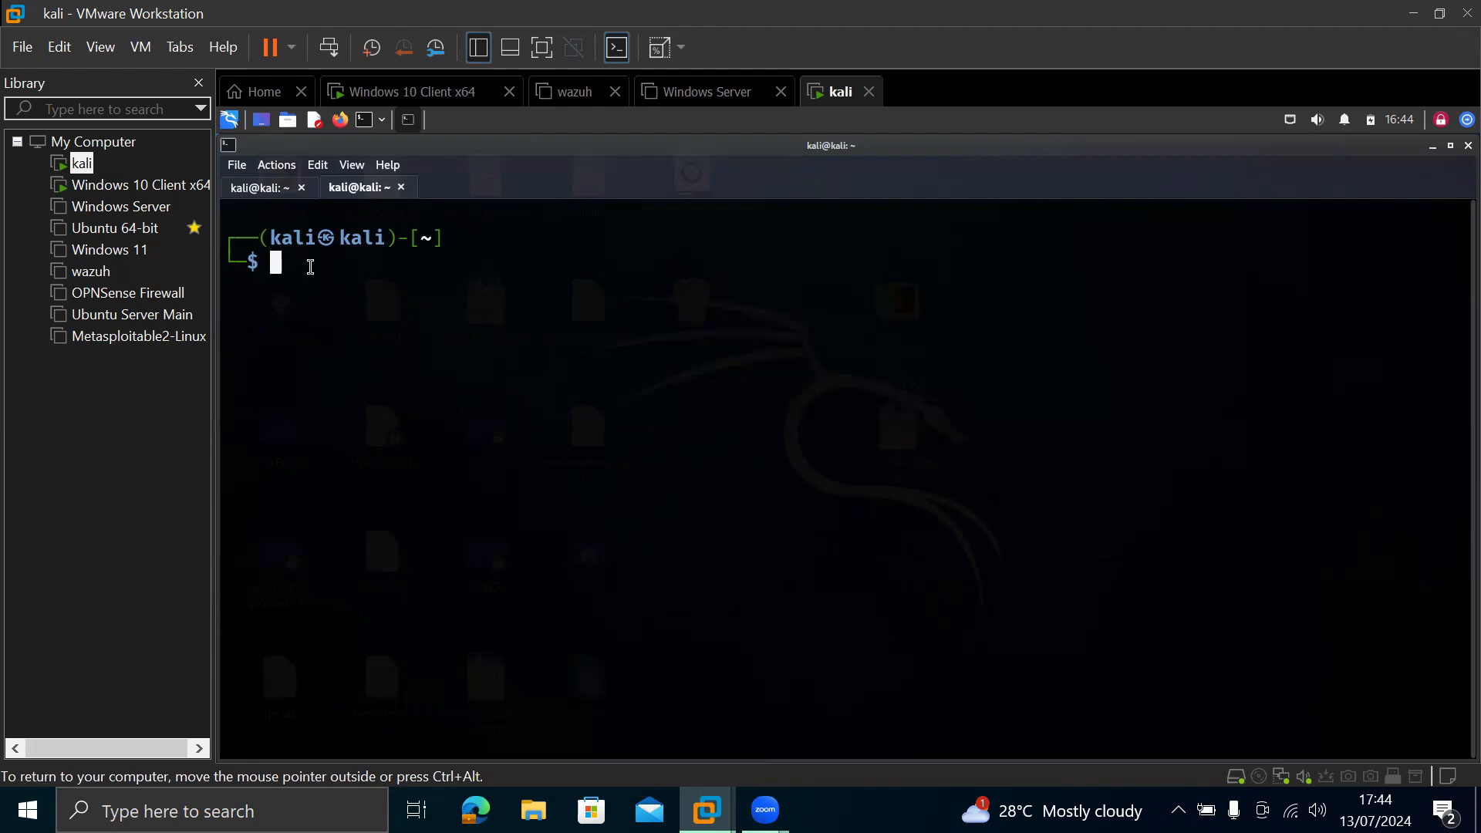
Step: Type 'python3 -m http.server 8080' at the Kali prompt without running it
type("python3 -m http.server 8080")
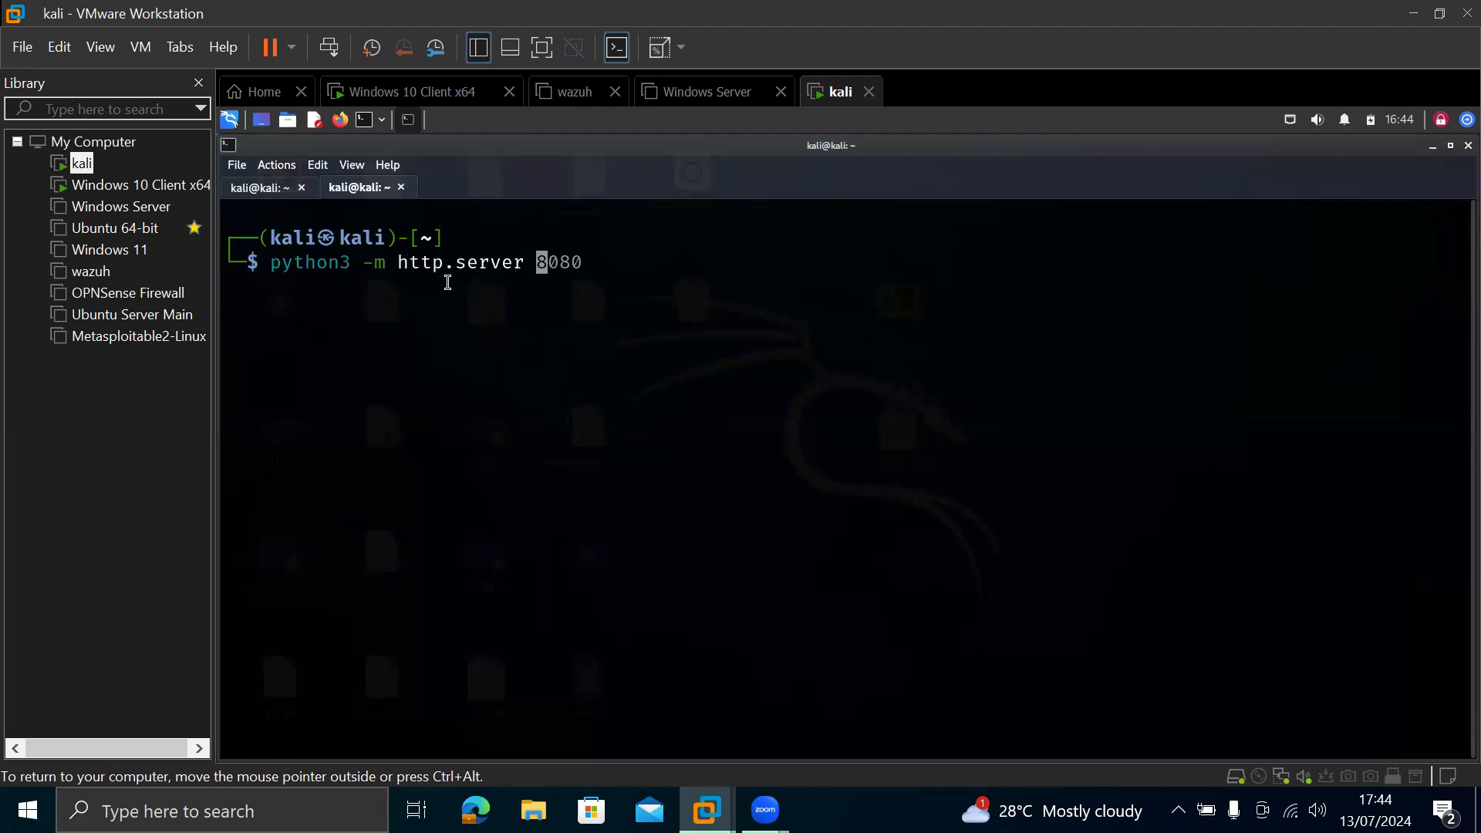
mouse_move(305, 296)
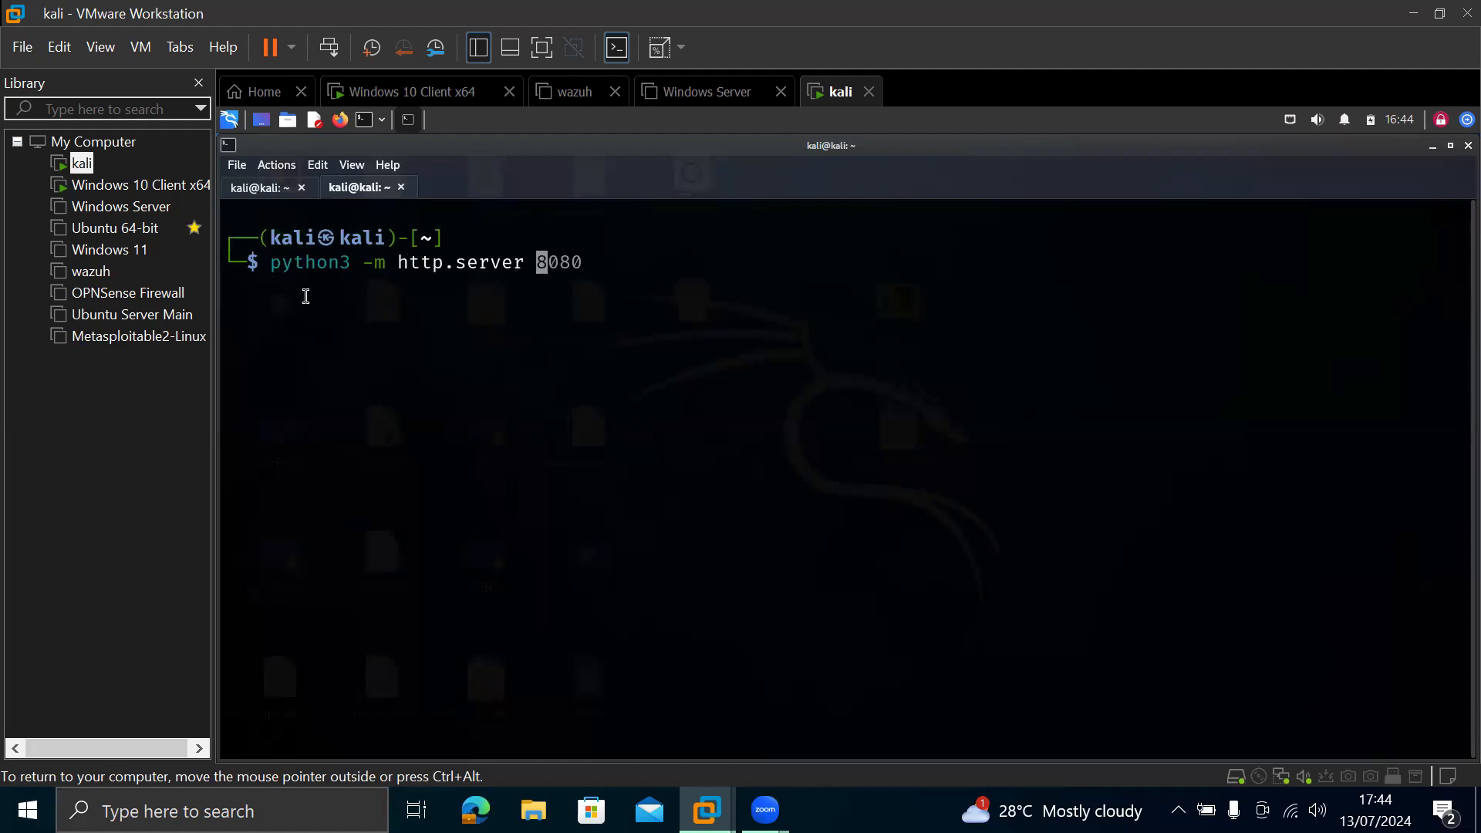
mouse_move(667, 350)
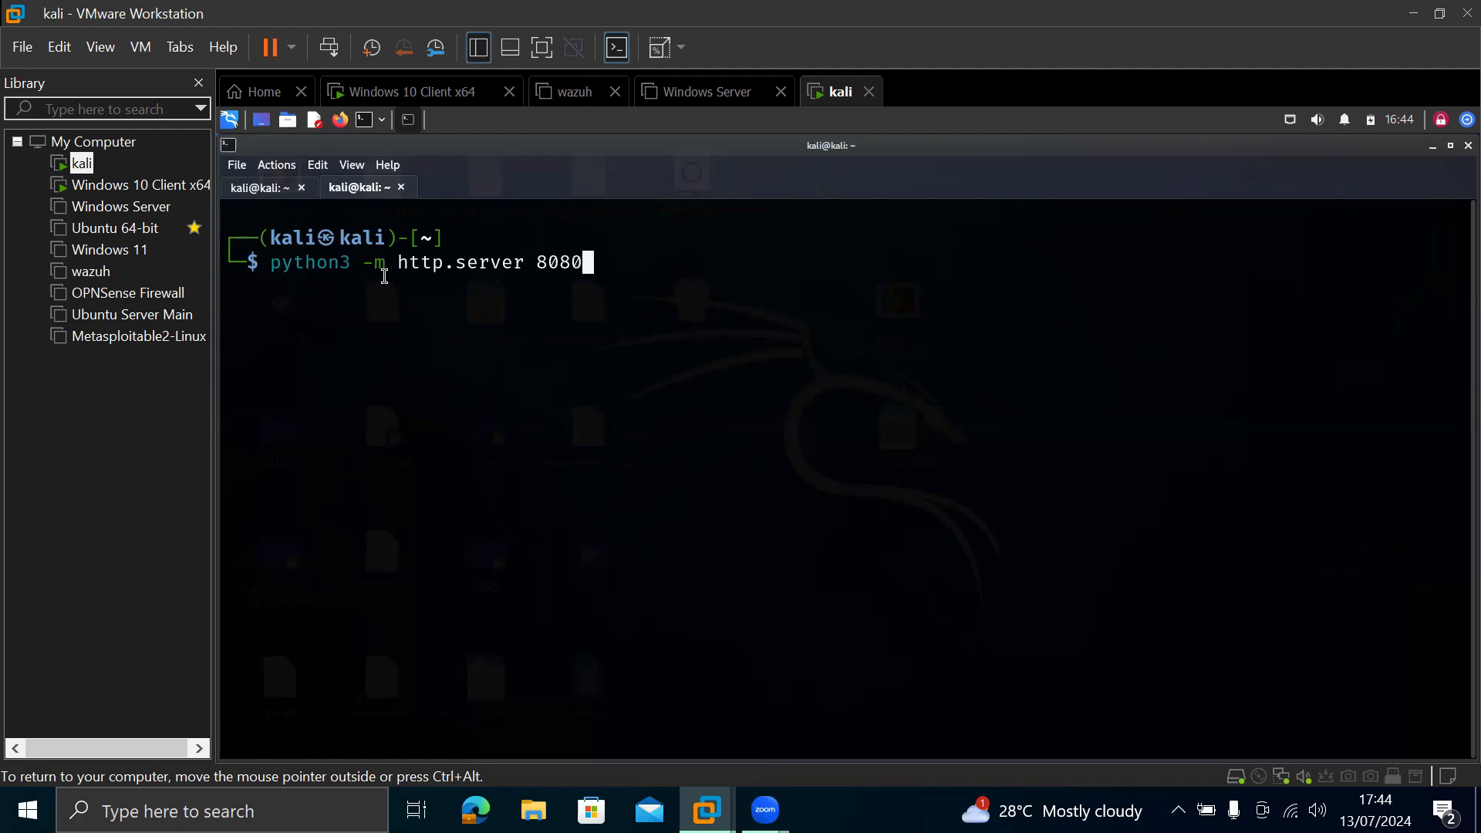
mouse_move(428, 271)
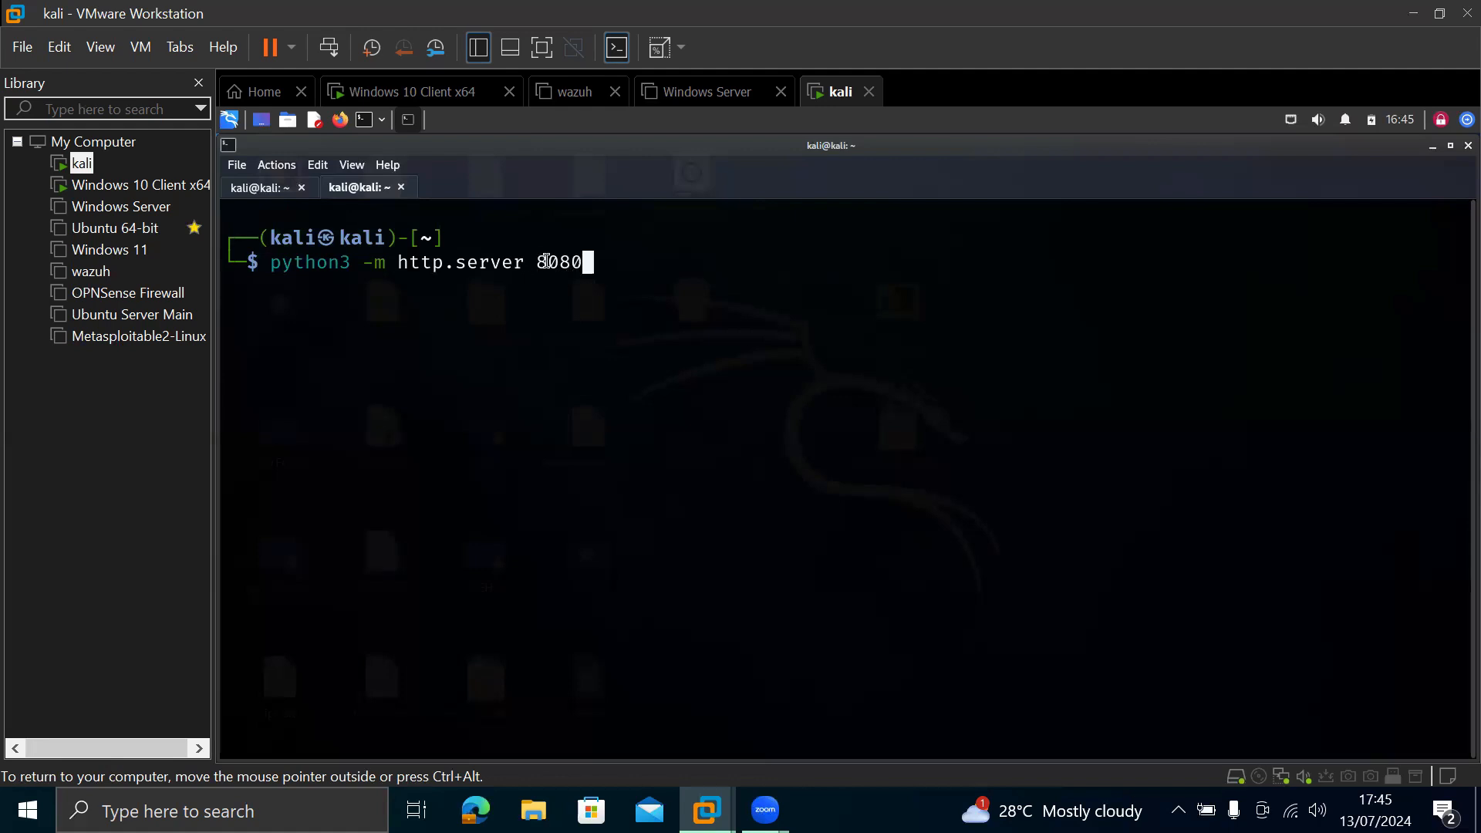
mouse_move(307, 262)
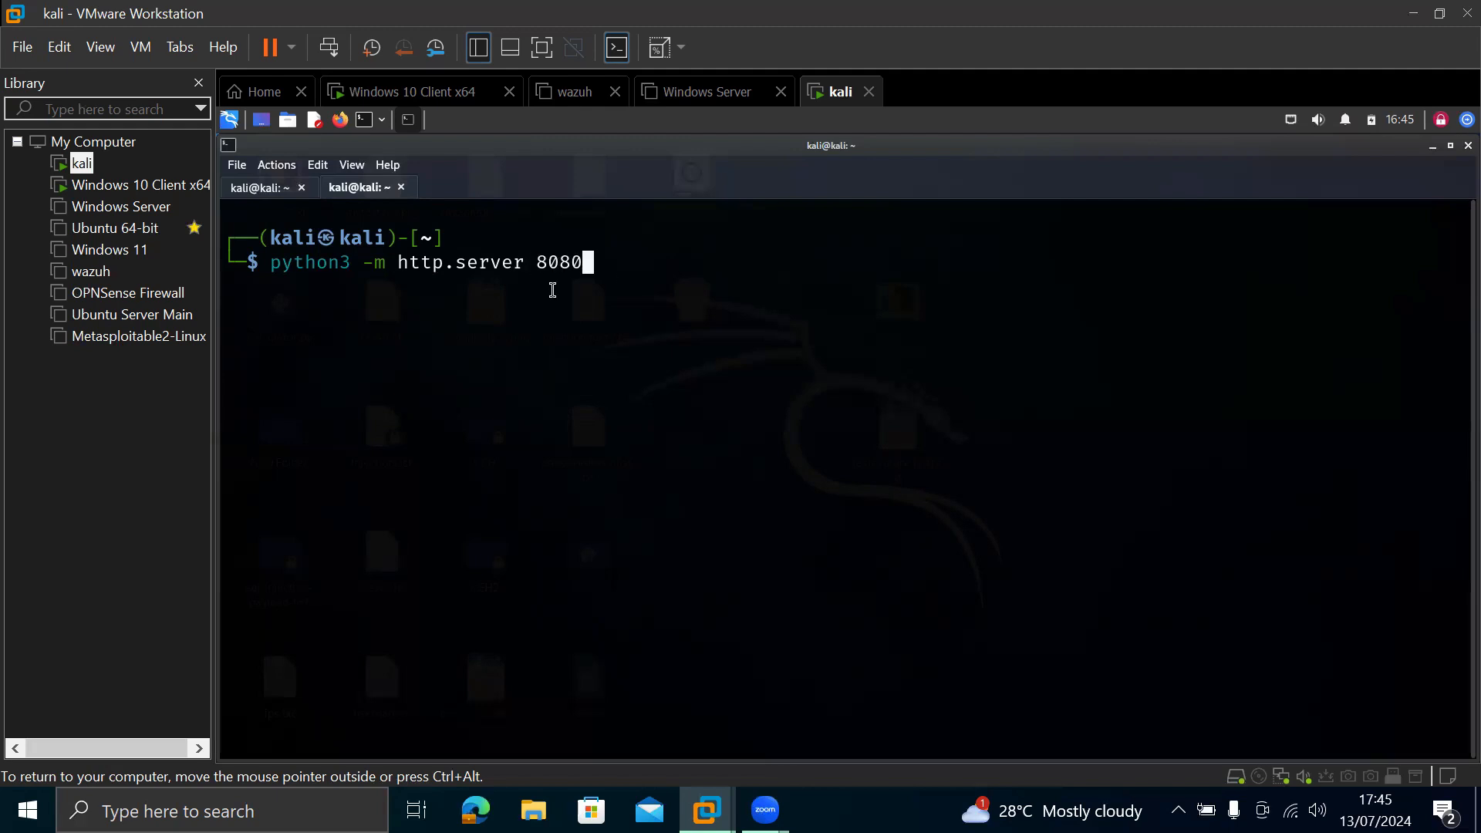
mouse_move(637, 318)
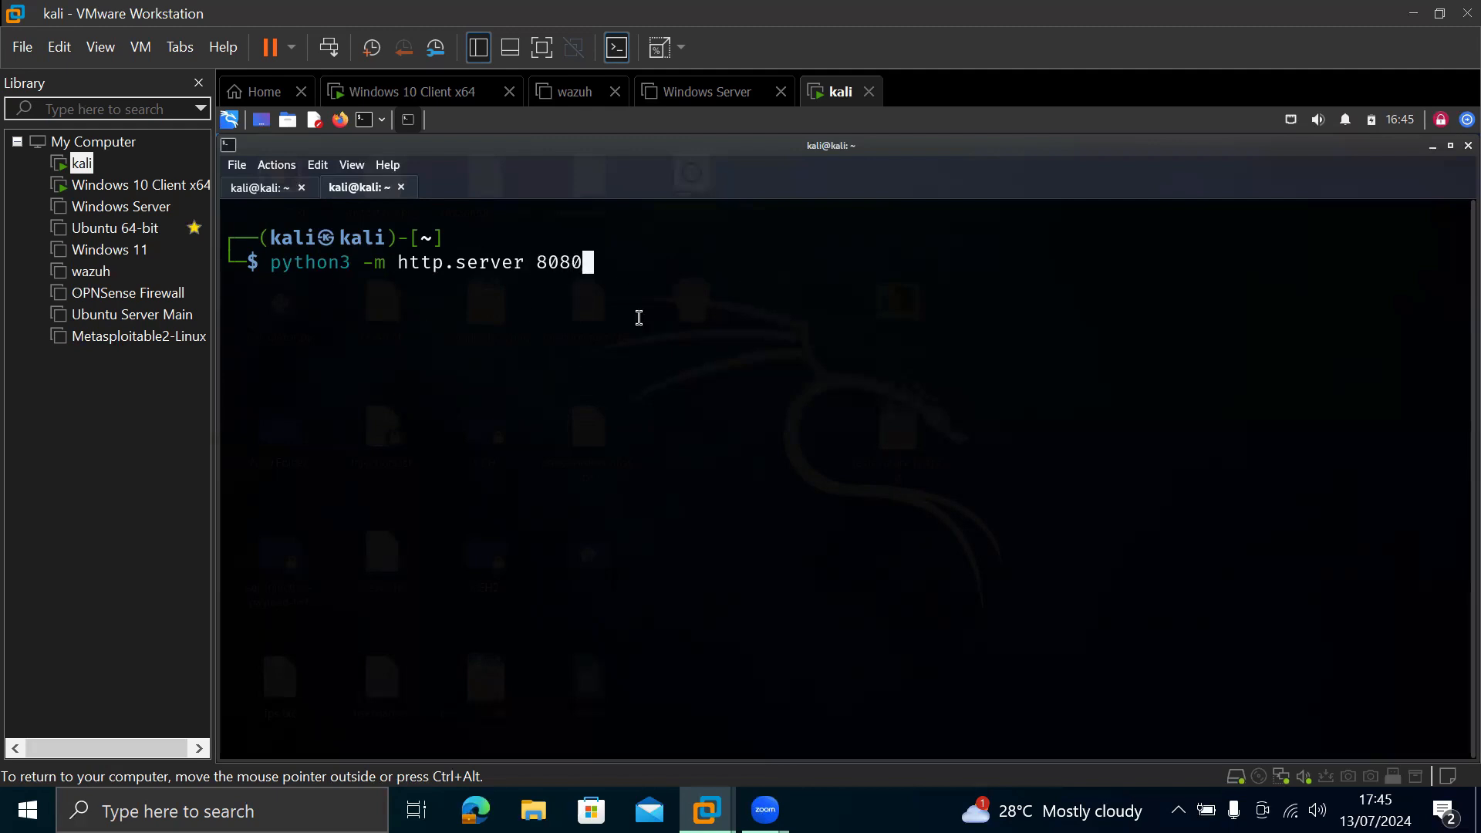
mouse_move(688, 281)
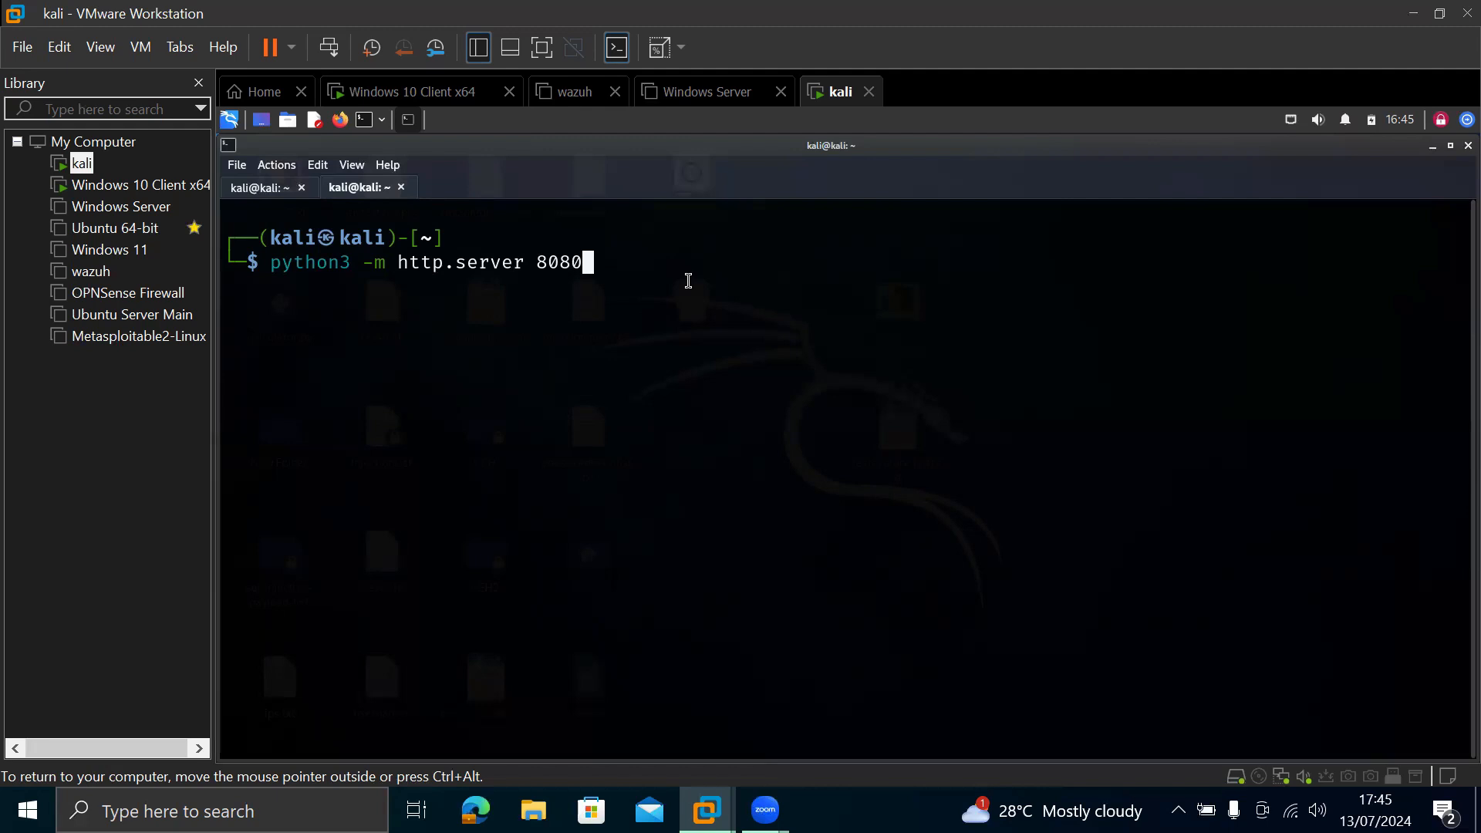
mouse_move(647, 272)
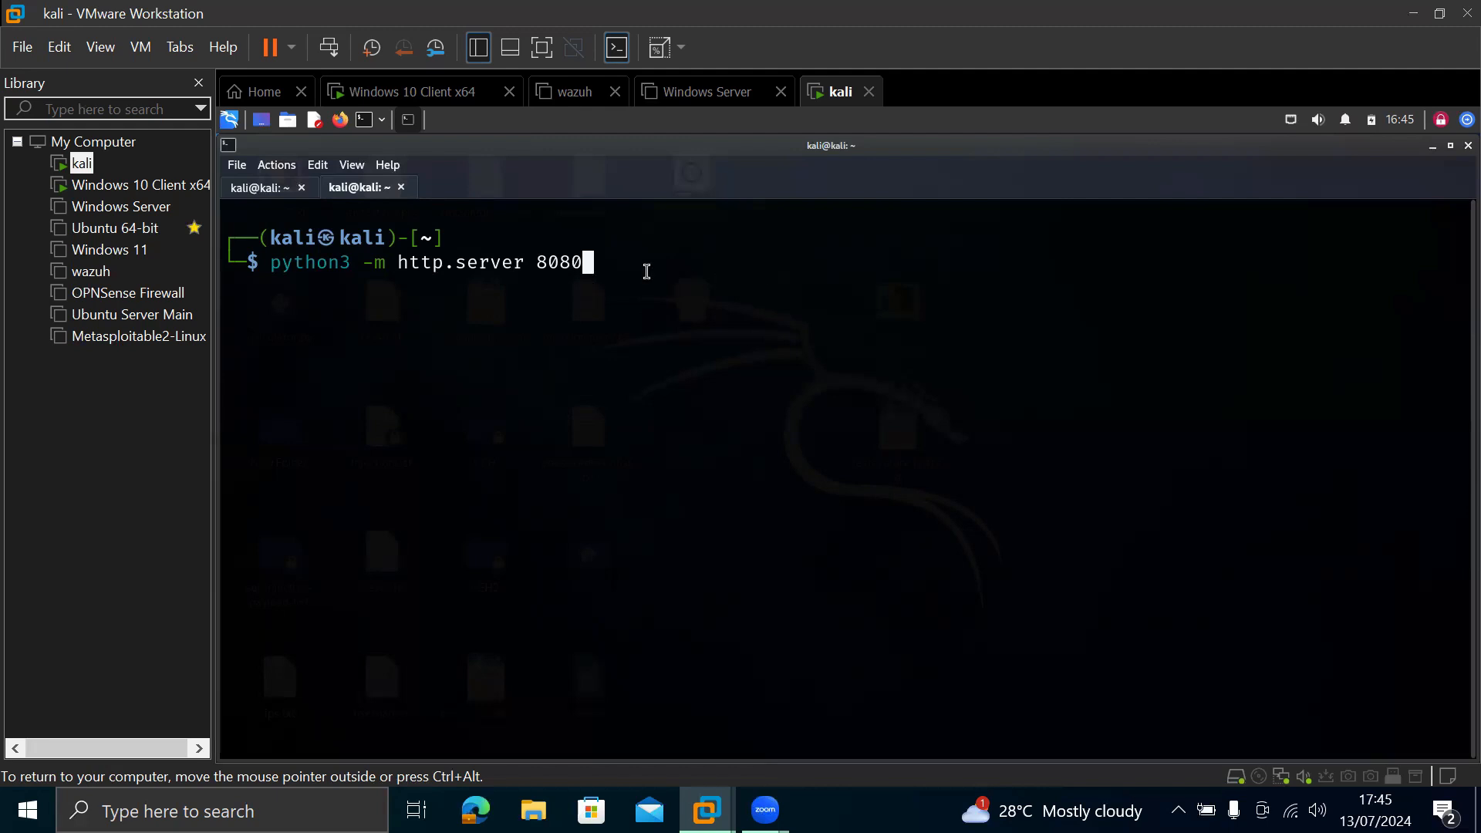
mouse_move(640, 267)
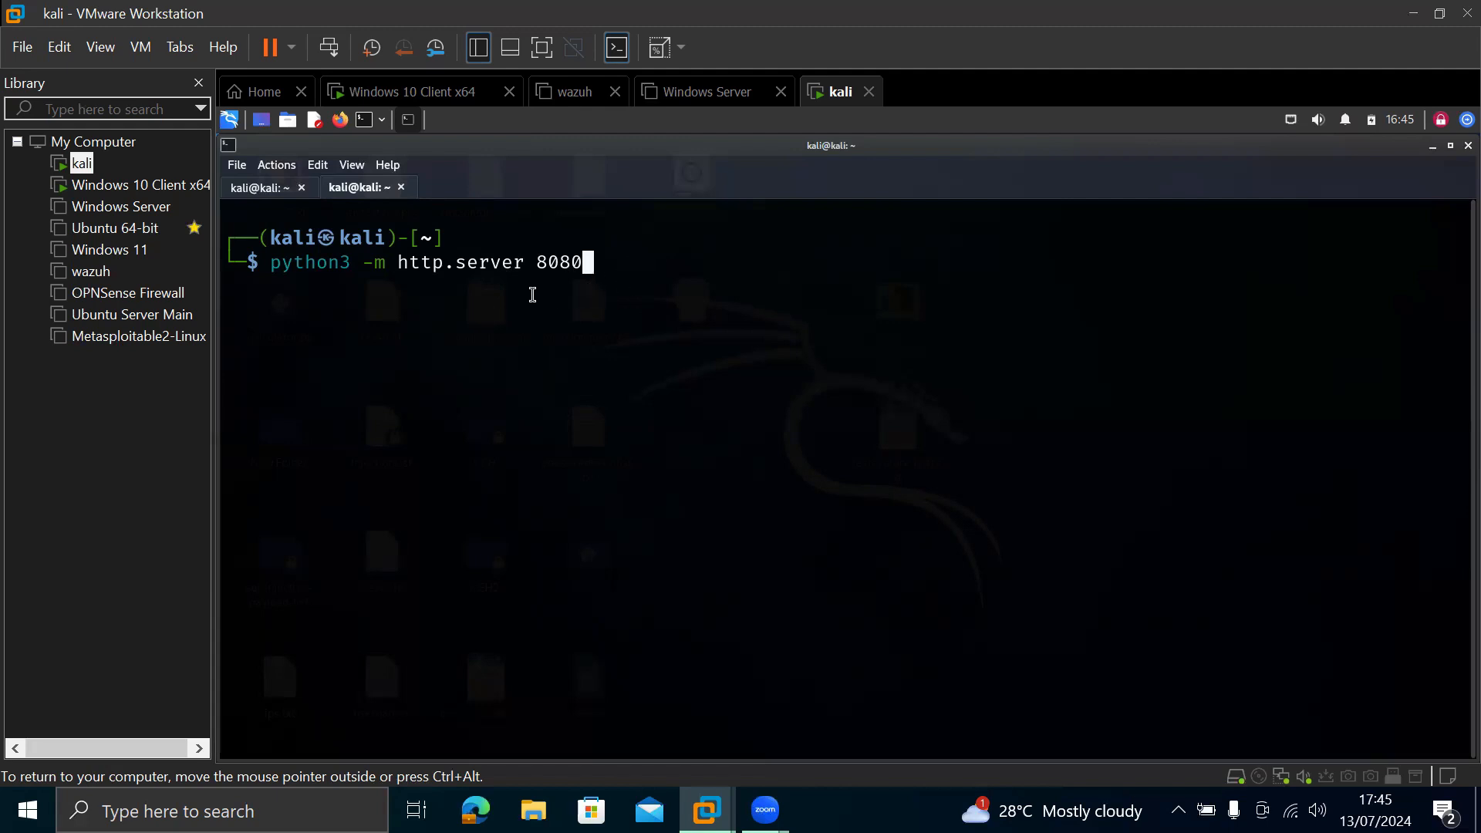
mouse_move(346, 227)
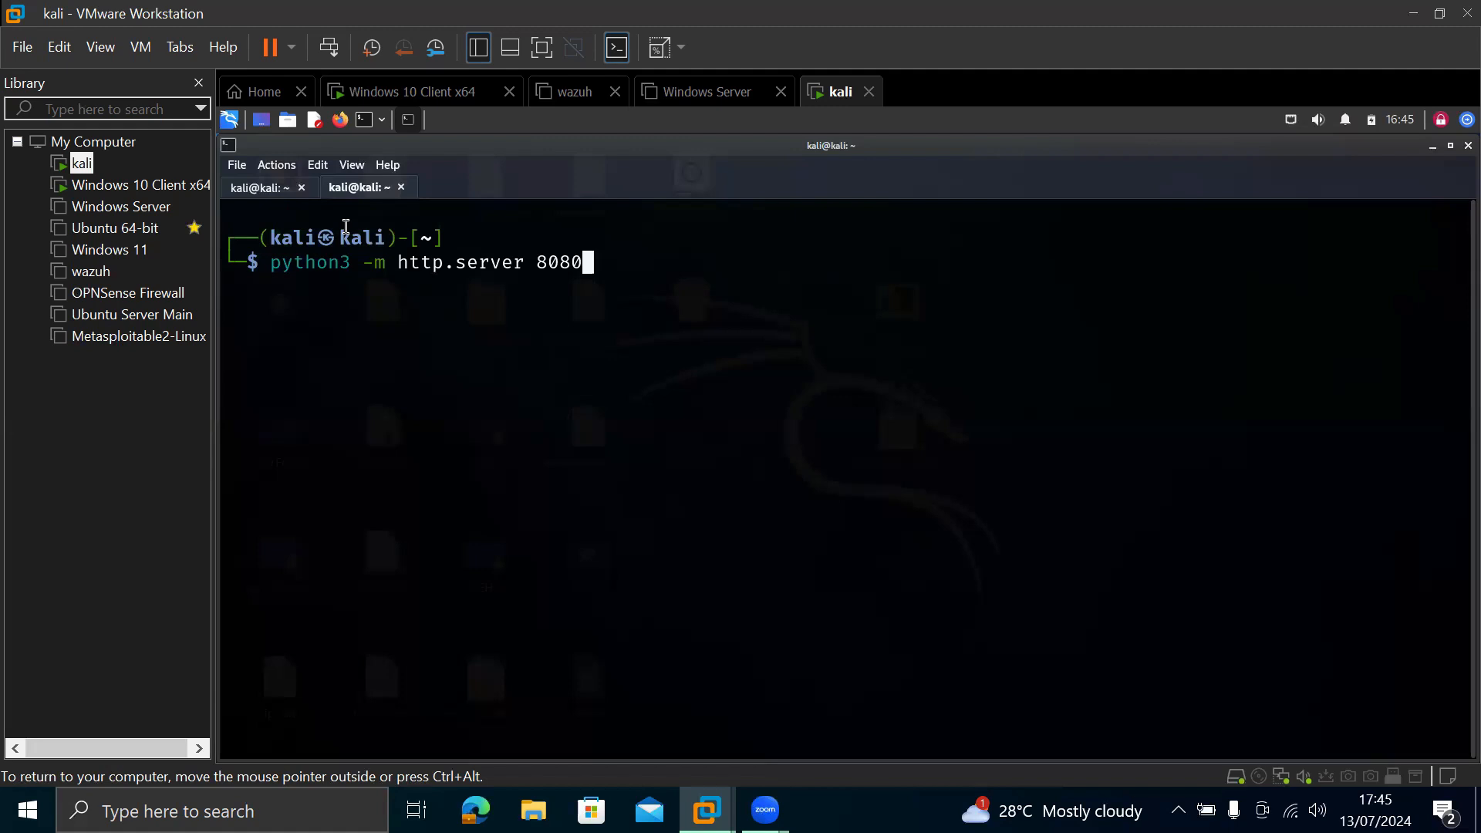
mouse_move(407, 220)
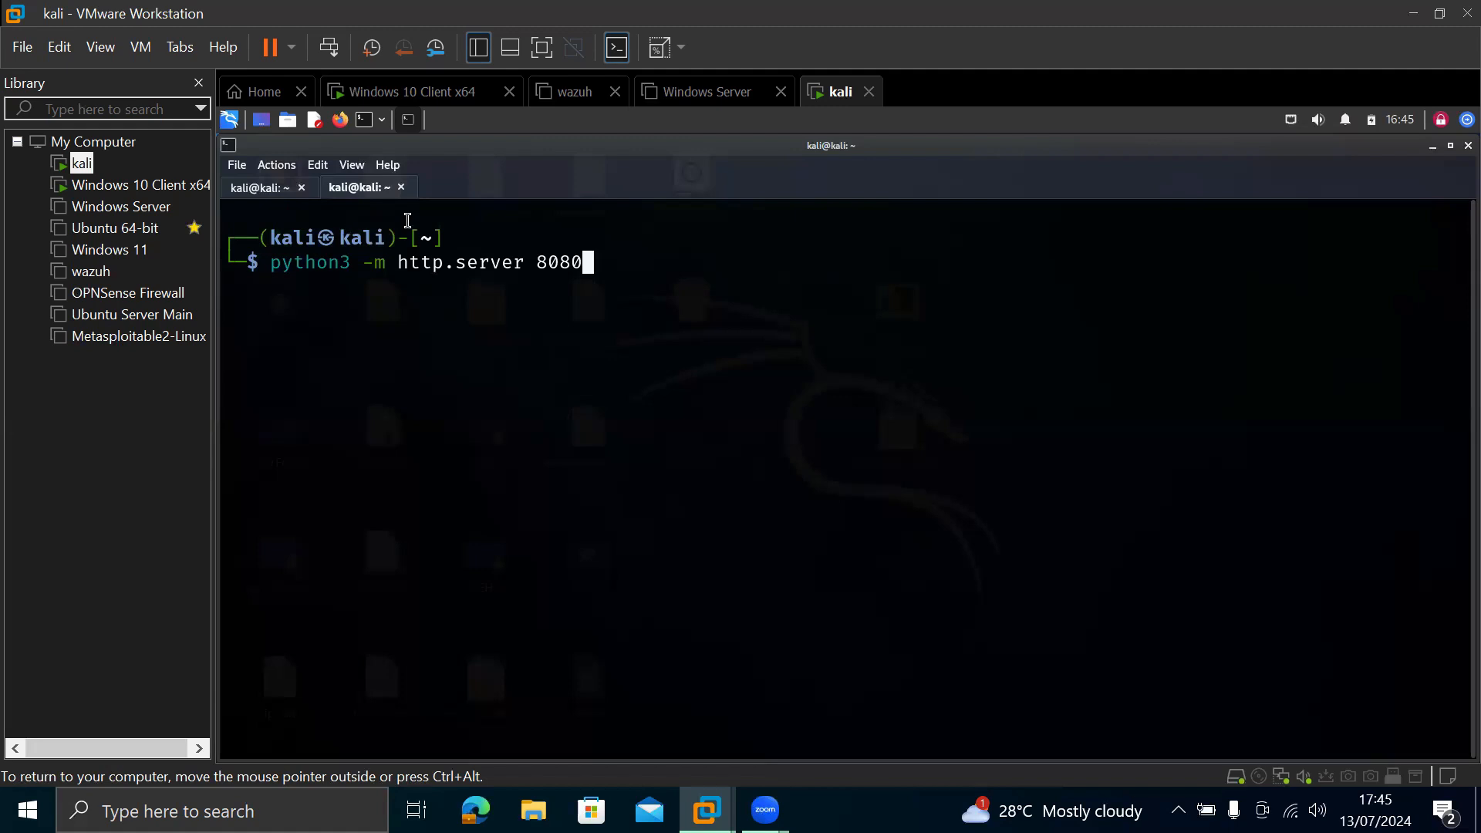
mouse_move(500, 250)
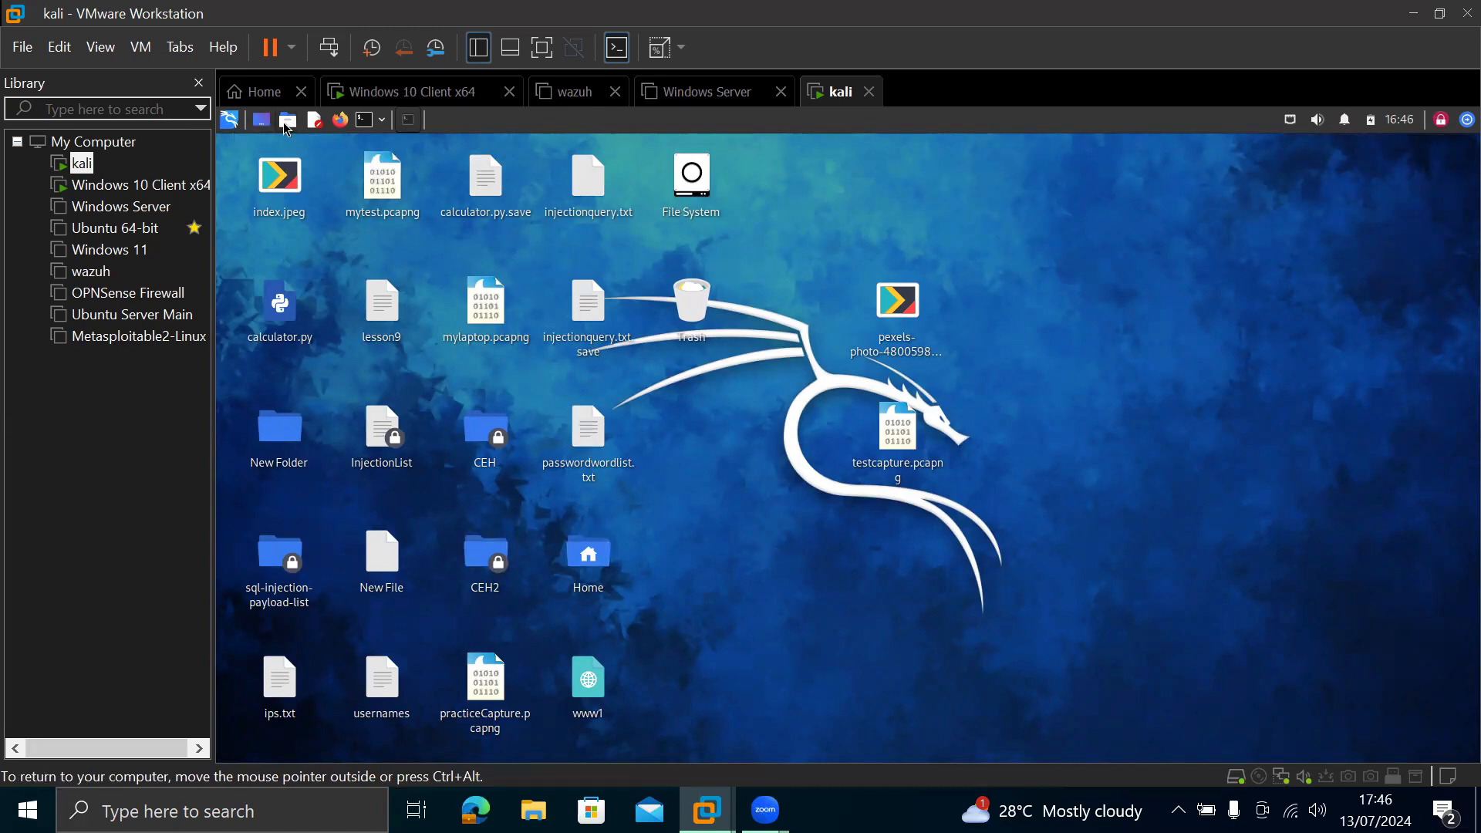
mouse_move(287, 120)
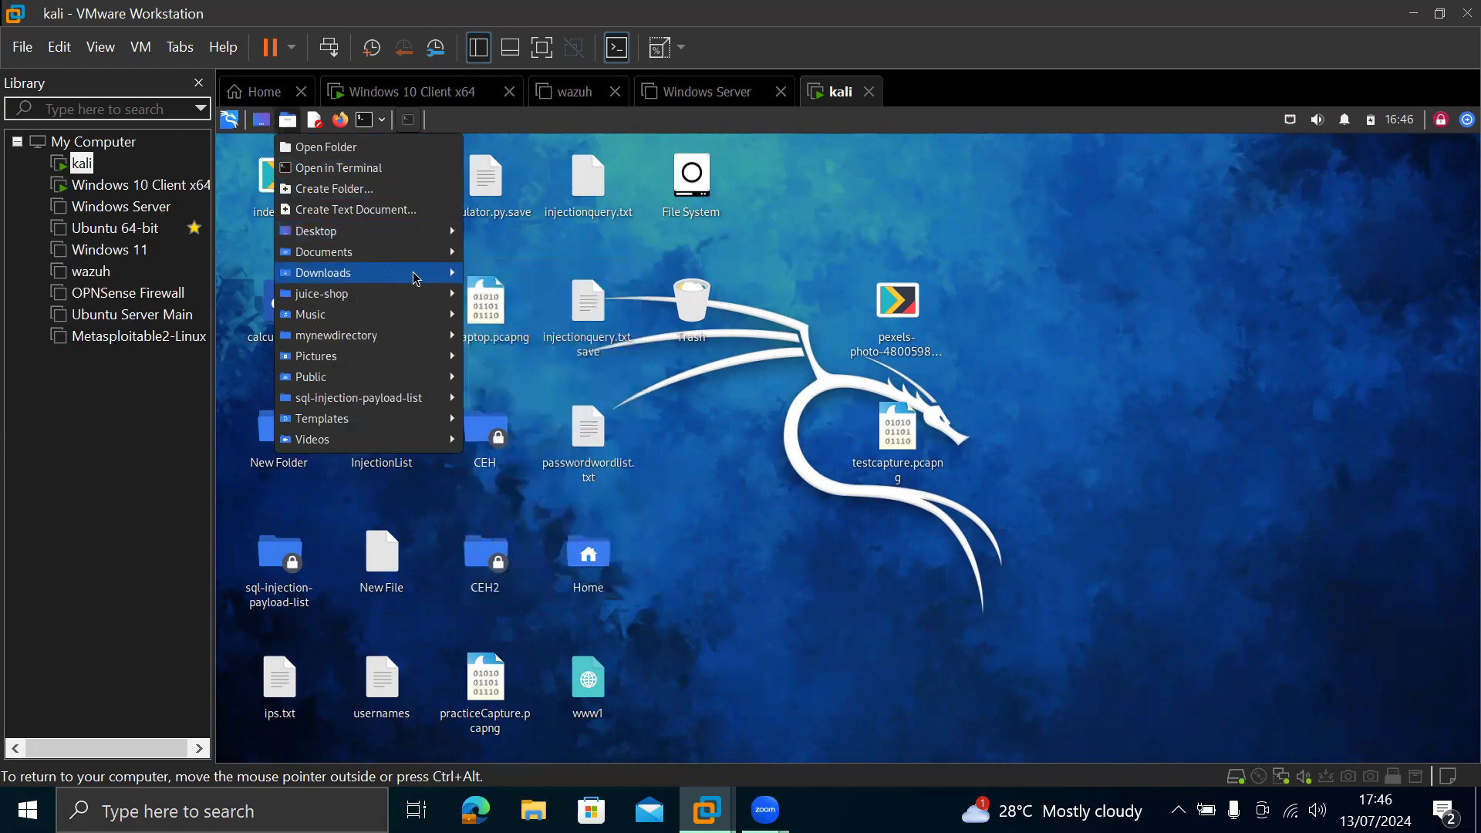
Step: Open the Downloads folder in Kali's Thunar file manager from the taskbar launcher
left_click(322, 273)
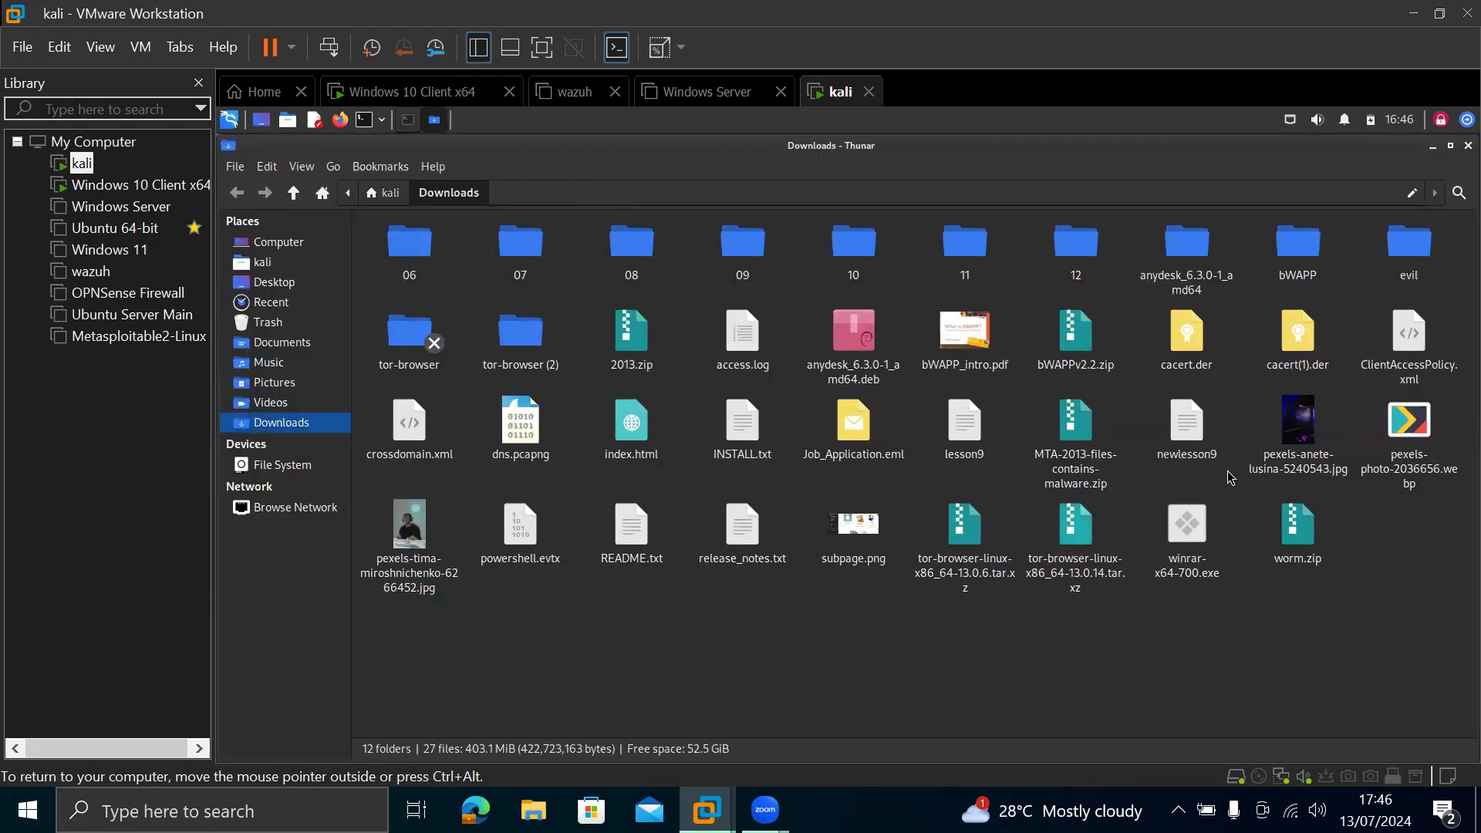
mouse_move(1437, 259)
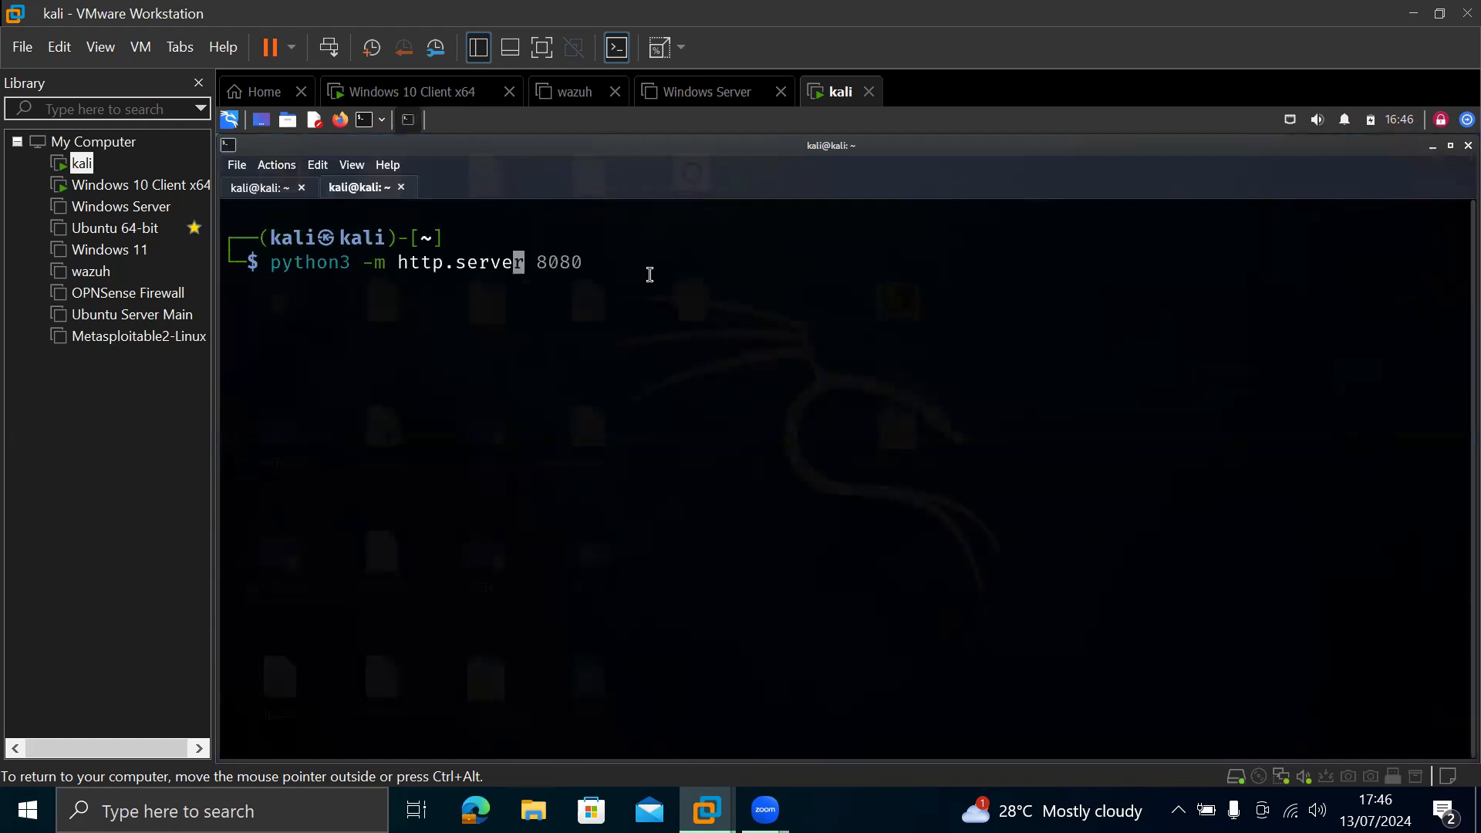
Step: Clear the terminal, then enter 'cd Desktop', 'ls' and 'cd Downloads' to navigate and list folders
type("clear")
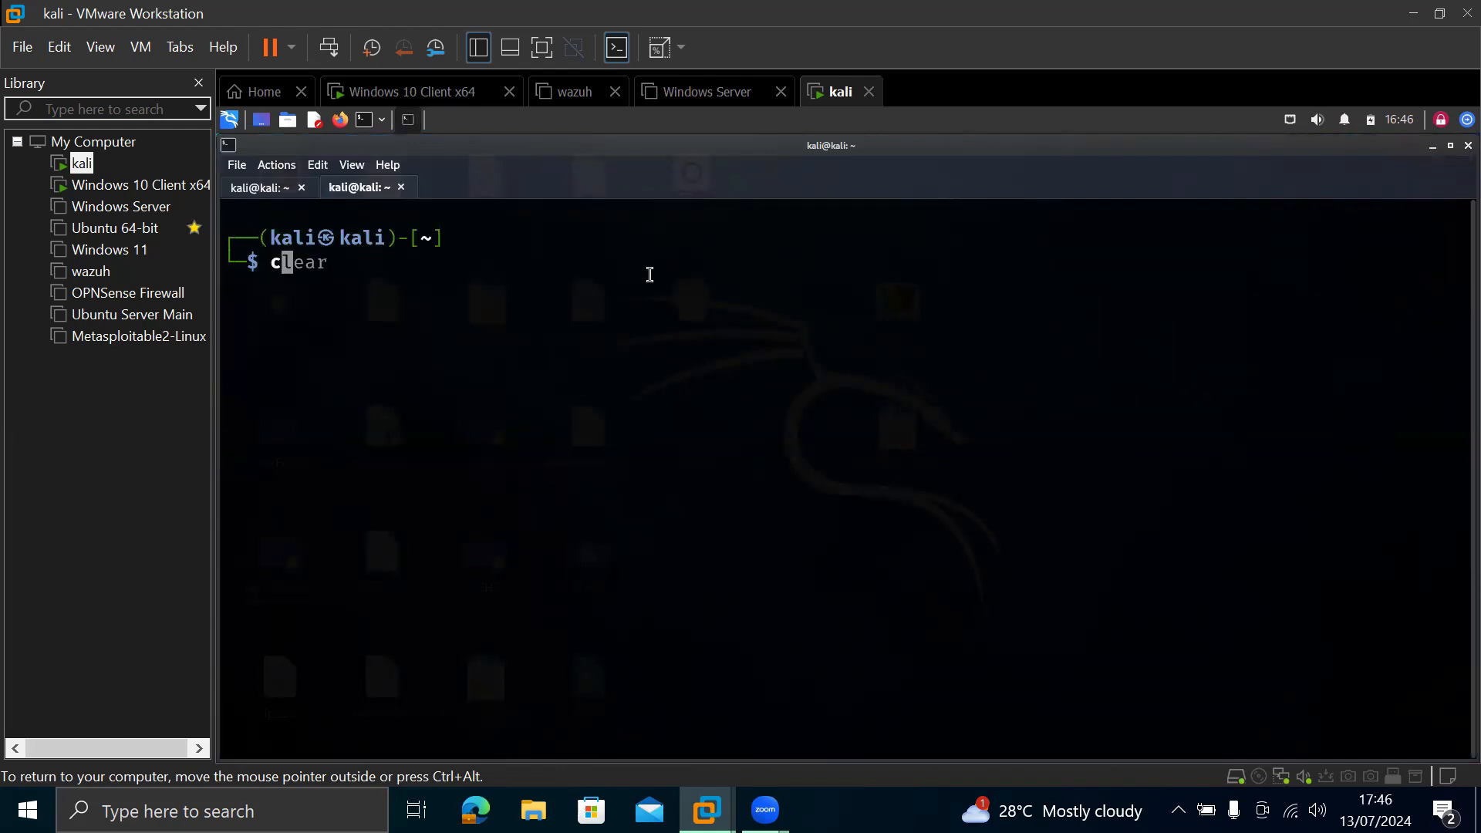
type("cd Desktop")
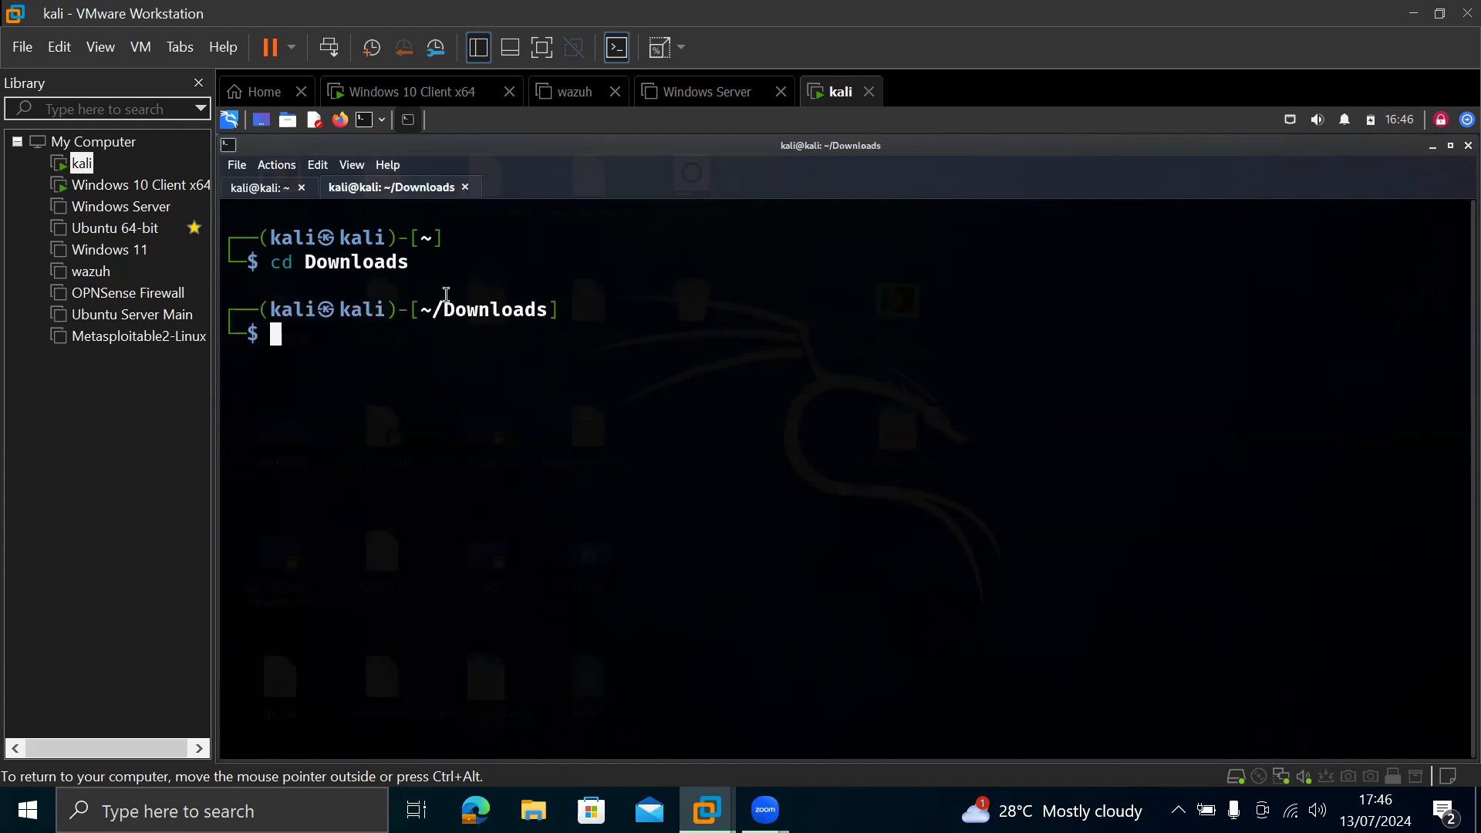
mouse_move(434, 231)
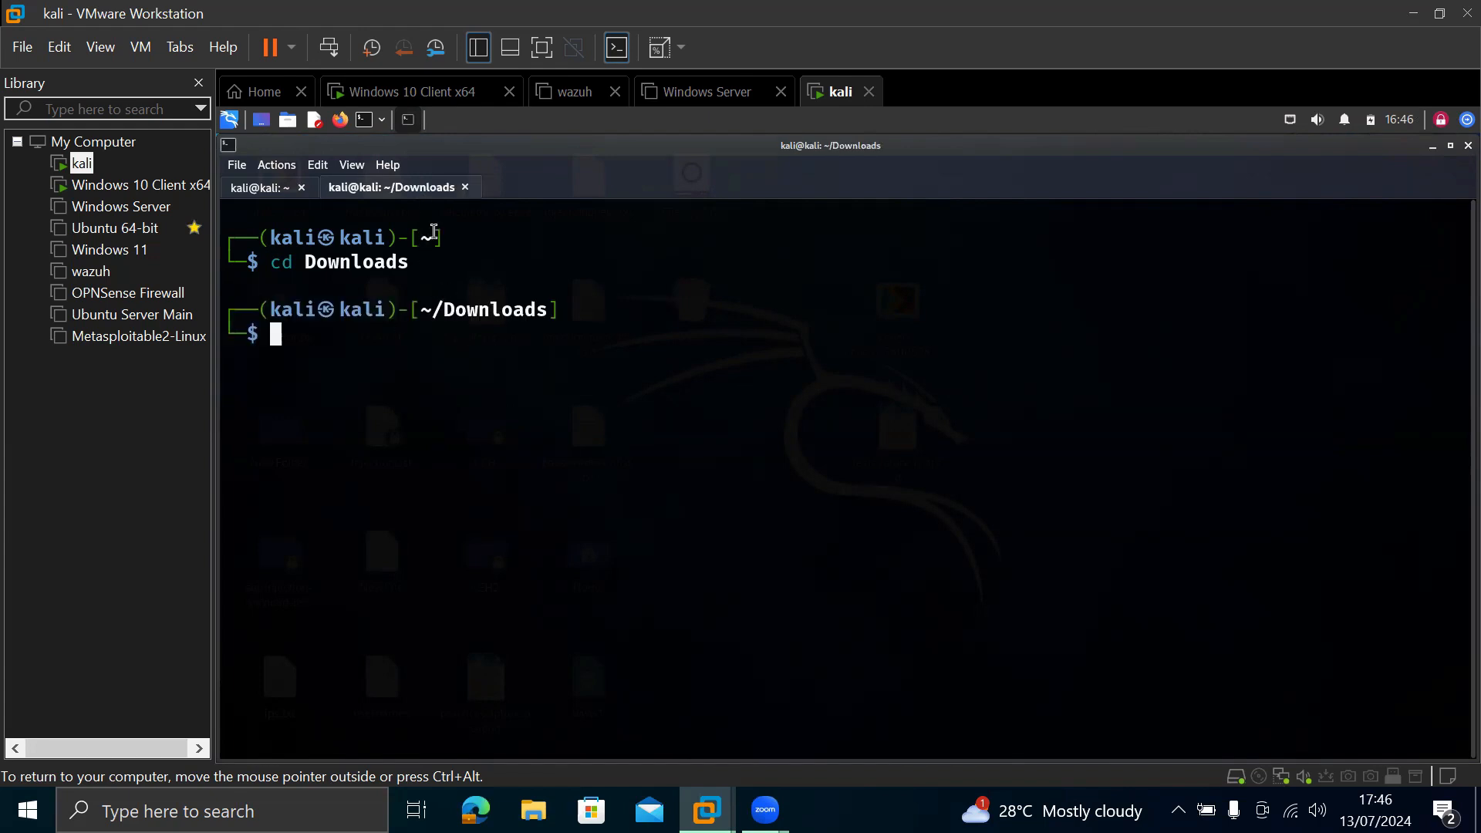
mouse_move(386, 344)
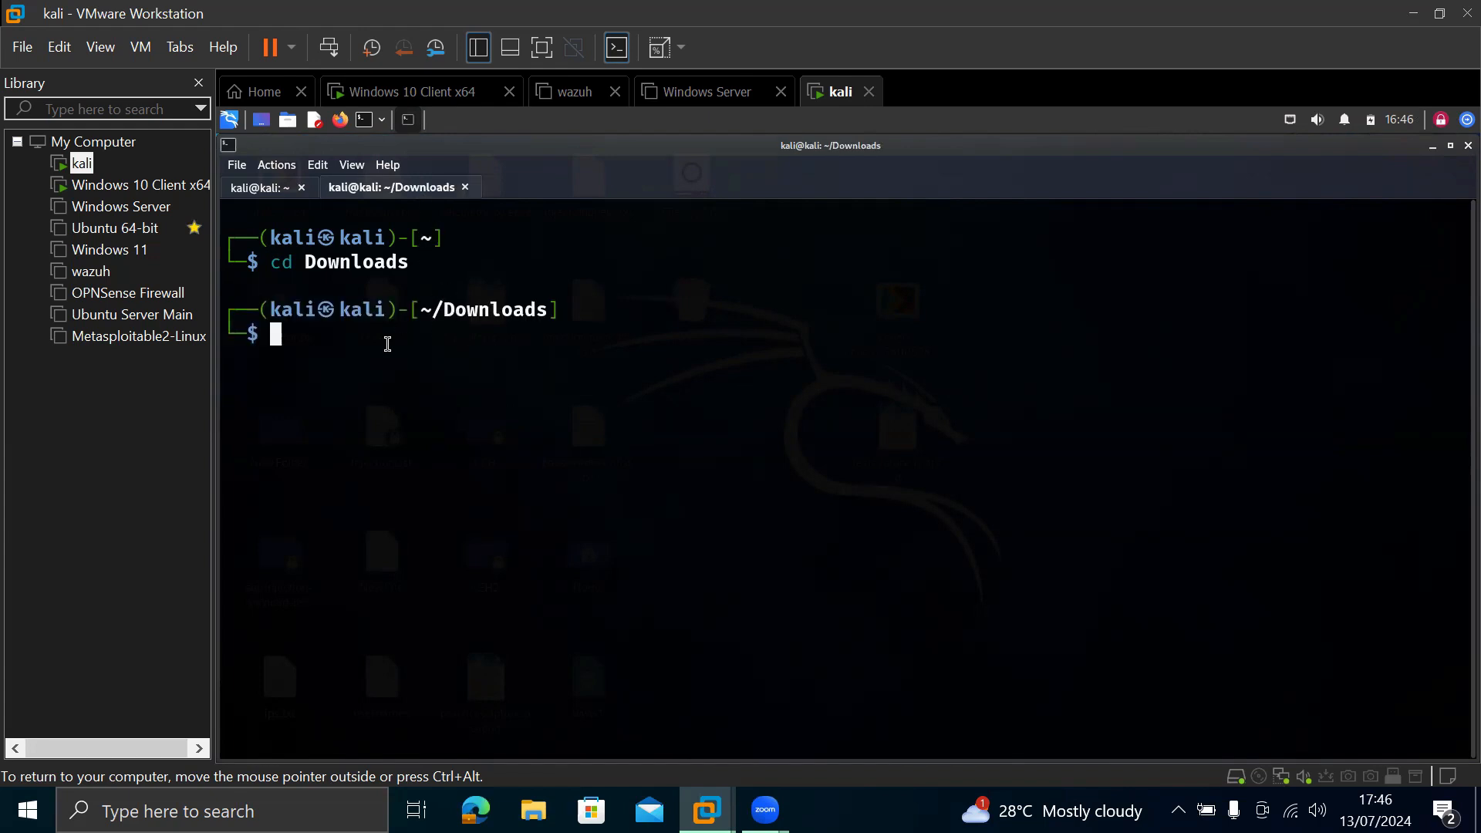
type("ls")
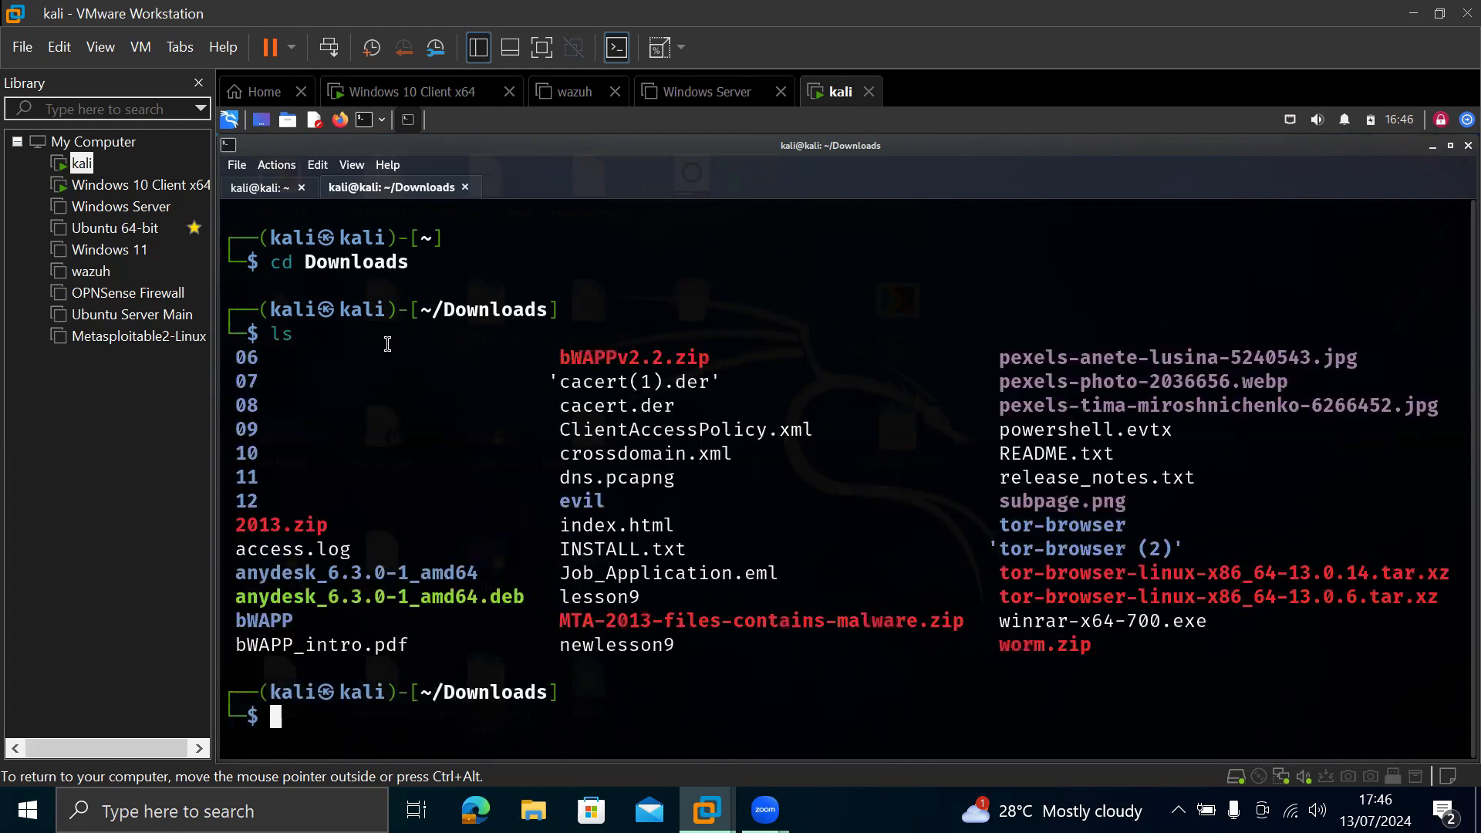
mouse_move(725, 366)
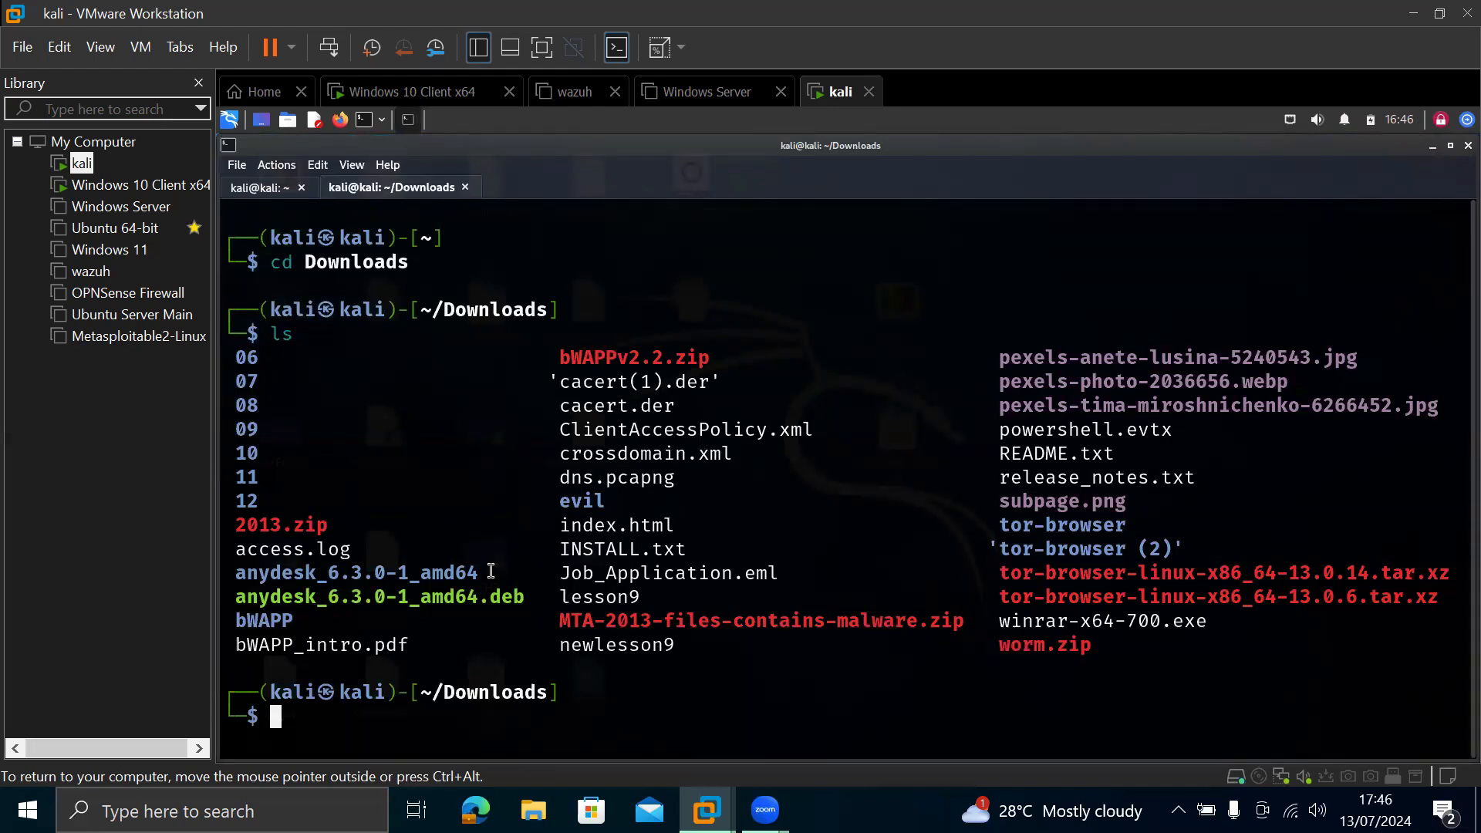
mouse_move(752, 725)
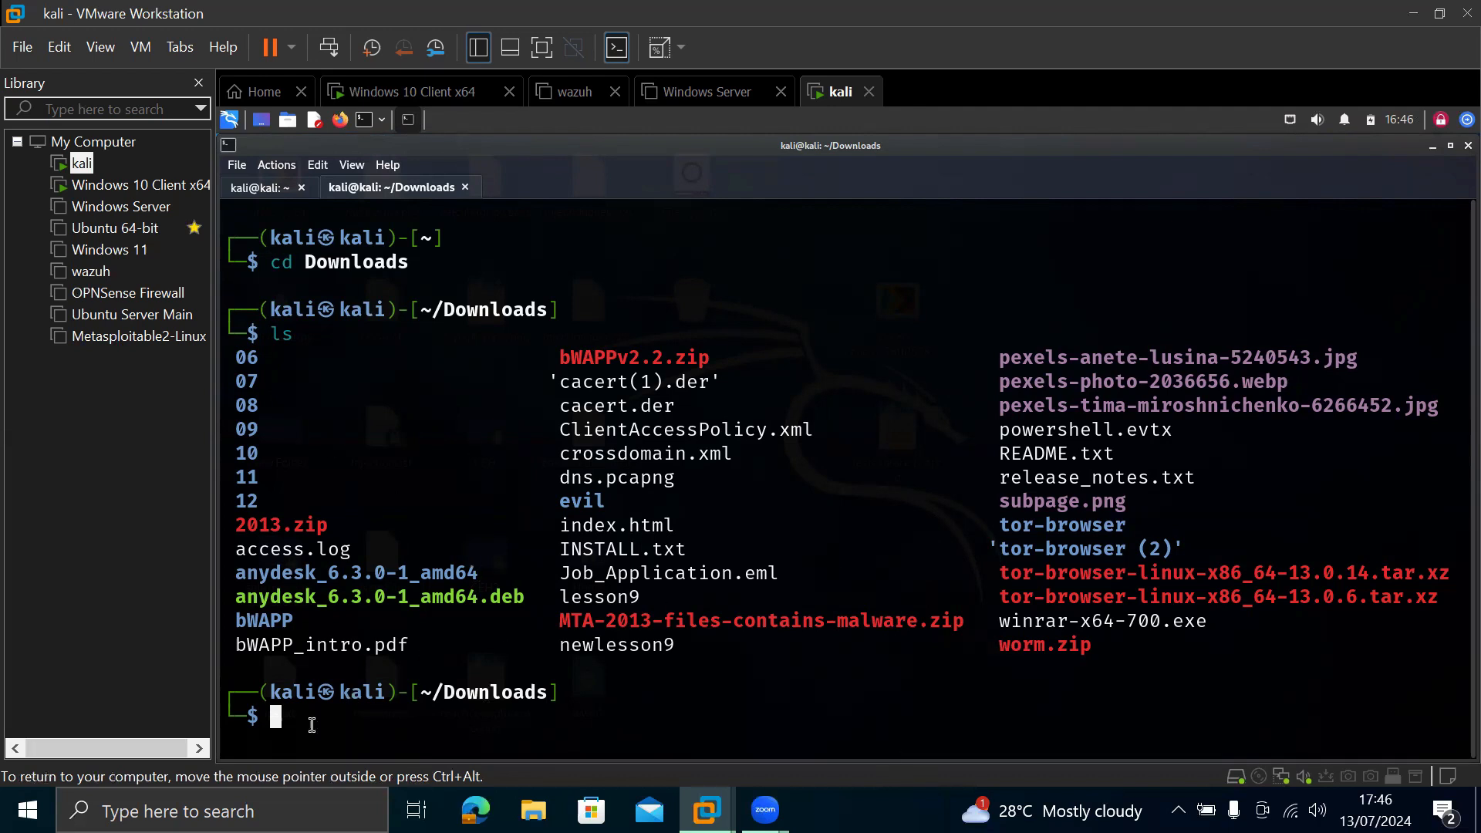
mouse_move(330, 715)
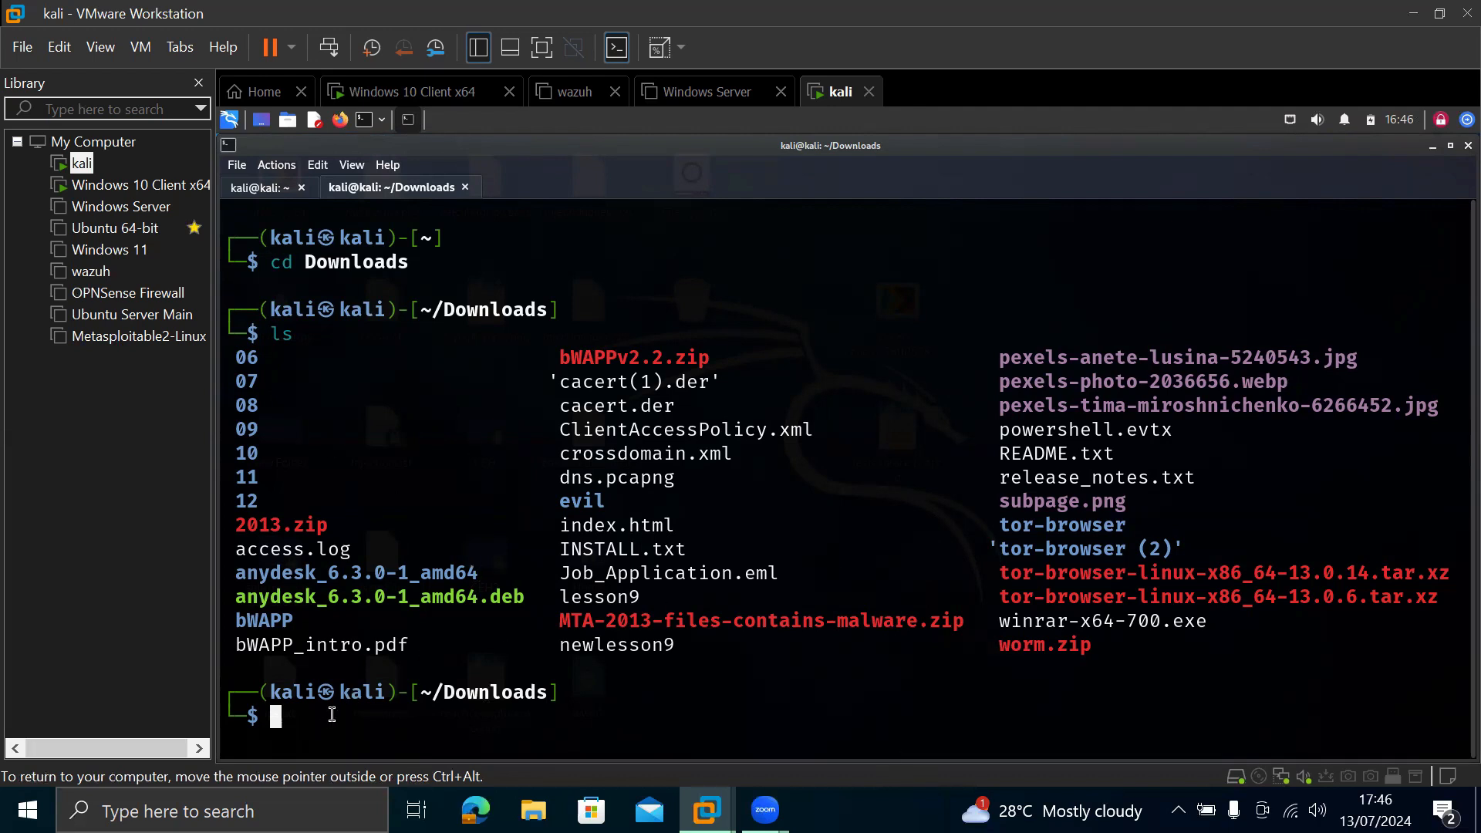
type("cd Downloads")
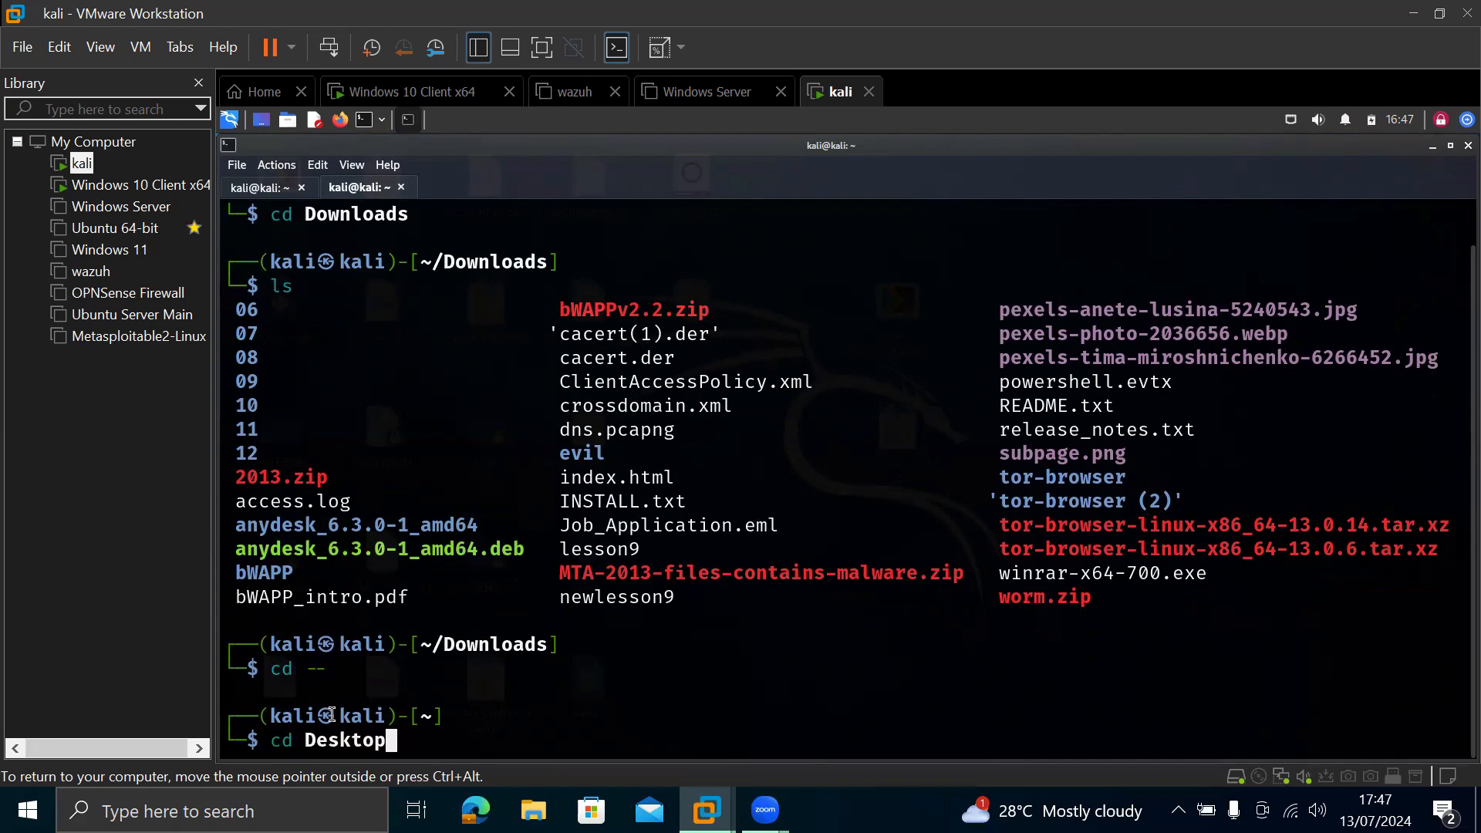
Step: Run the folder change and enter 'cd Desktop' again in the Kali terminal
key("Return")
type("ls")
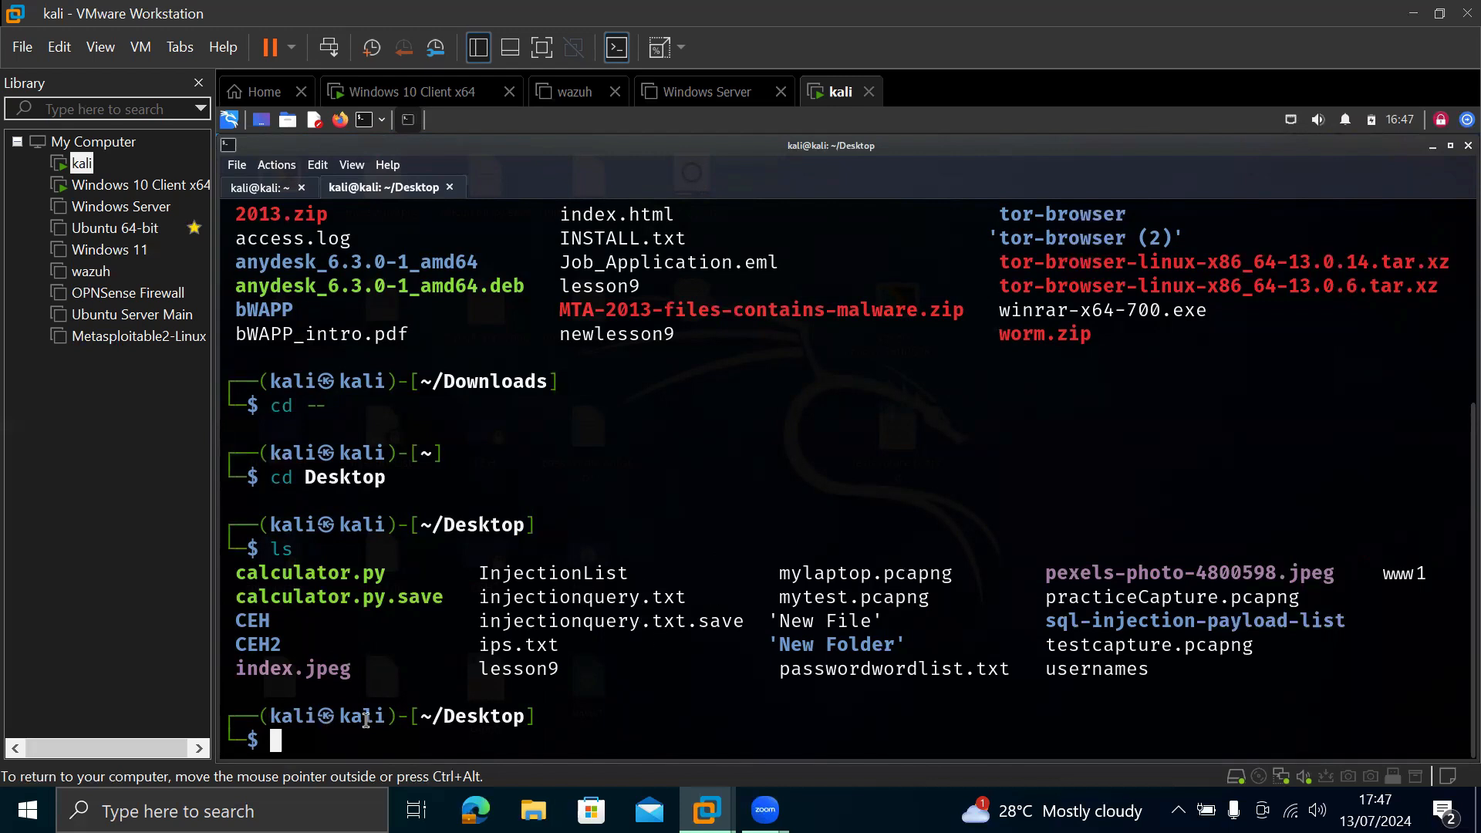
mouse_move(538, 652)
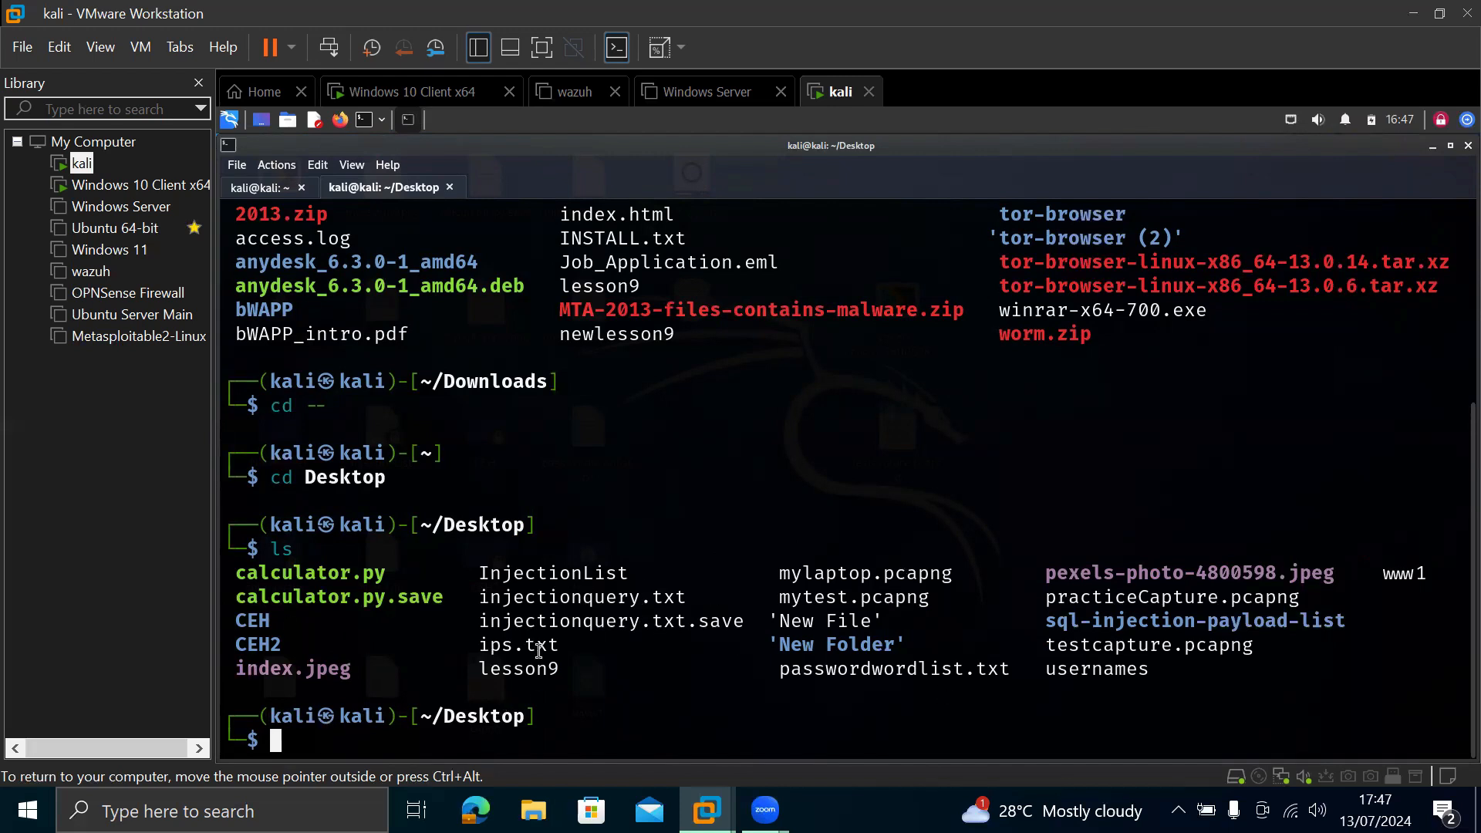
double_click(517, 645)
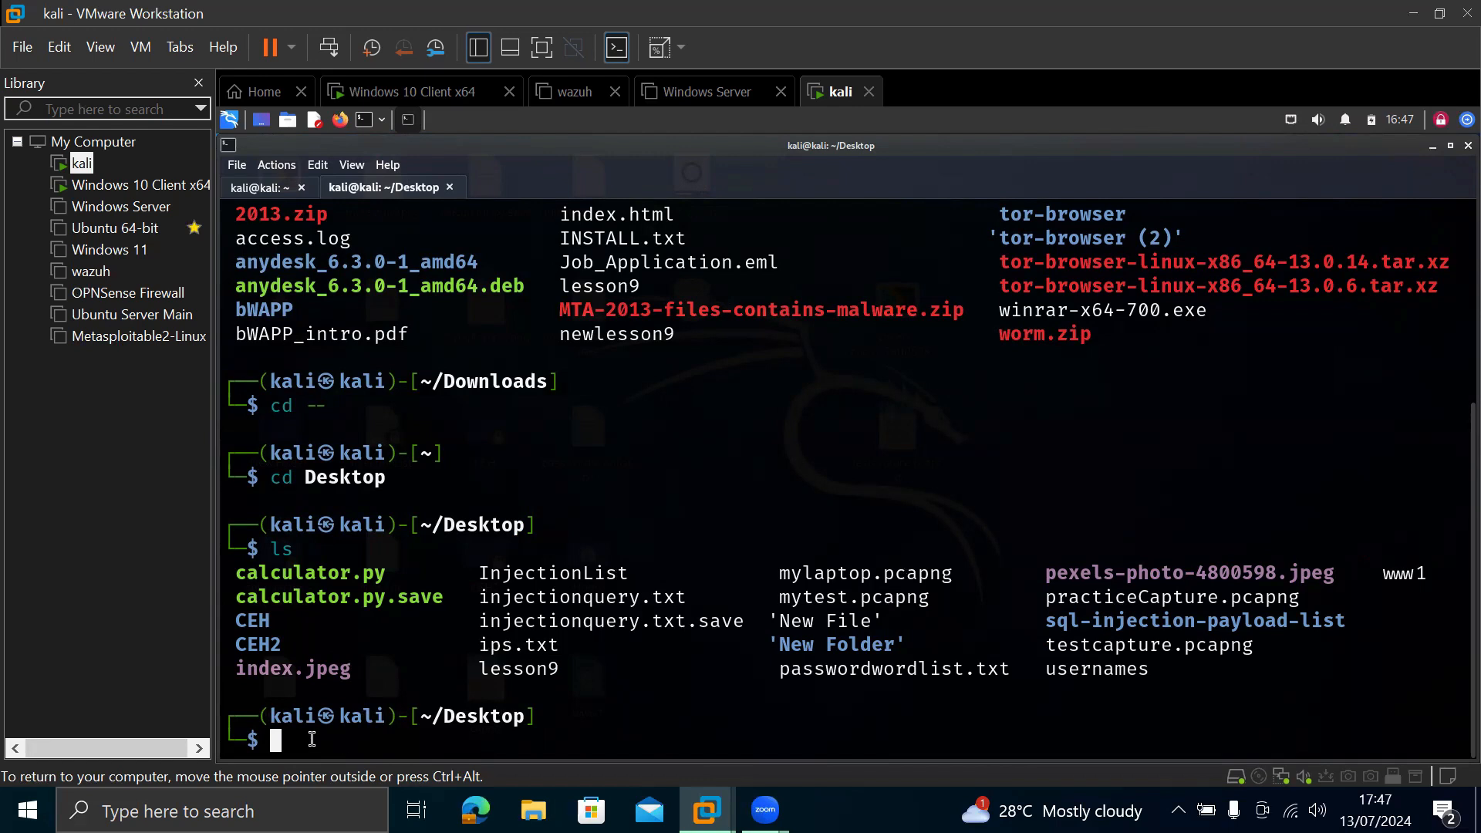
mouse_move(582, 642)
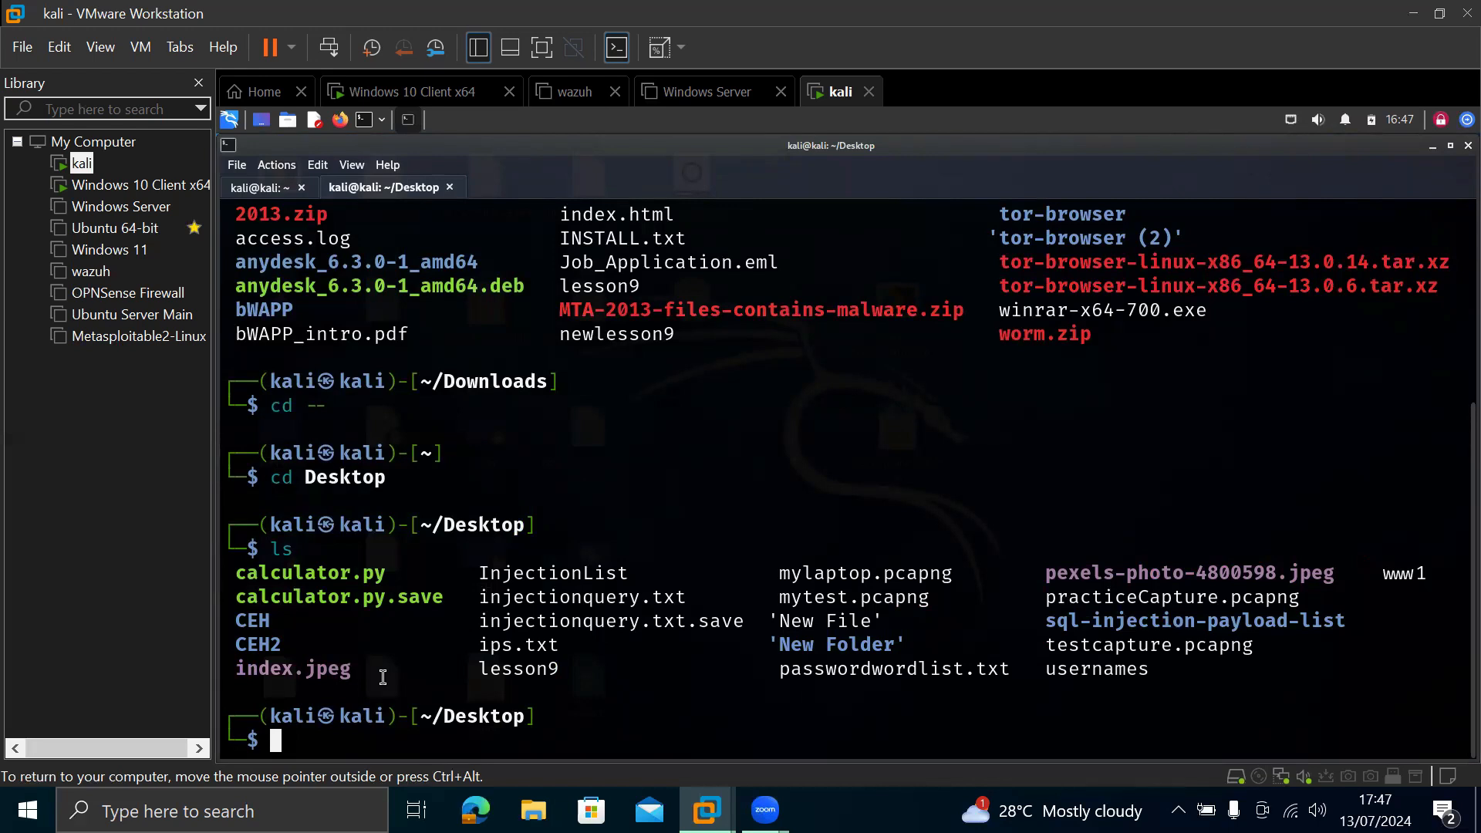
type("cd Desktop")
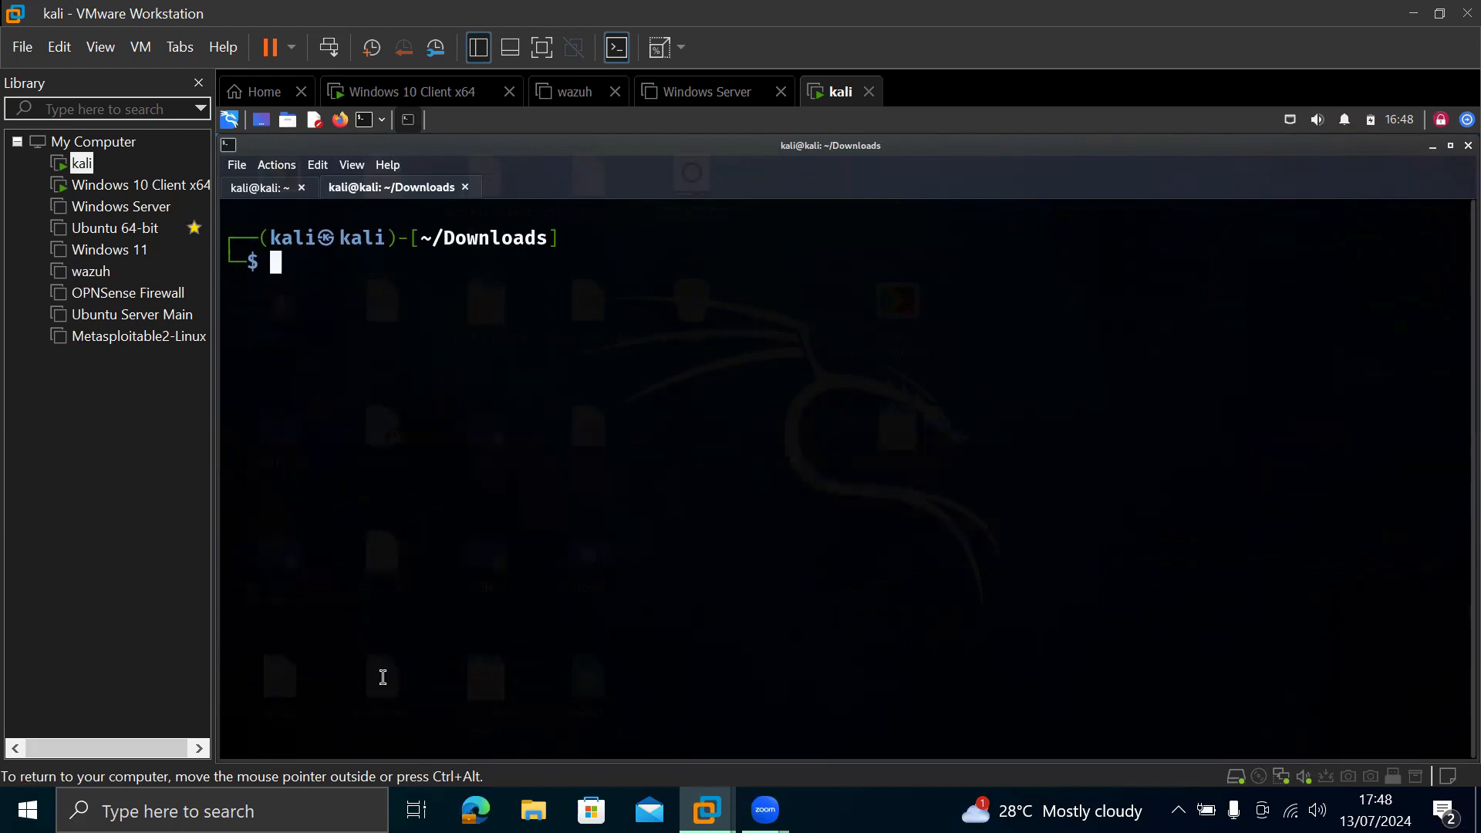
mouse_move(327, 274)
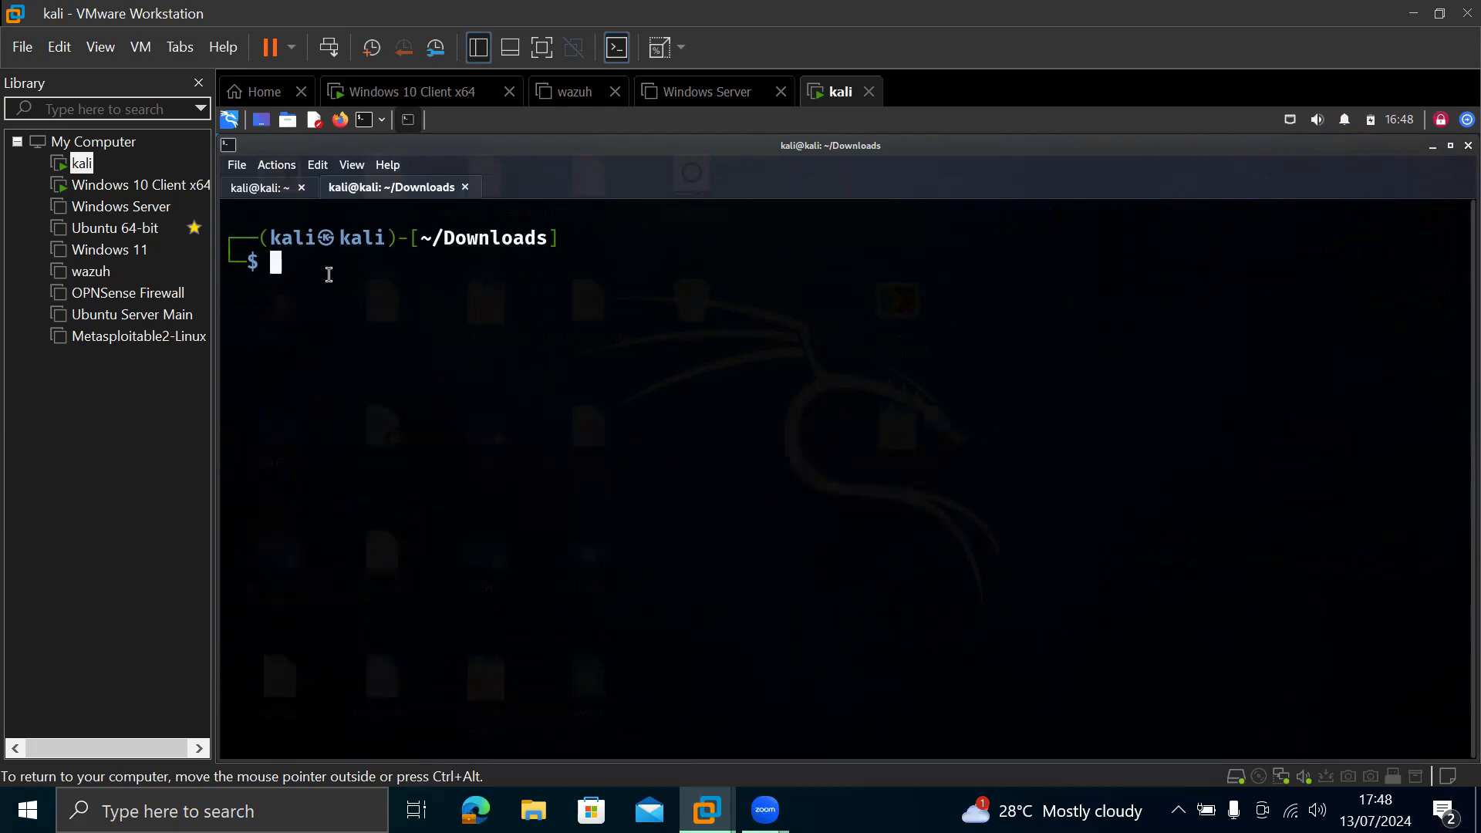
Step: Run 'ls' in ~/Downloads to list its contents and select an entry in the output
type("ls")
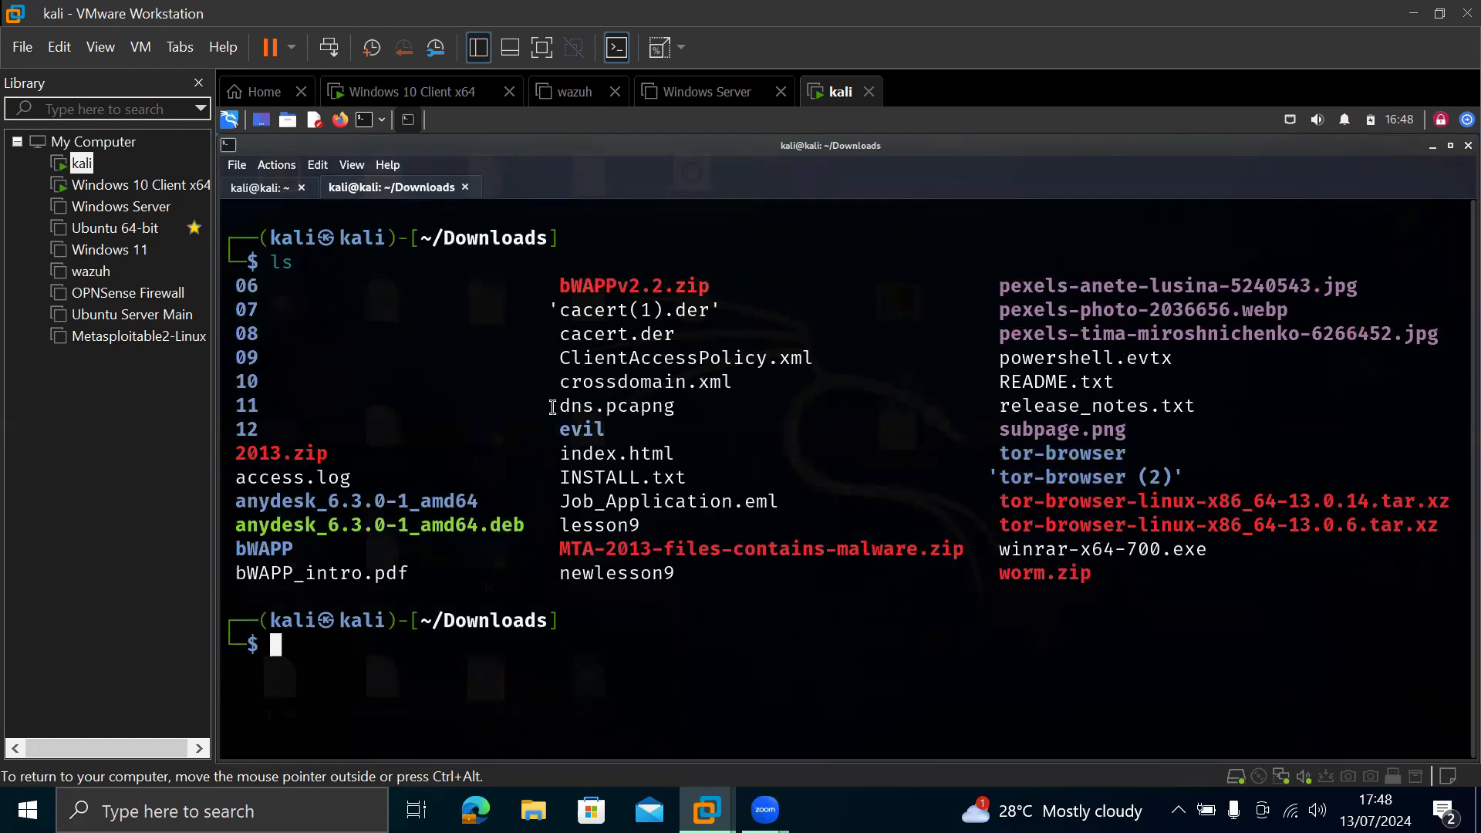
double_click(614, 405)
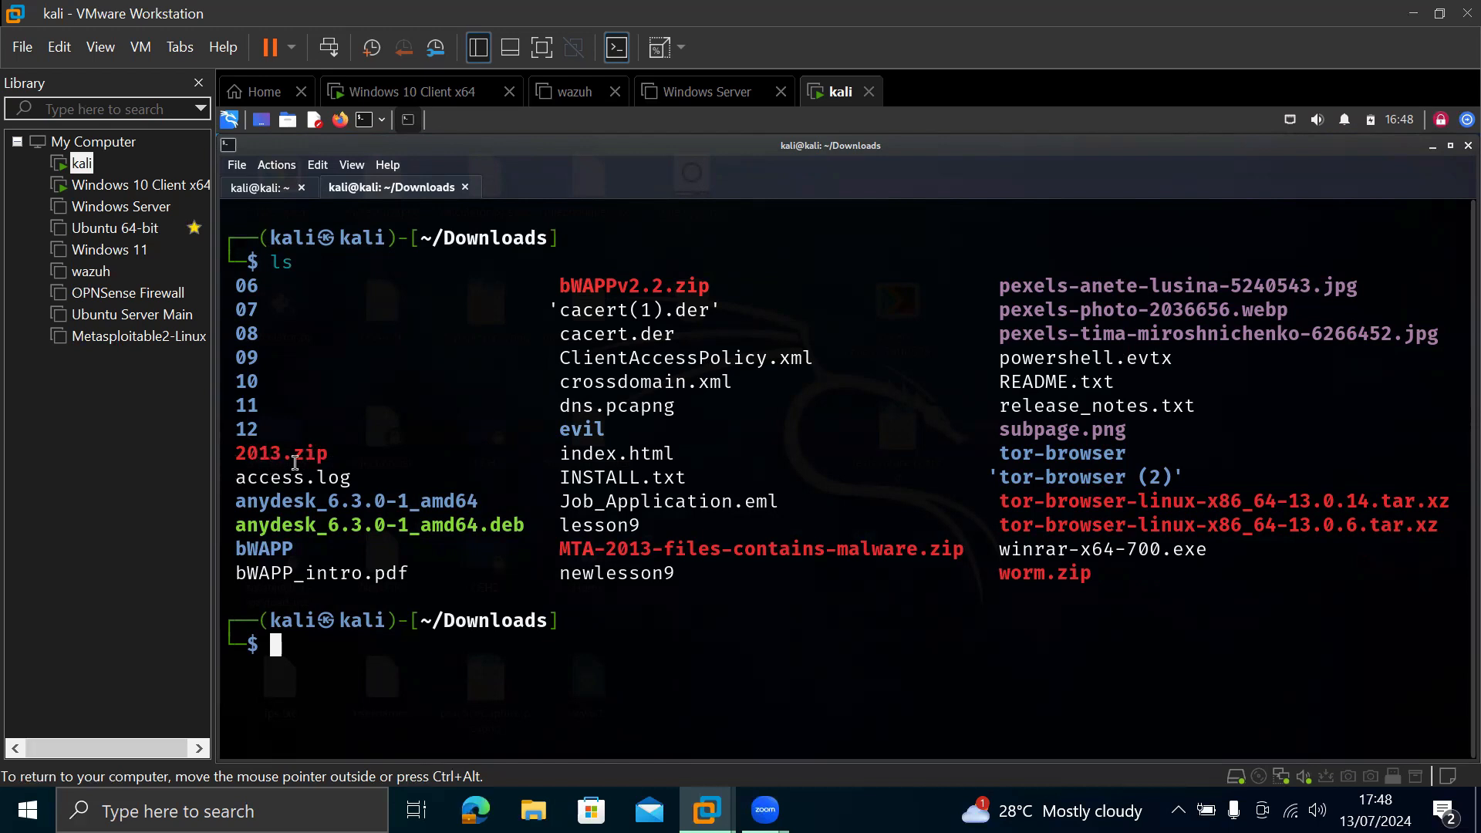
Step: Enter 'ping 192.168.204.129' and 'python3 -m http.server 8080' from the Downloads folder
type("ping 192.168.204.129")
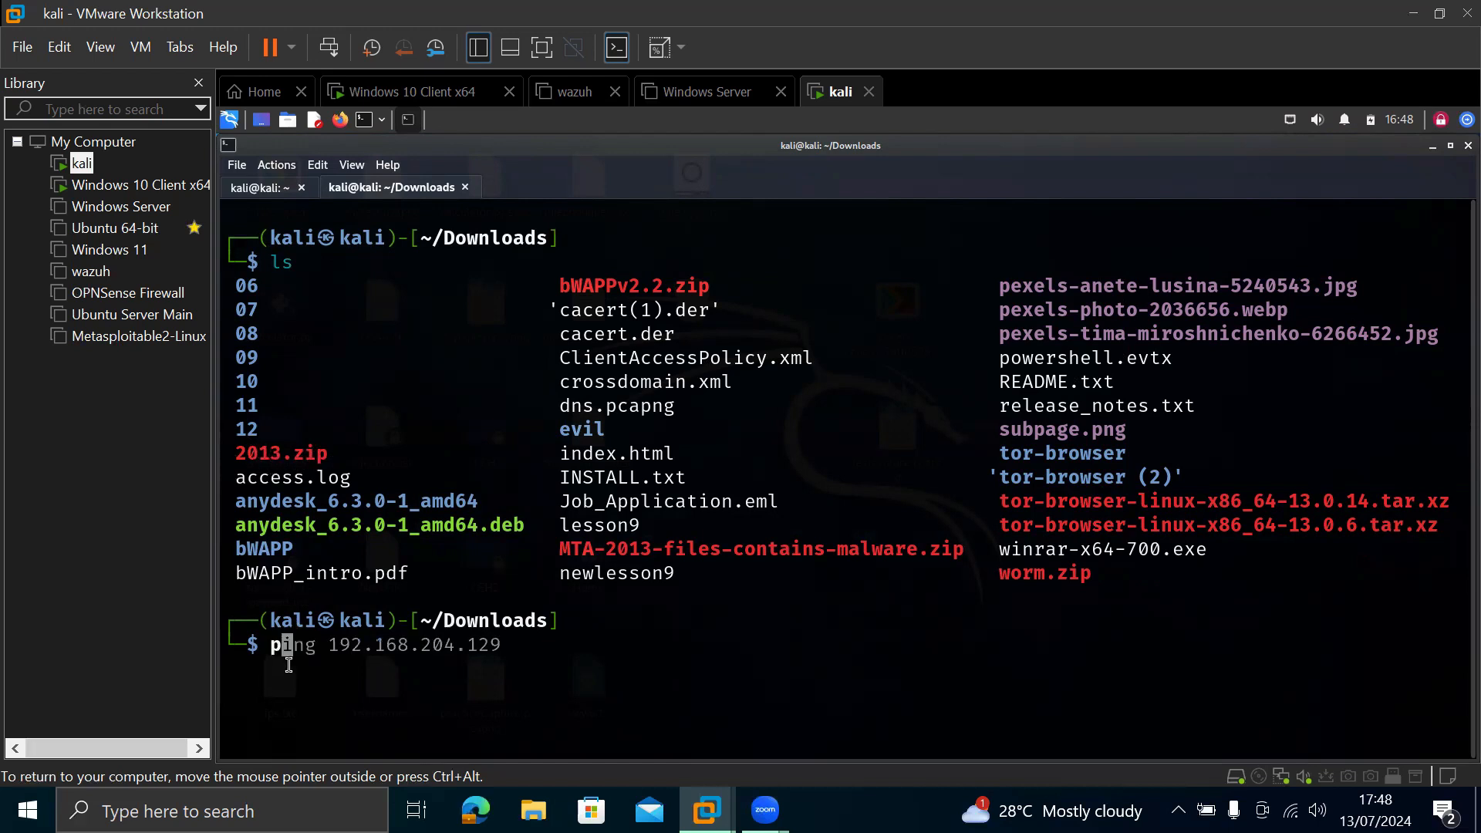
type("python3 -m http.server 8080")
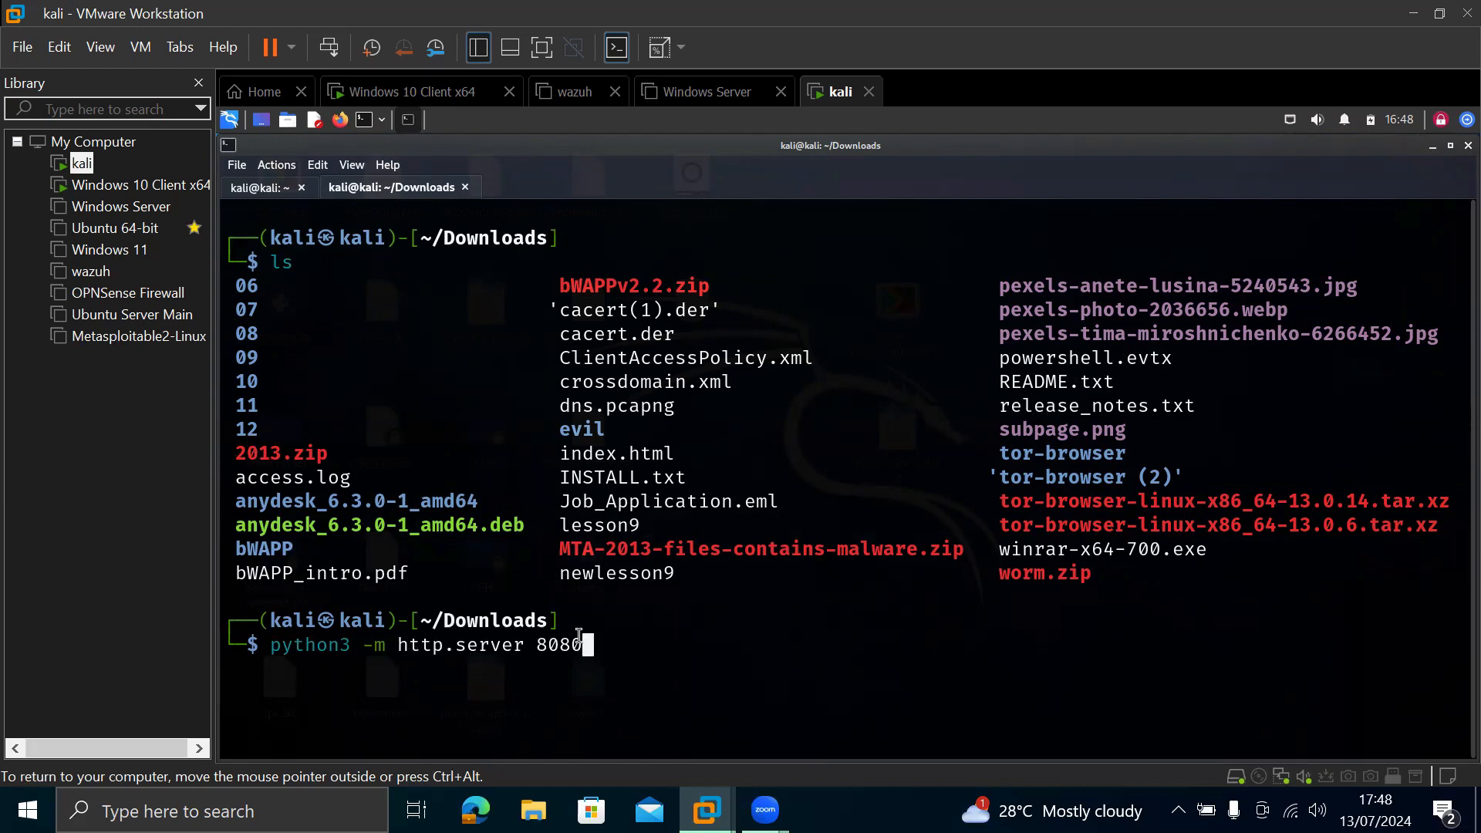
mouse_move(608, 628)
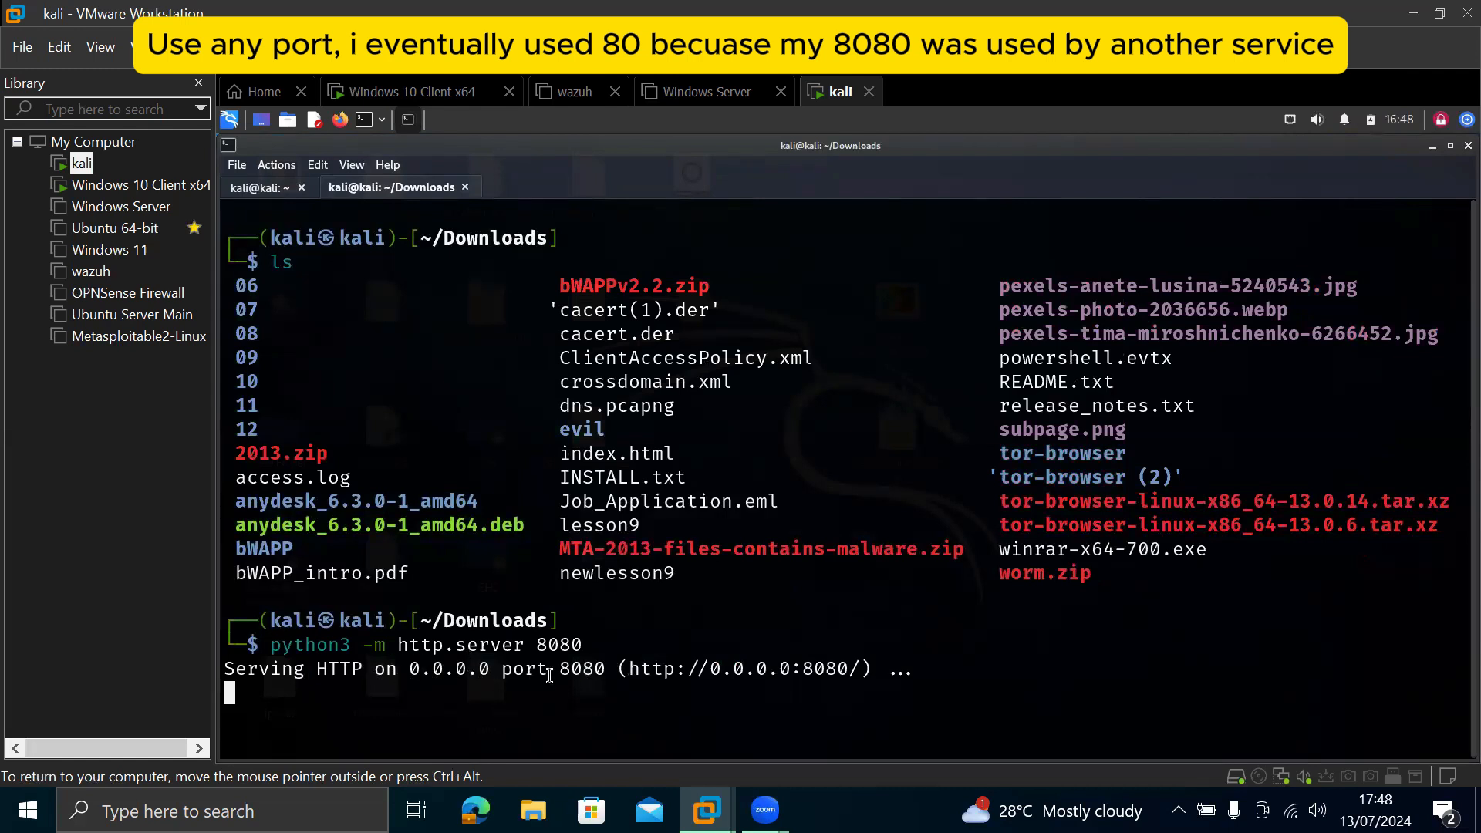
mouse_move(125, 183)
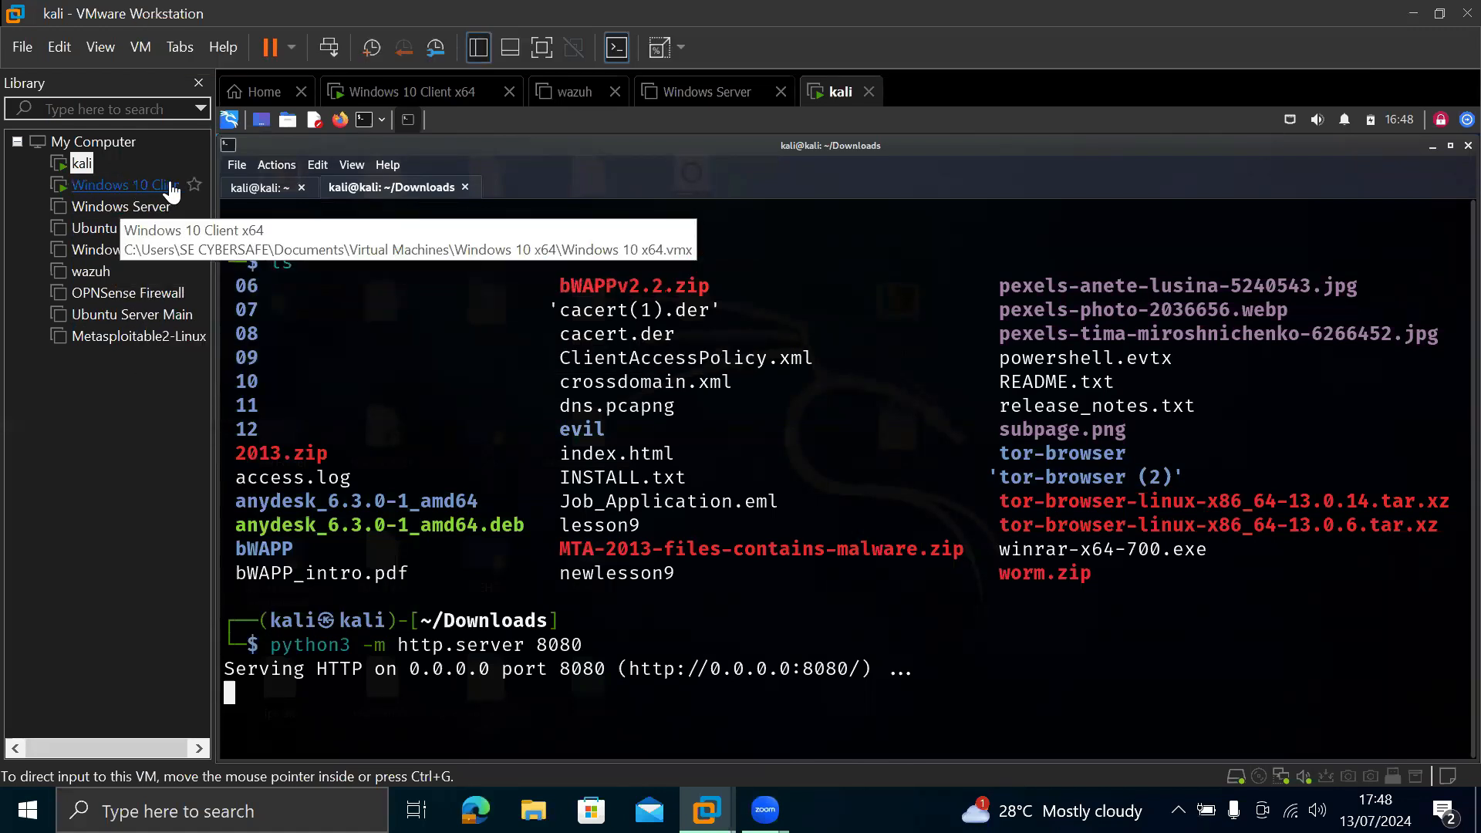
mouse_move(138, 196)
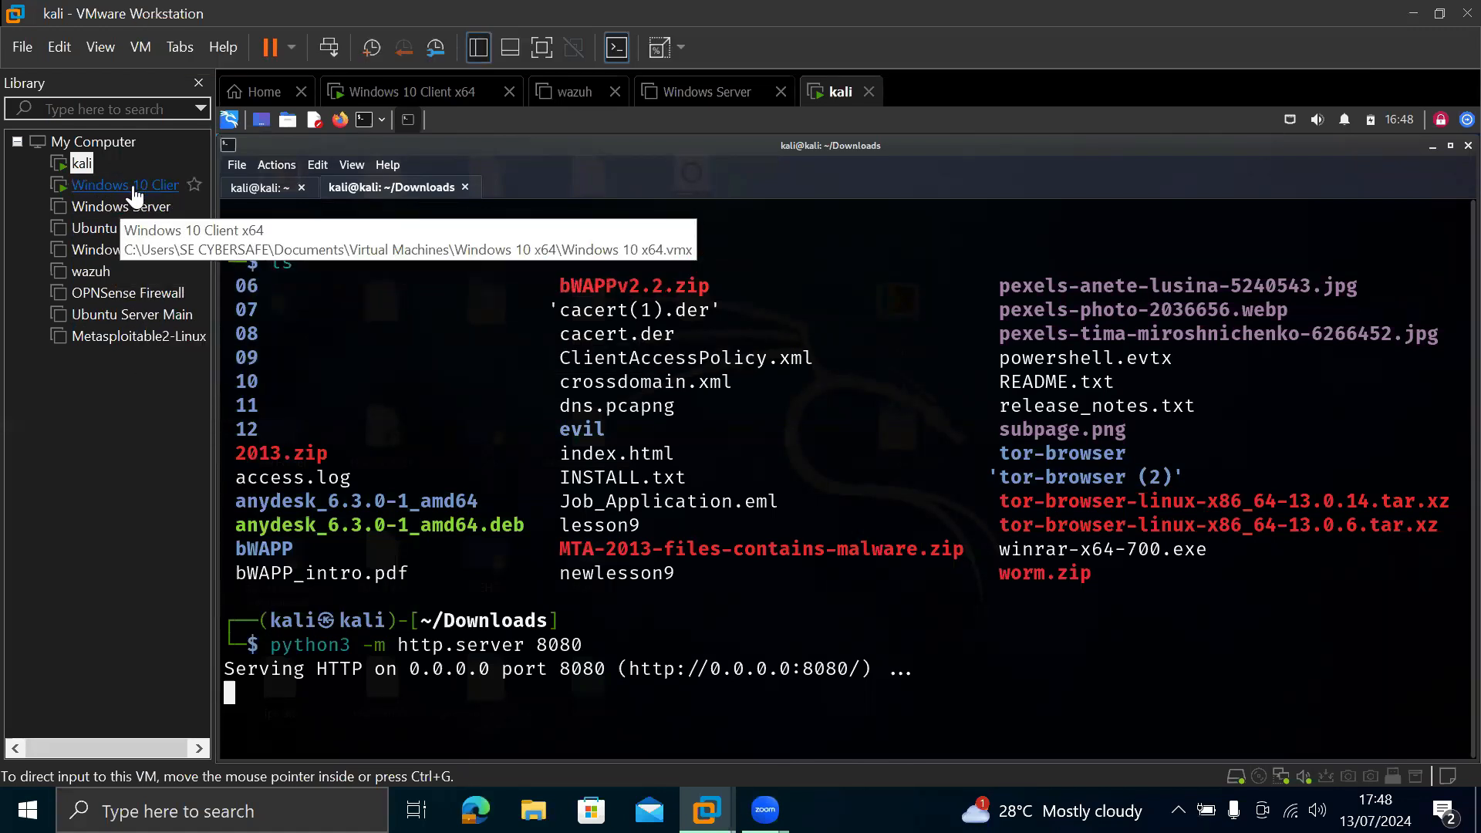
mouse_move(119, 205)
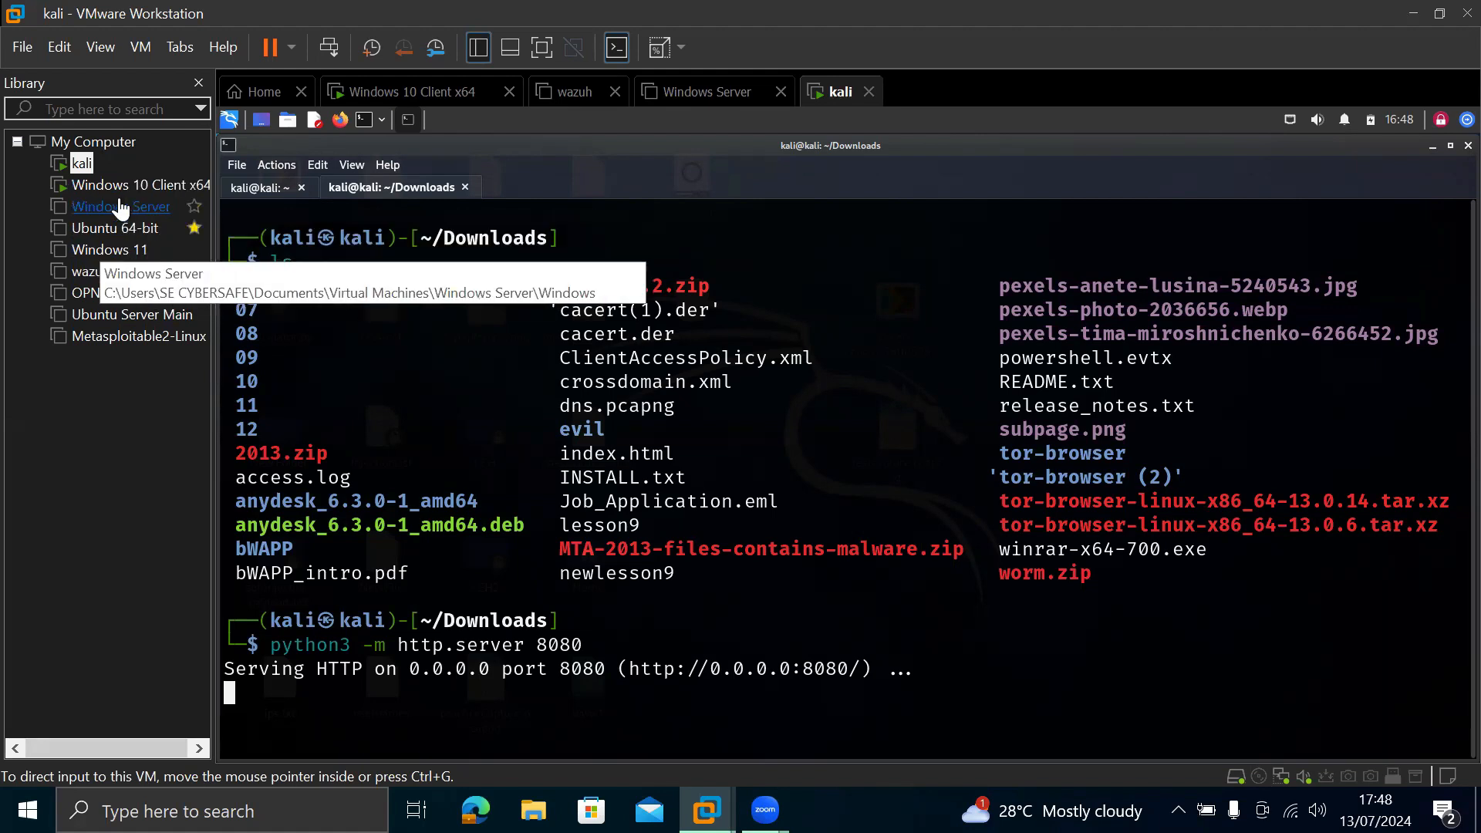
mouse_move(123, 293)
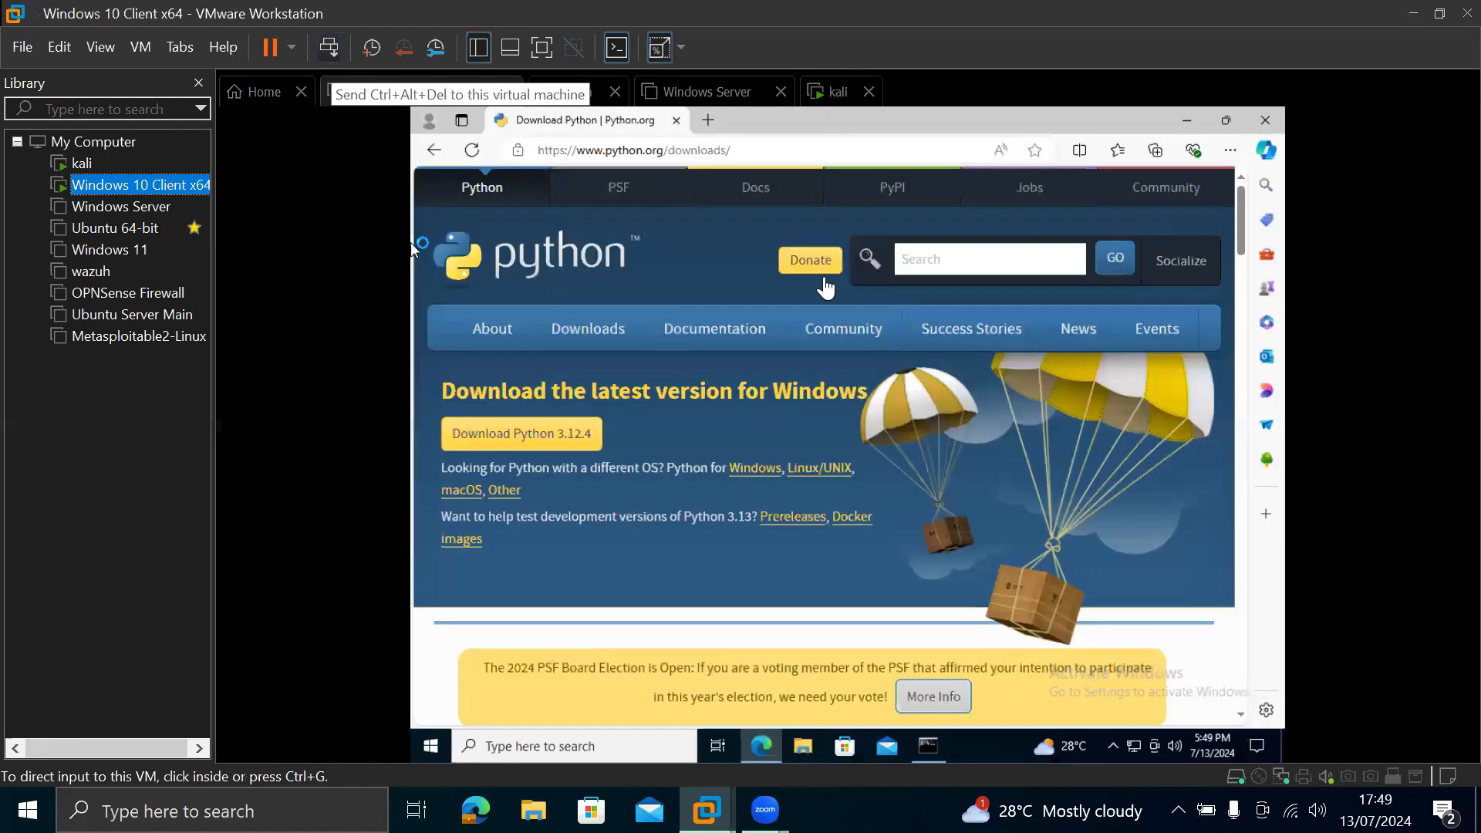
left_click(459, 94)
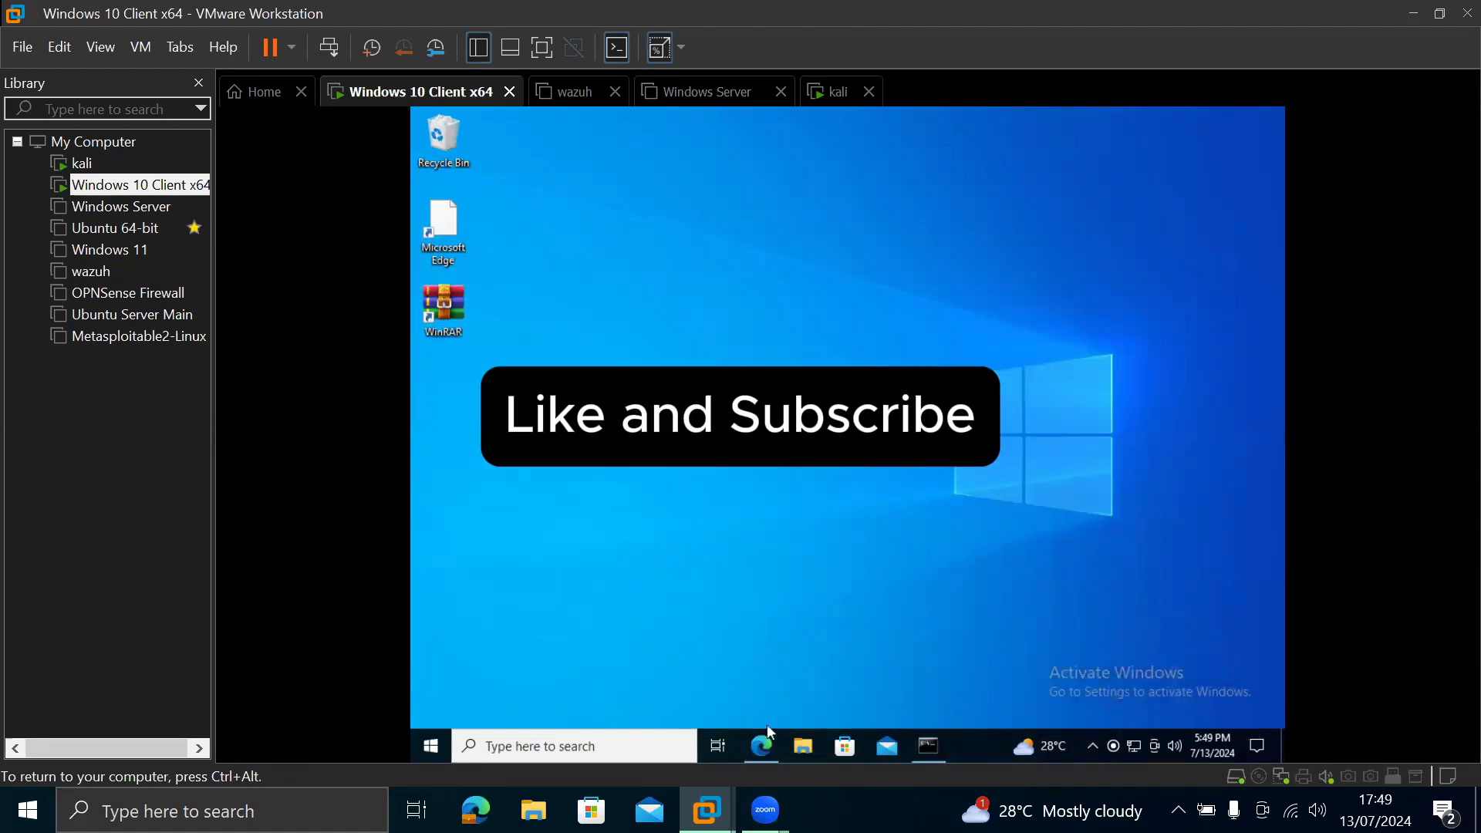
left_click(759, 747)
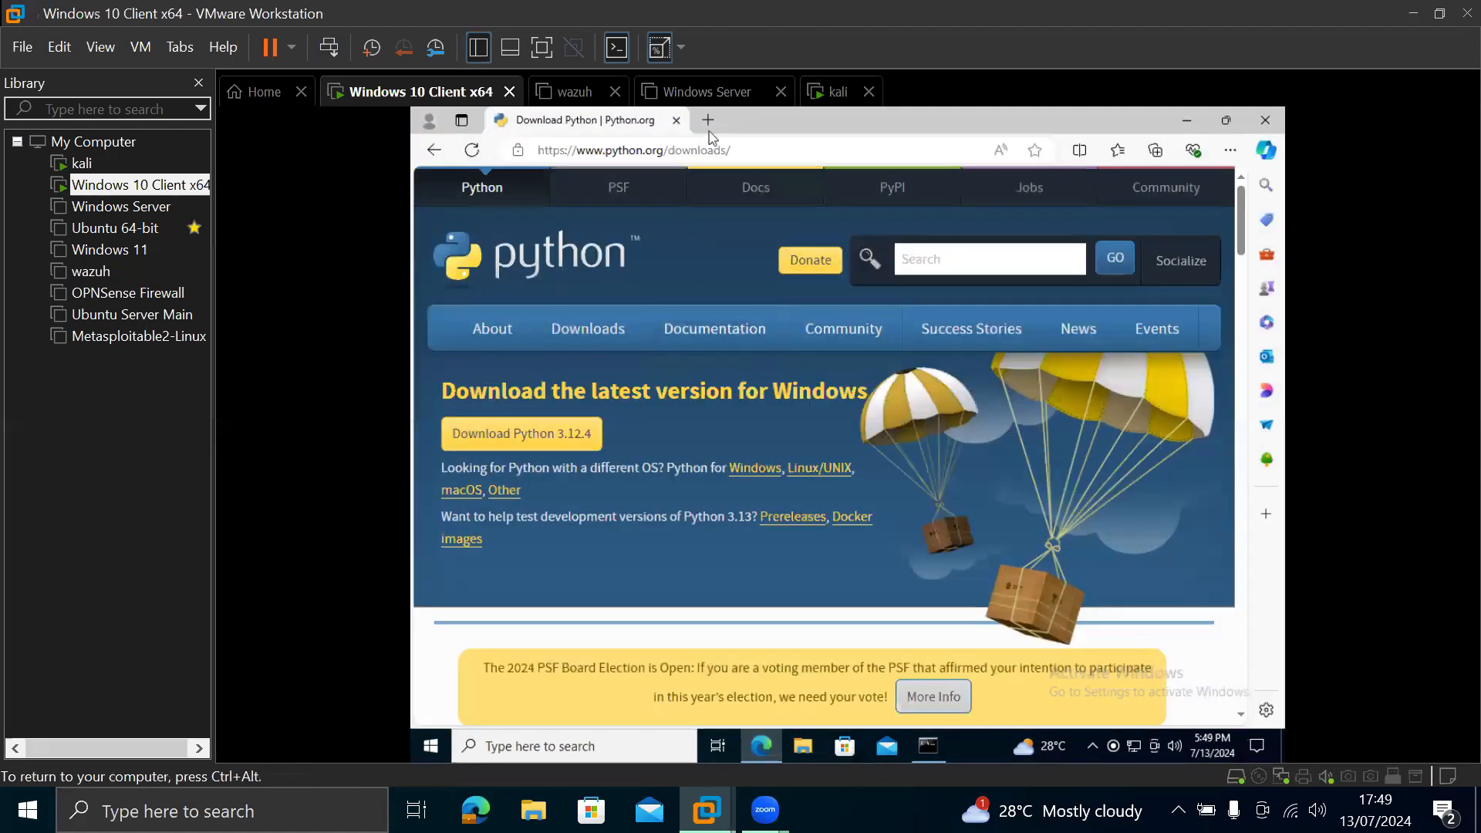
left_click(706, 120)
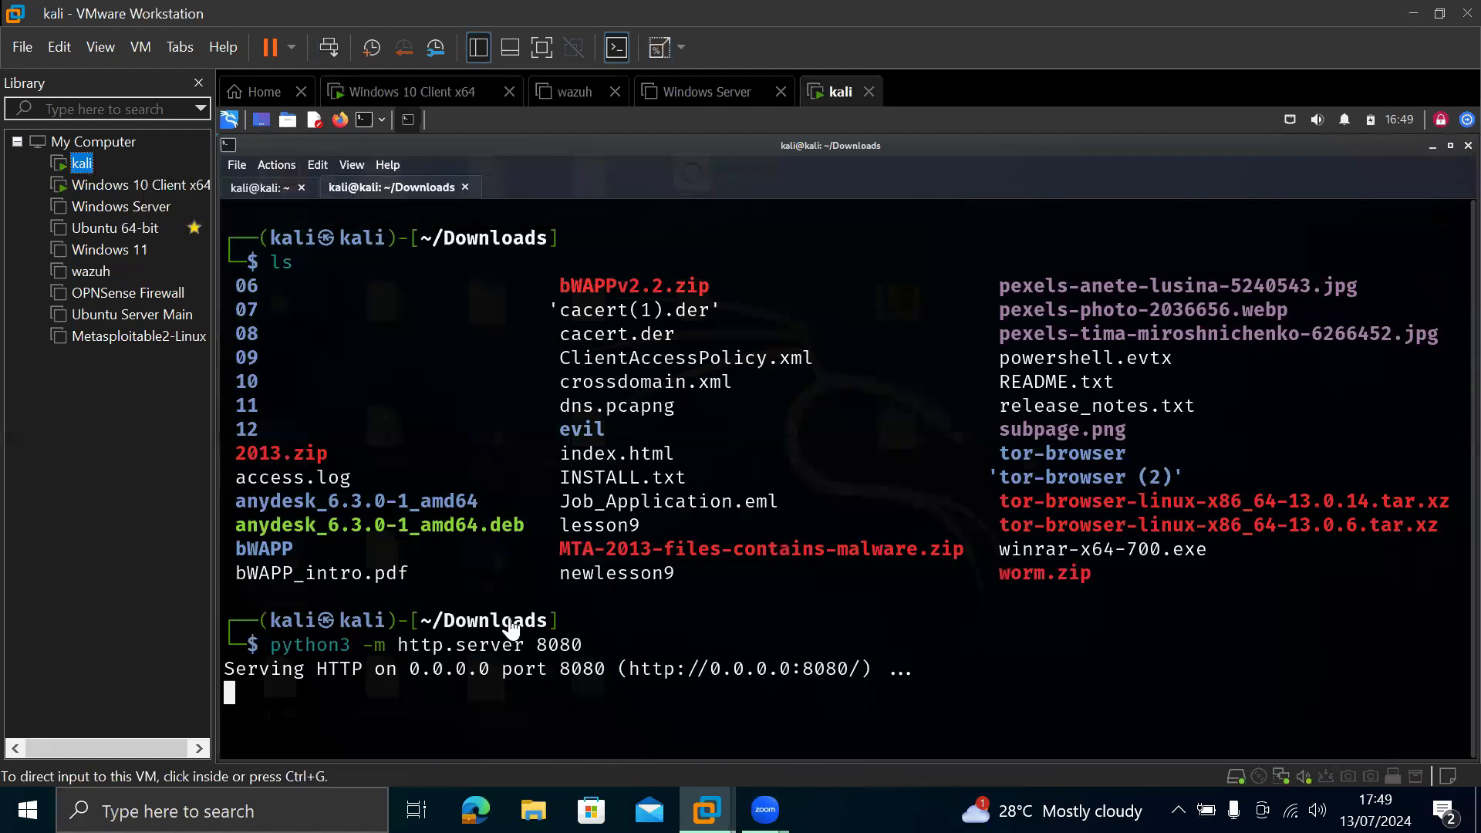
mouse_move(237, 174)
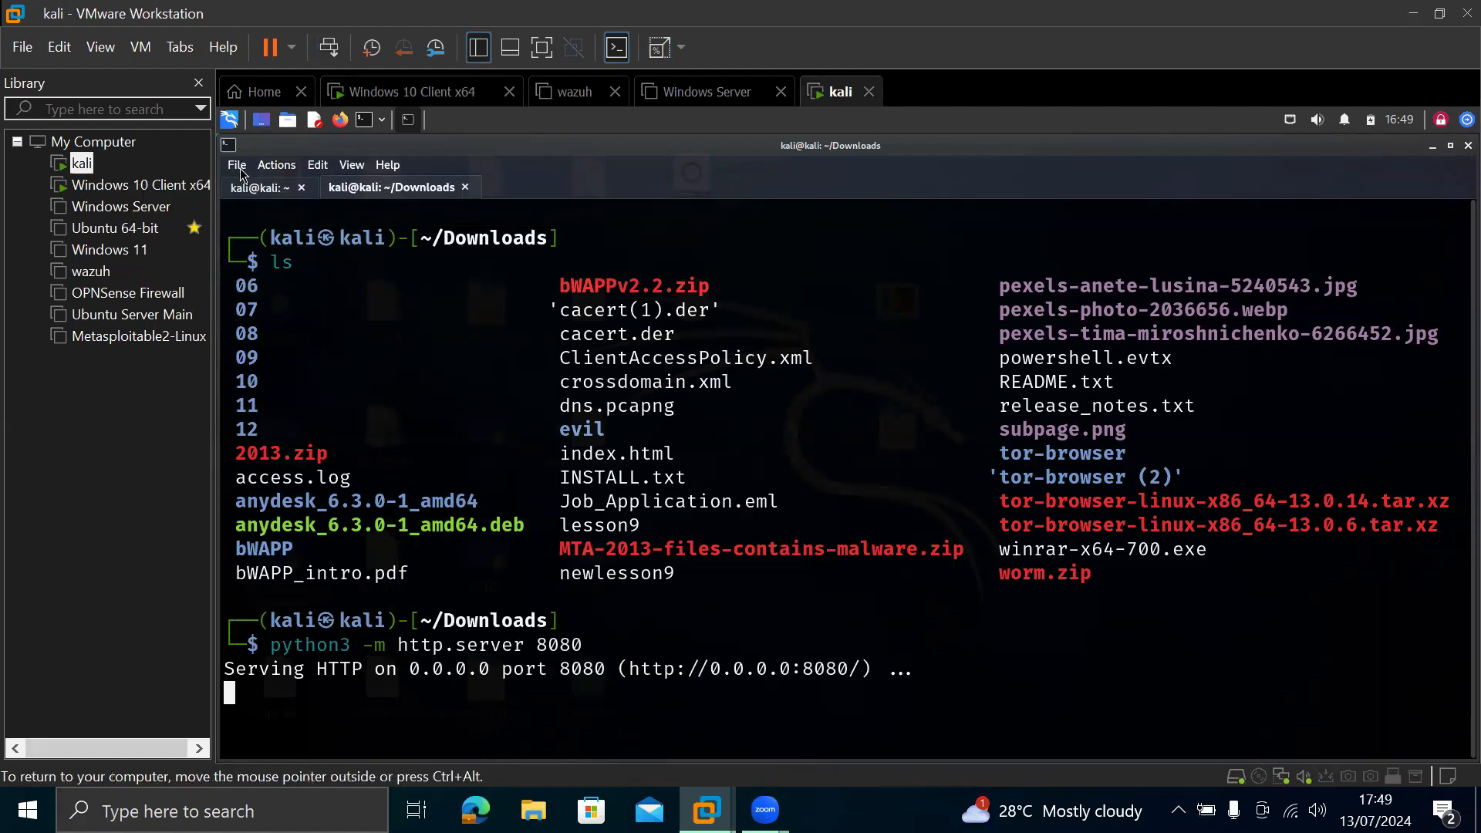
Step: Open a new terminal tab alongside the running HTTP server
left_click(236, 166)
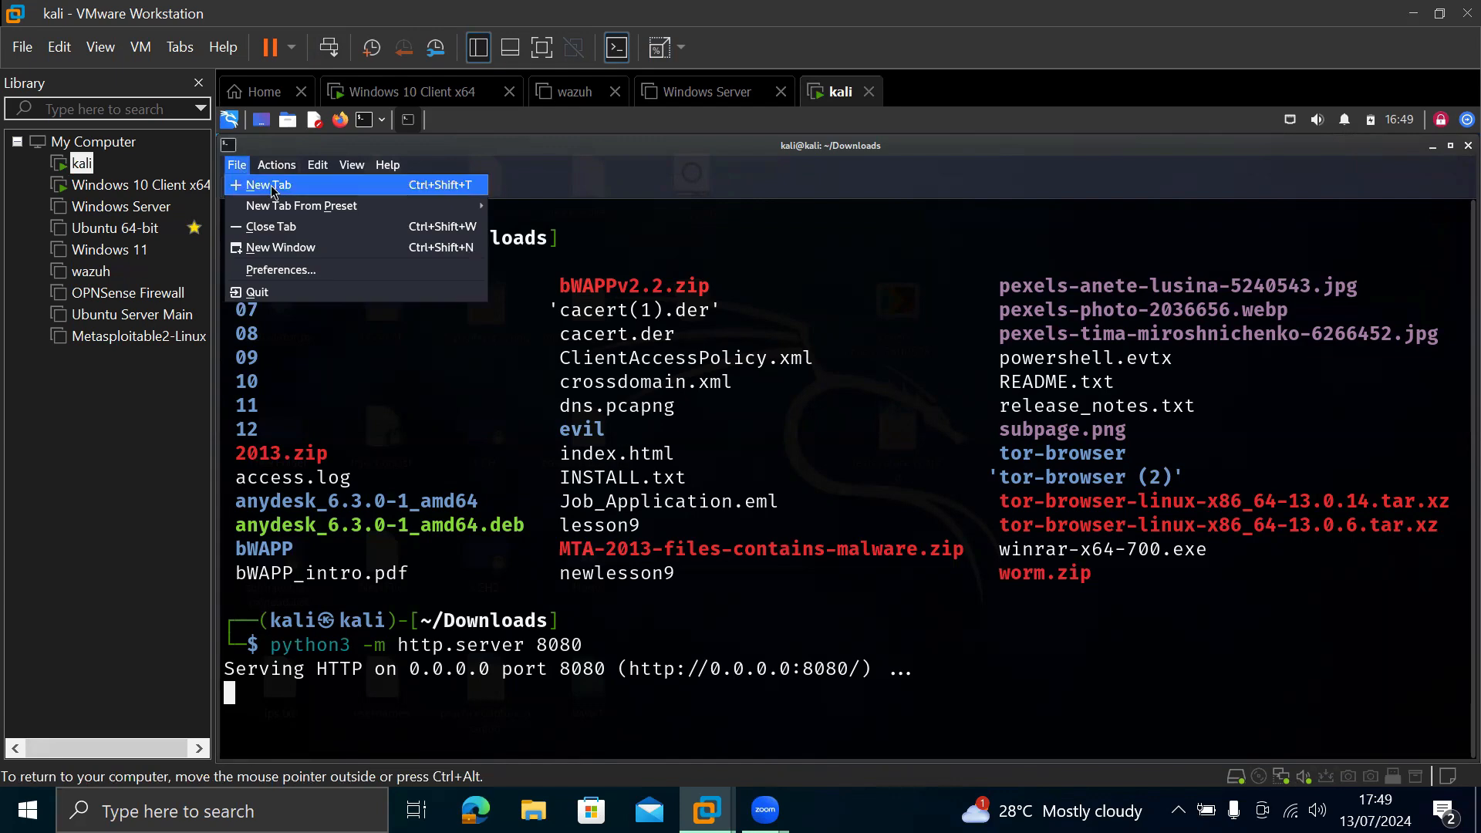
left_click(266, 184)
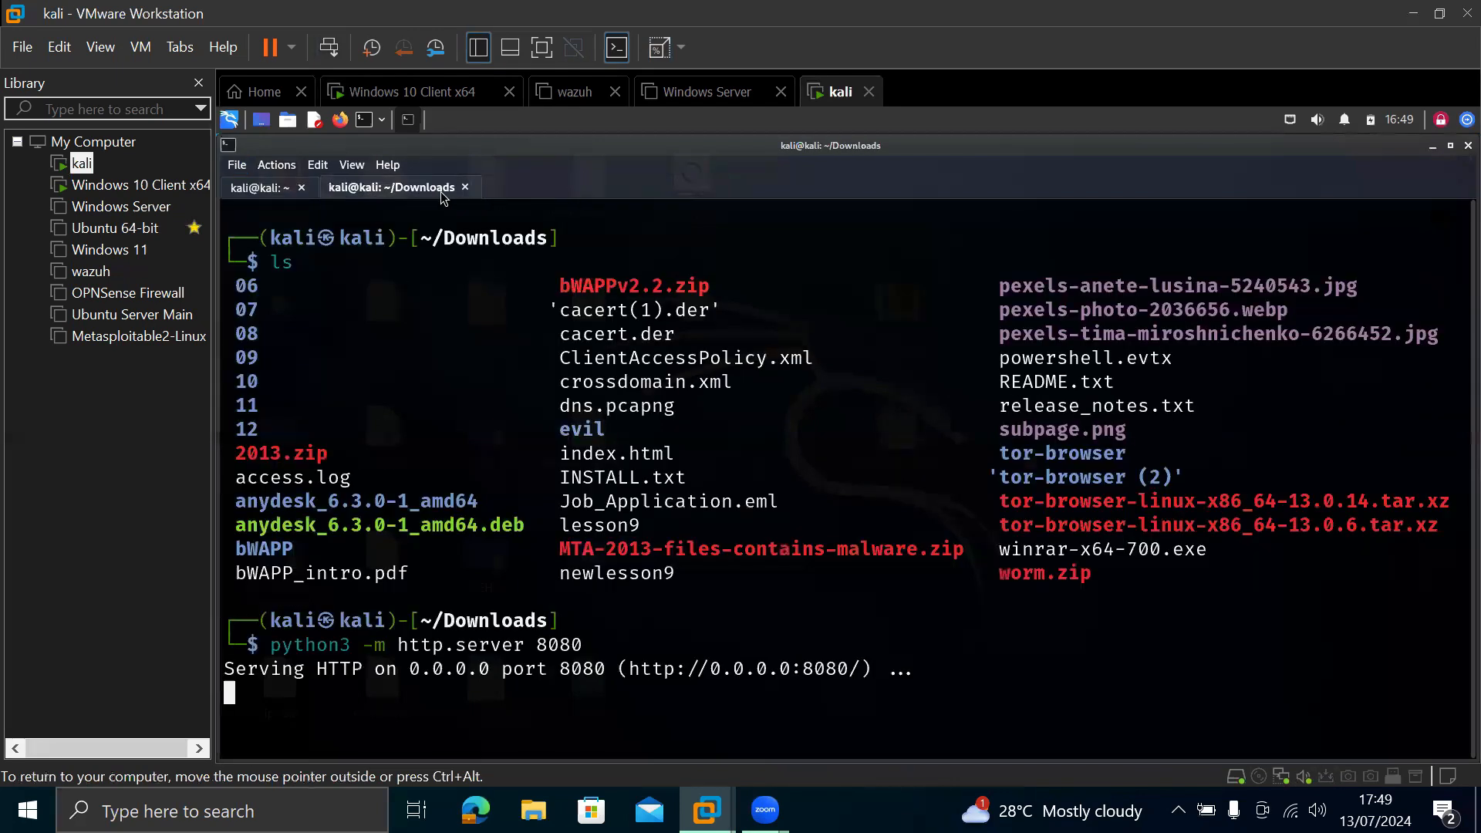
left_click(255, 187)
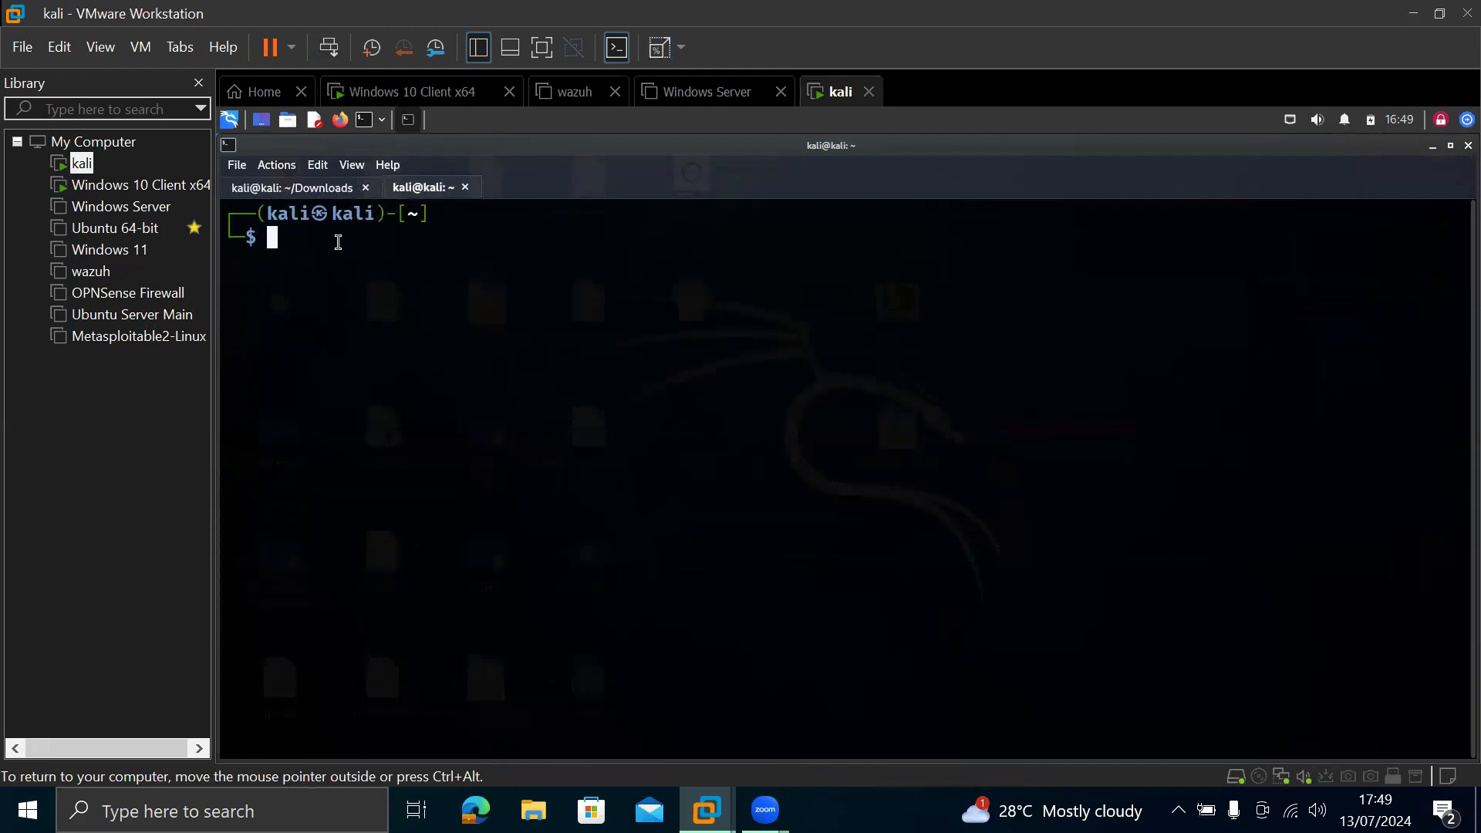
Step: Run 'ip addr' and select eth0's address 192.168.204.133 to copy it
type("ip a")
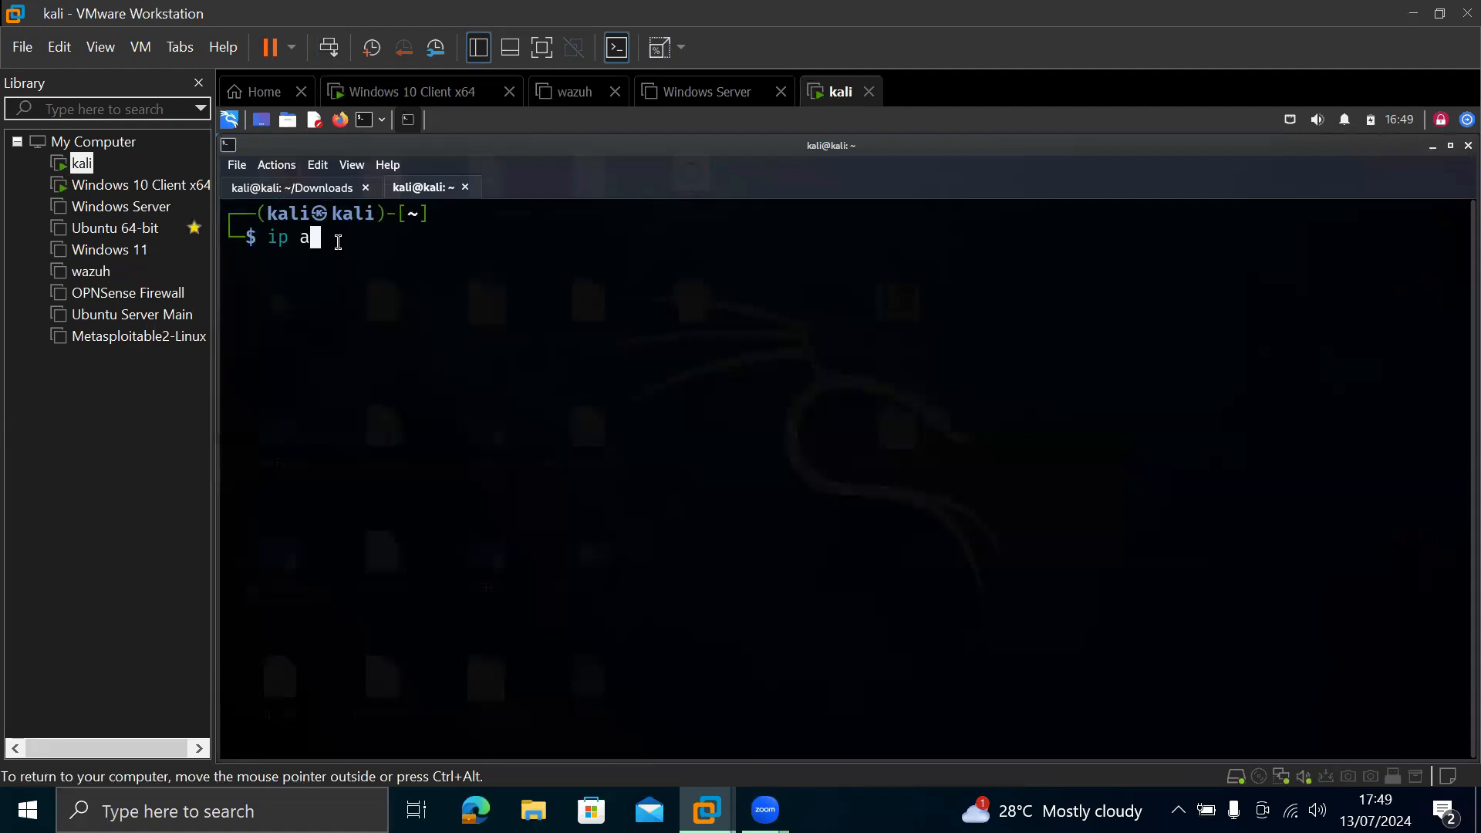
type("ddr")
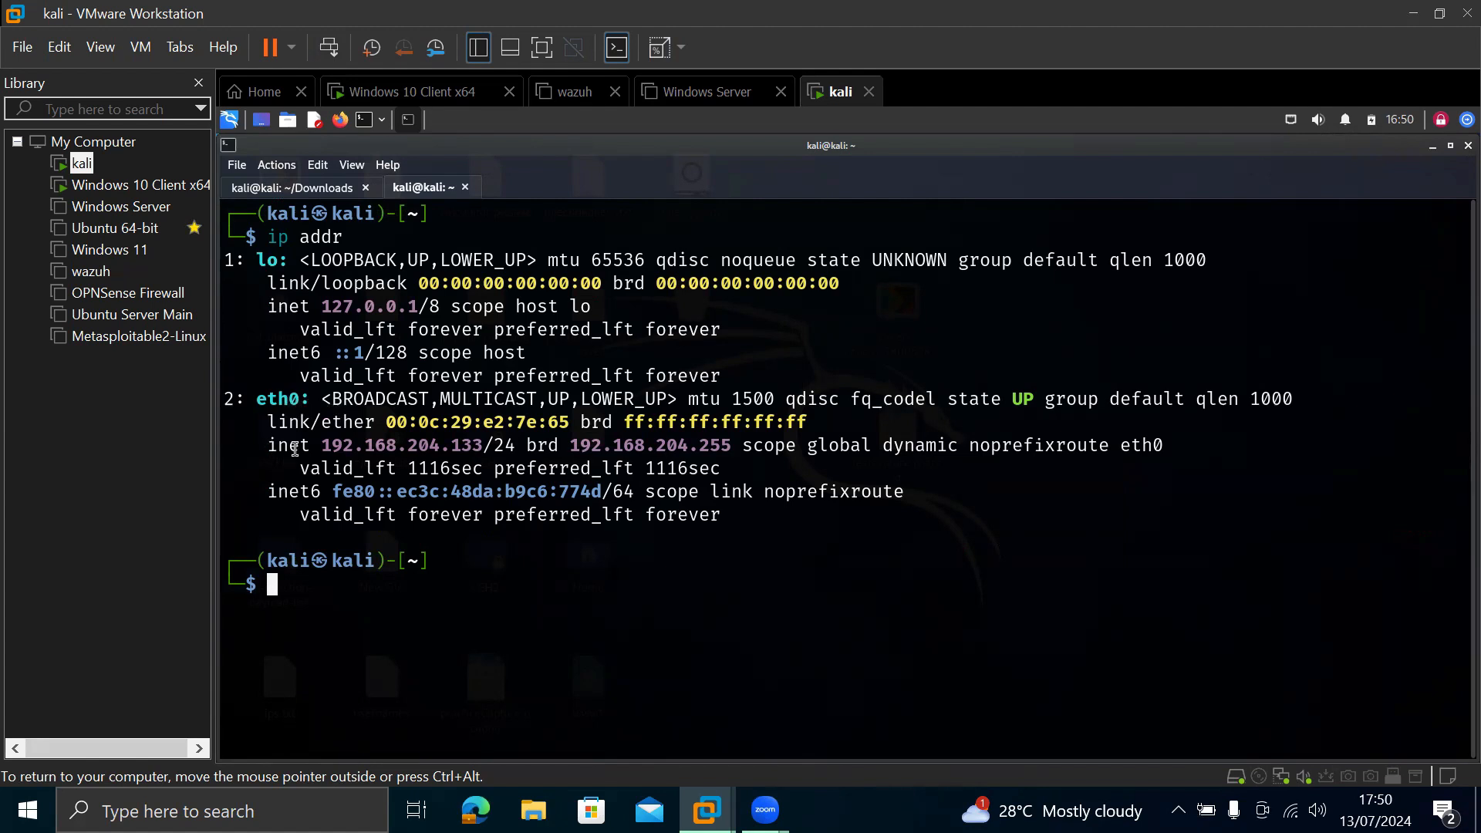
mouse_move(343, 454)
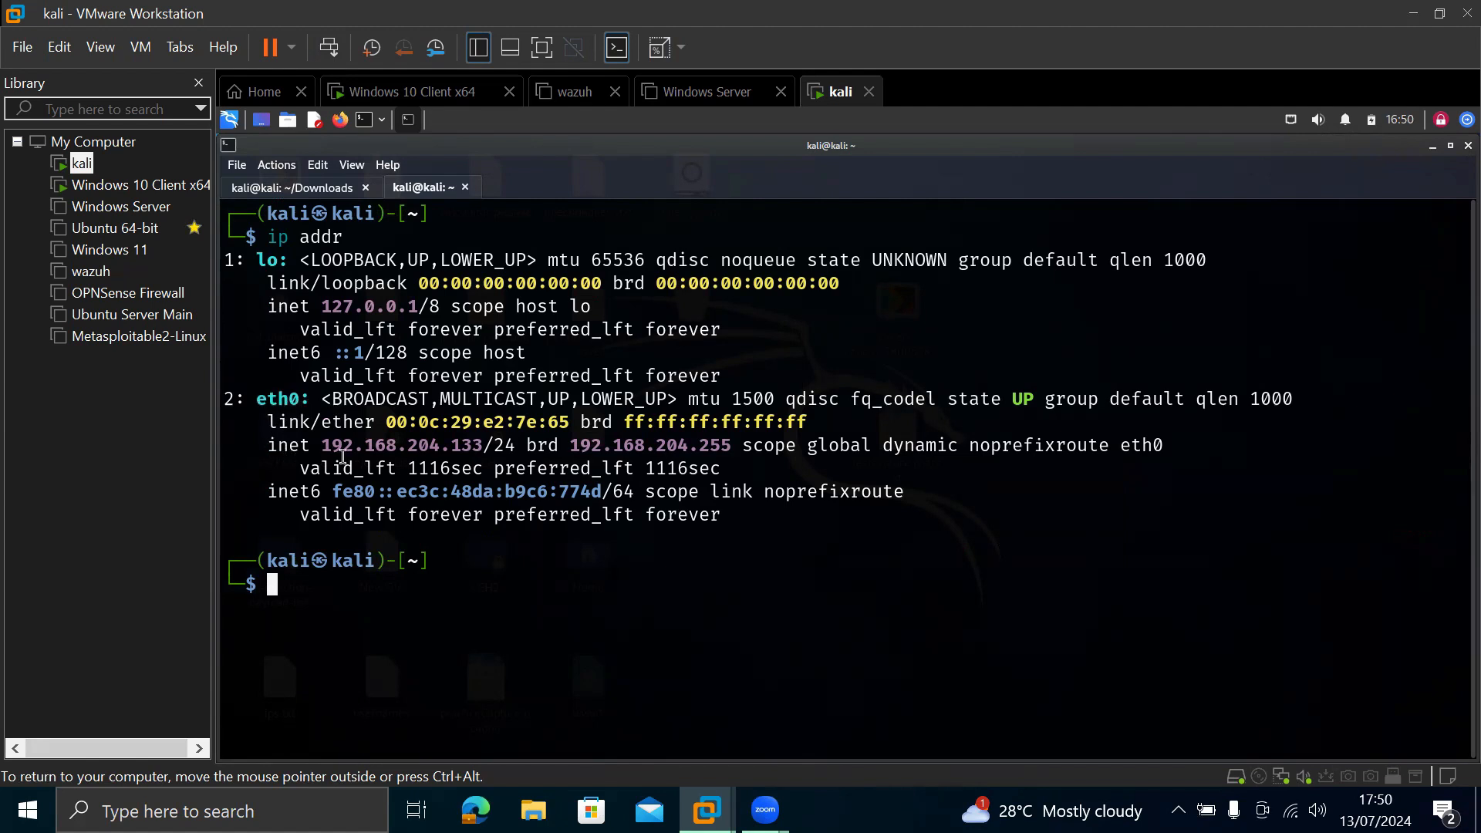
double_click(289, 445)
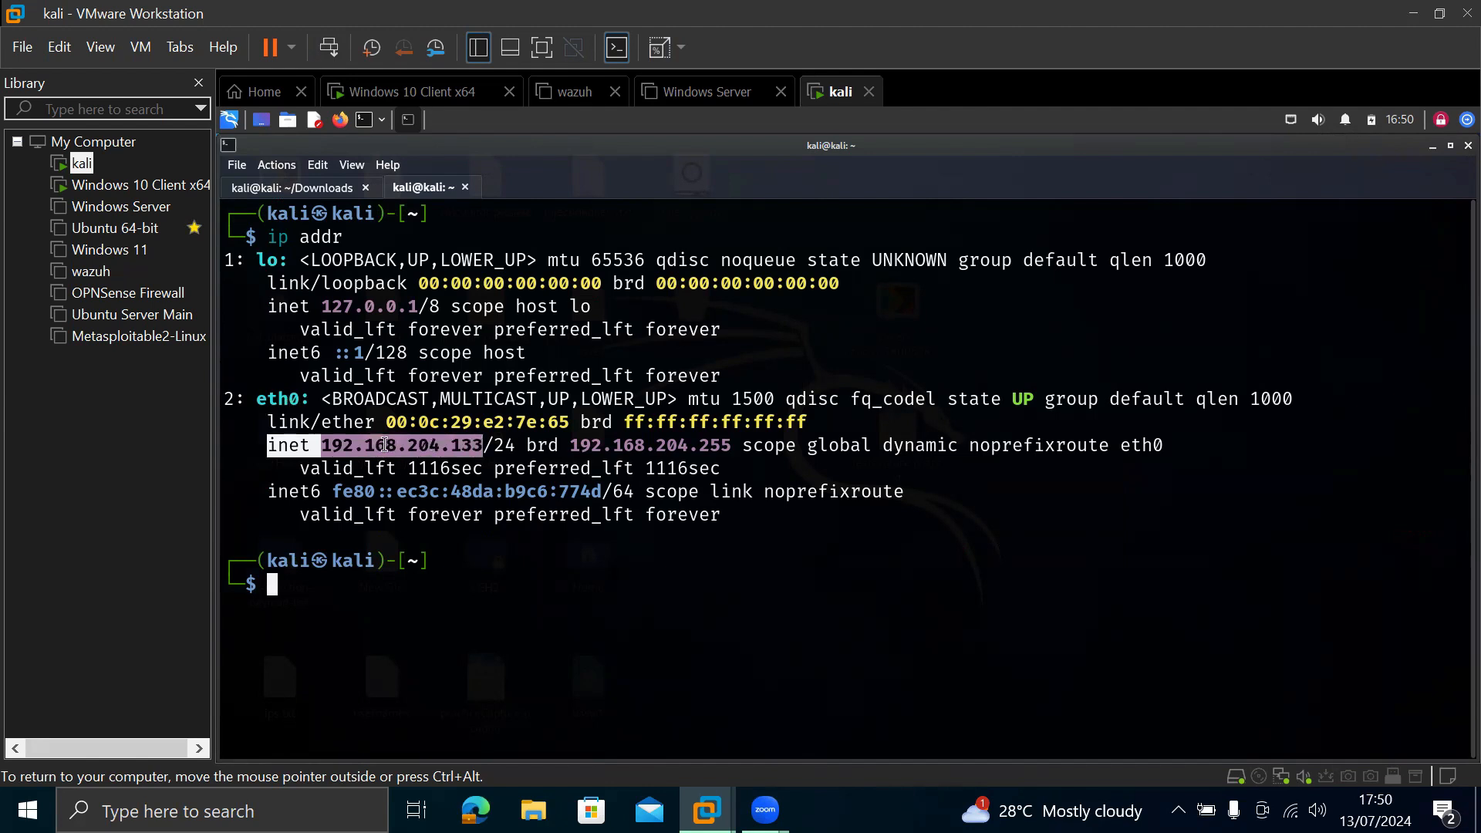
mouse_move(128, 184)
type("192.168.204.133:8080")
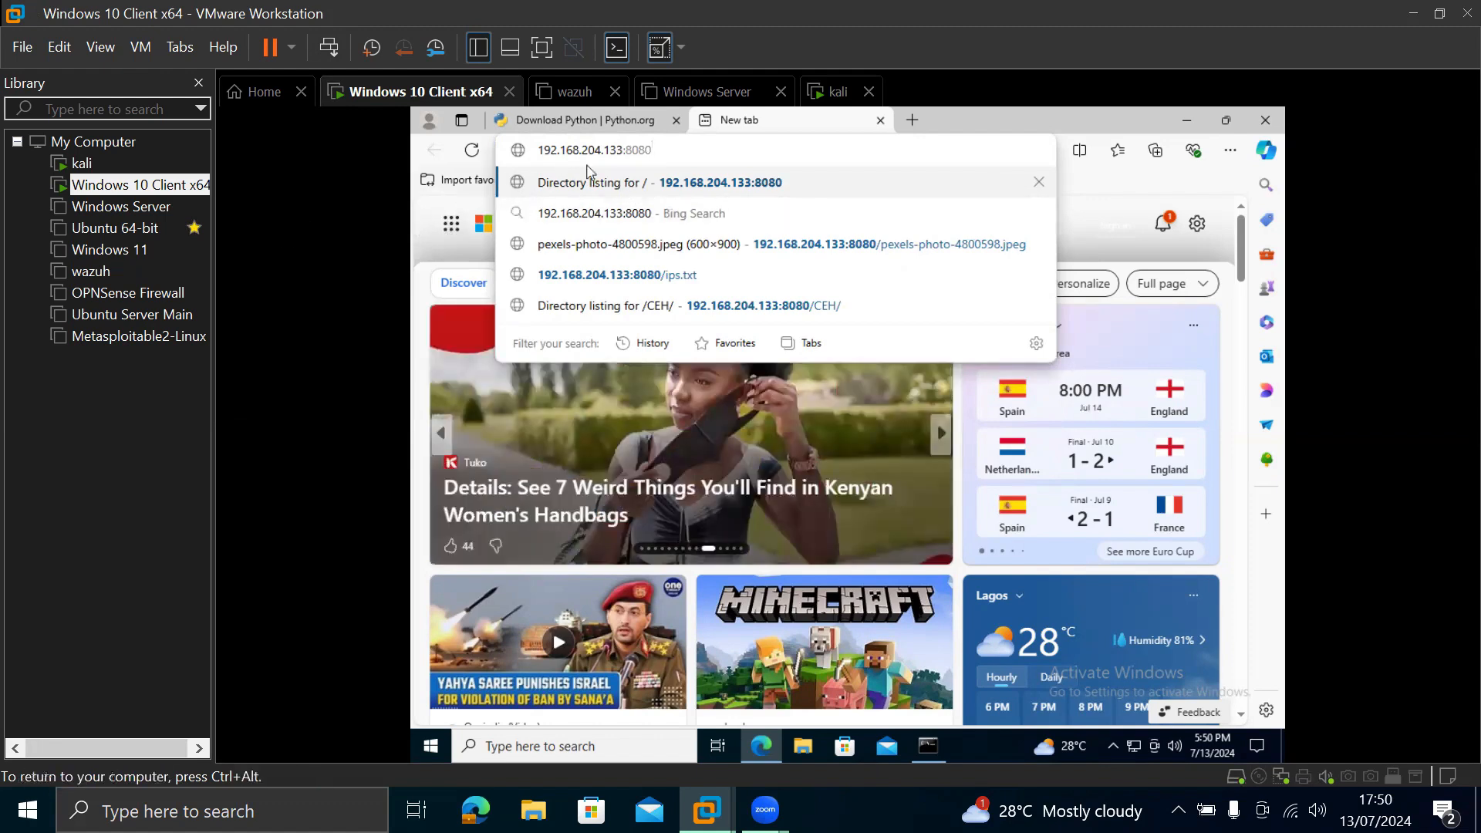
mouse_move(123, 184)
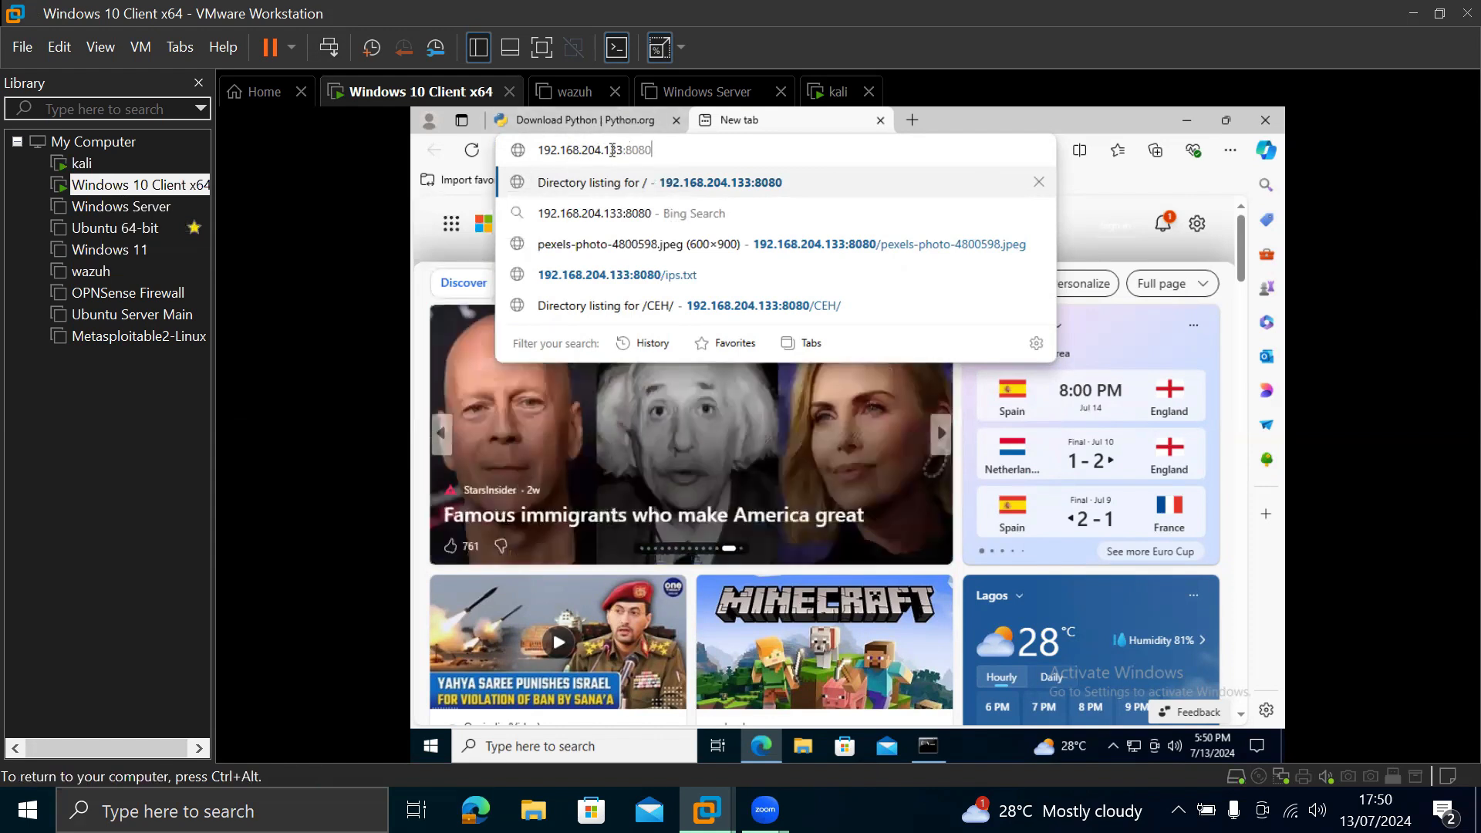
mouse_move(740, 613)
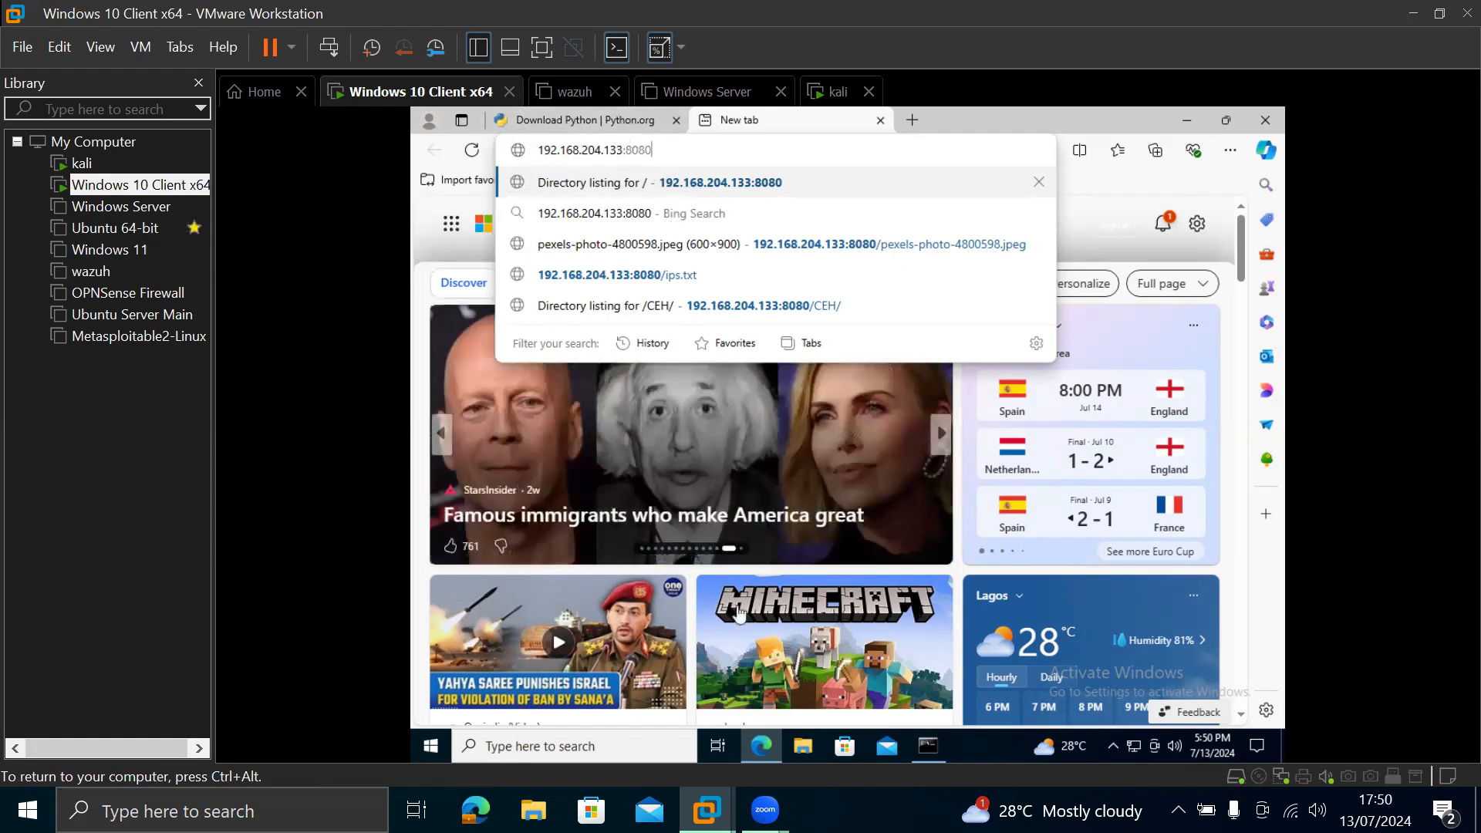
Step: Enter 192.168.204.133:8080 in the Windows 10 client's Edge address bar
left_click(926, 747)
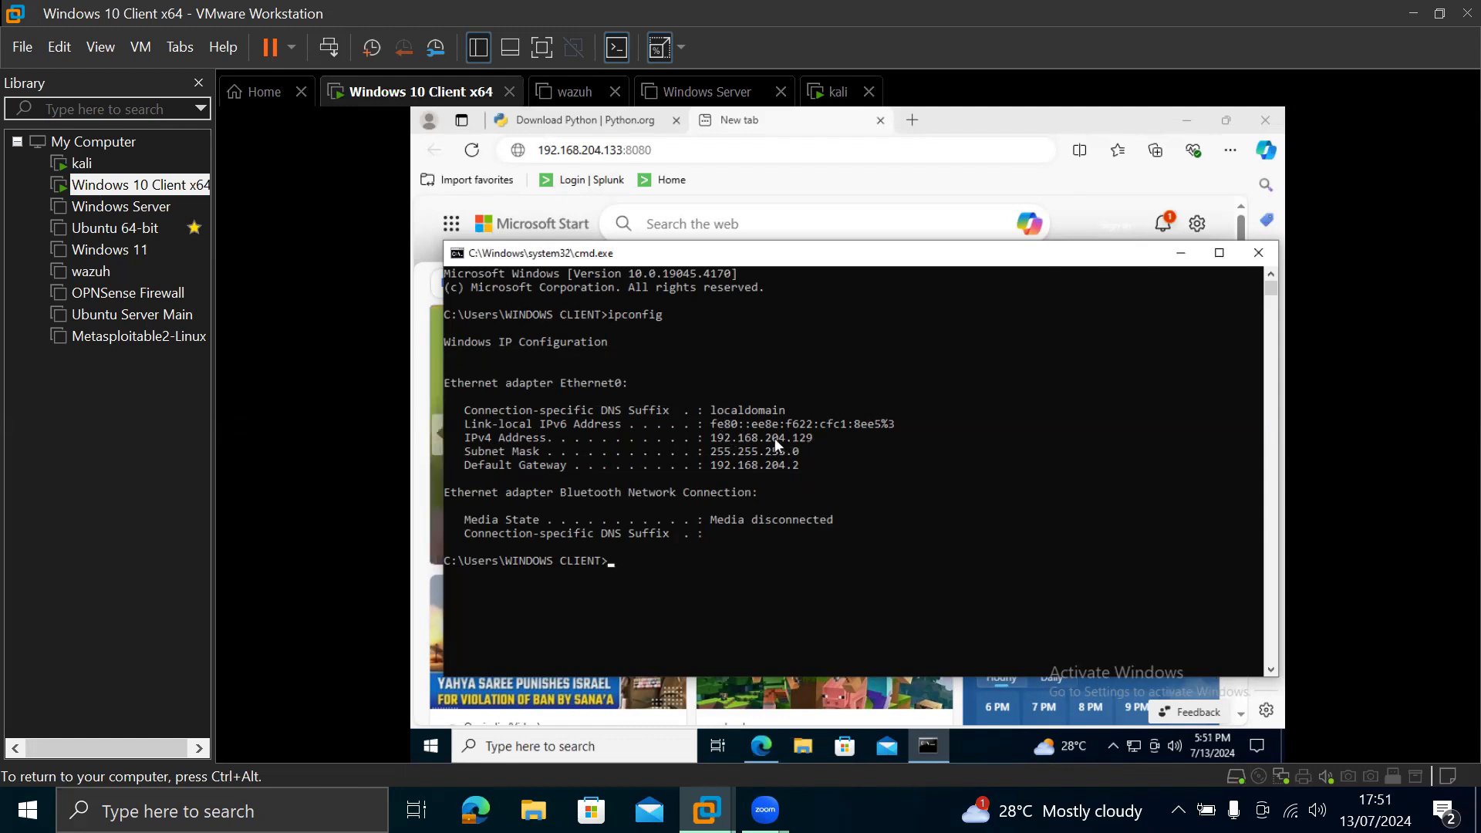
mouse_move(775, 444)
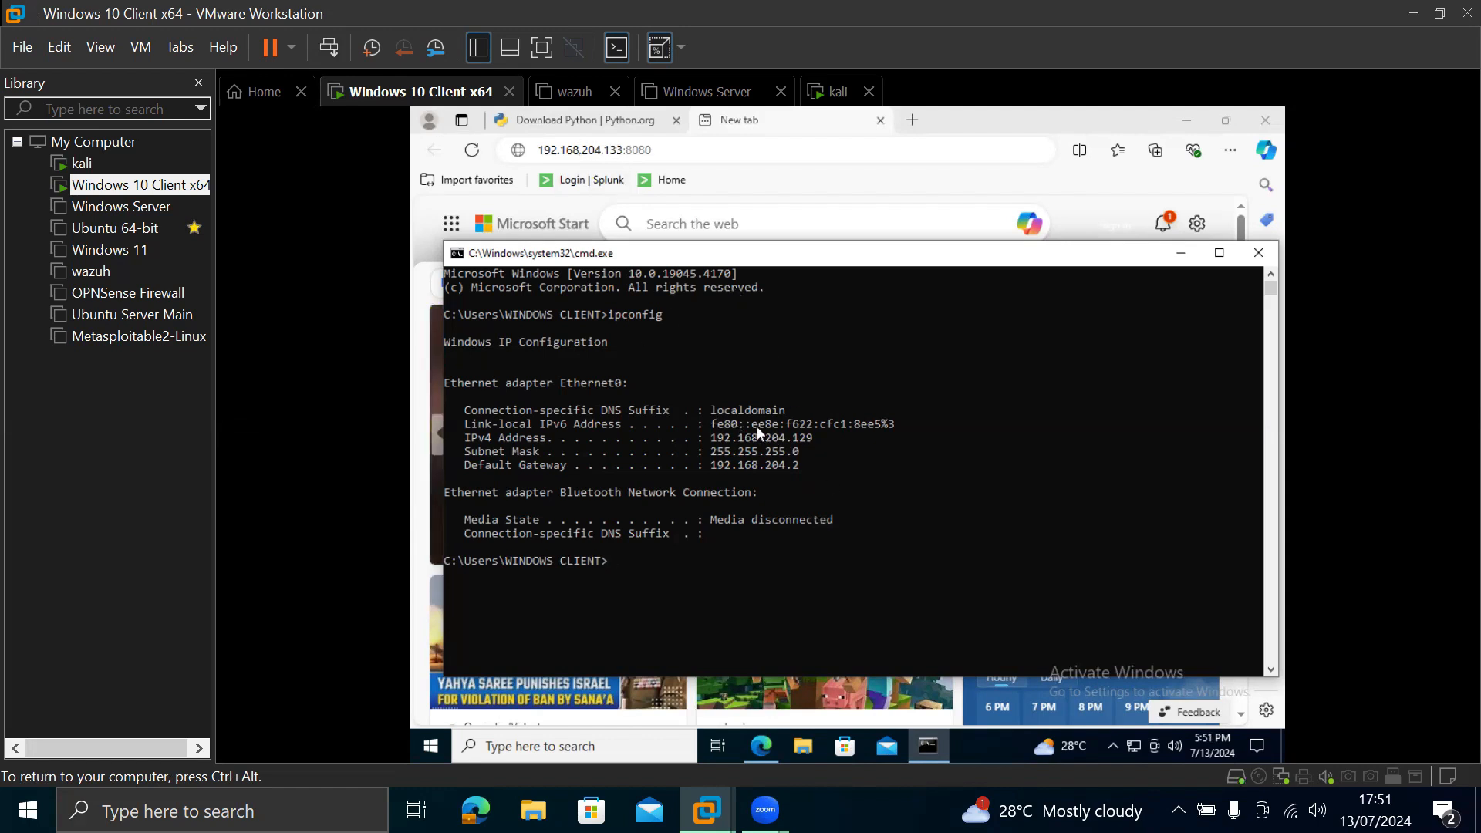
mouse_move(633, 525)
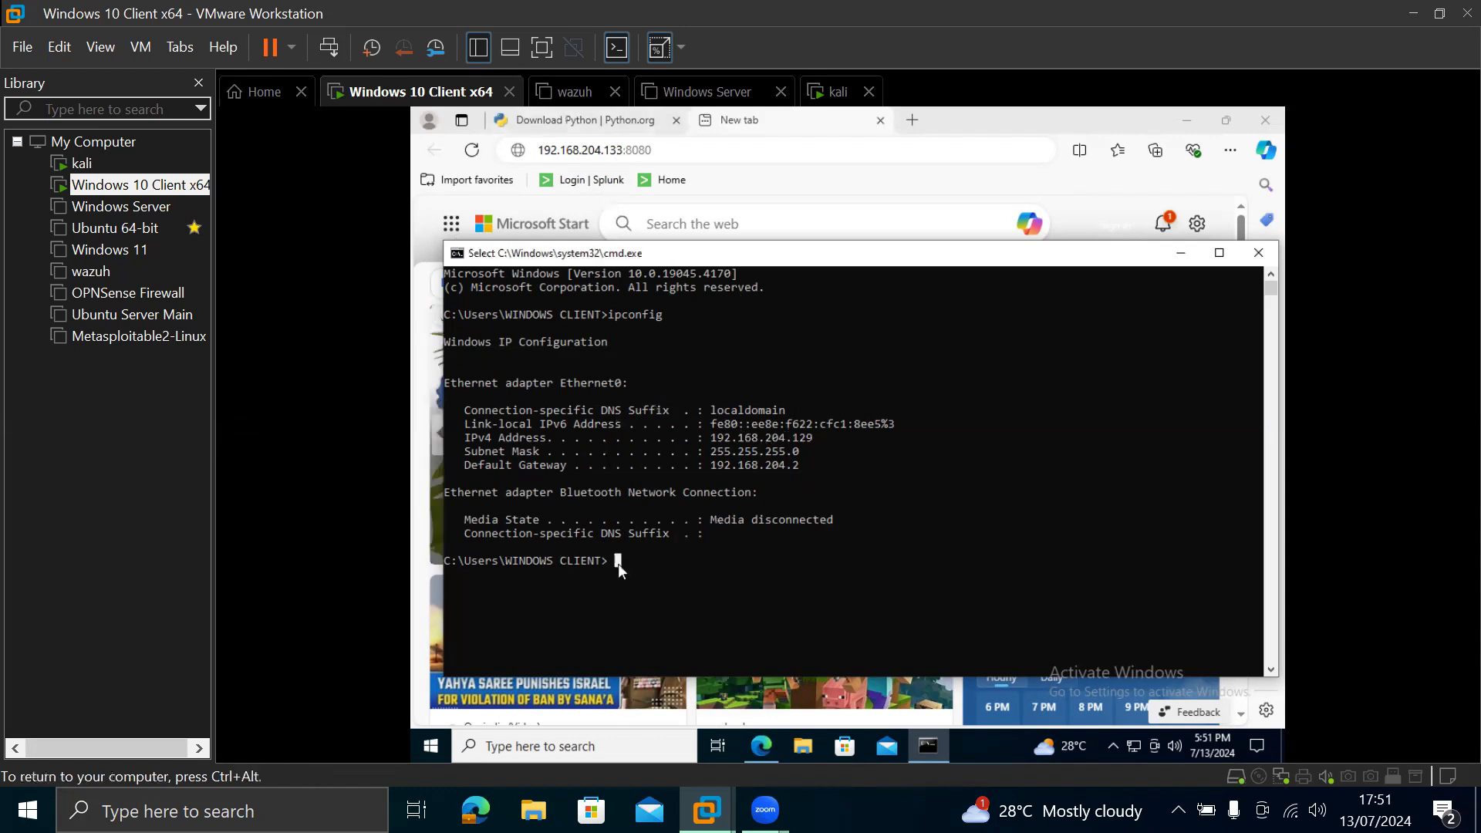
Step: Start a ping to 192.168.204.1 from the Windows client's command prompt
type("ping")
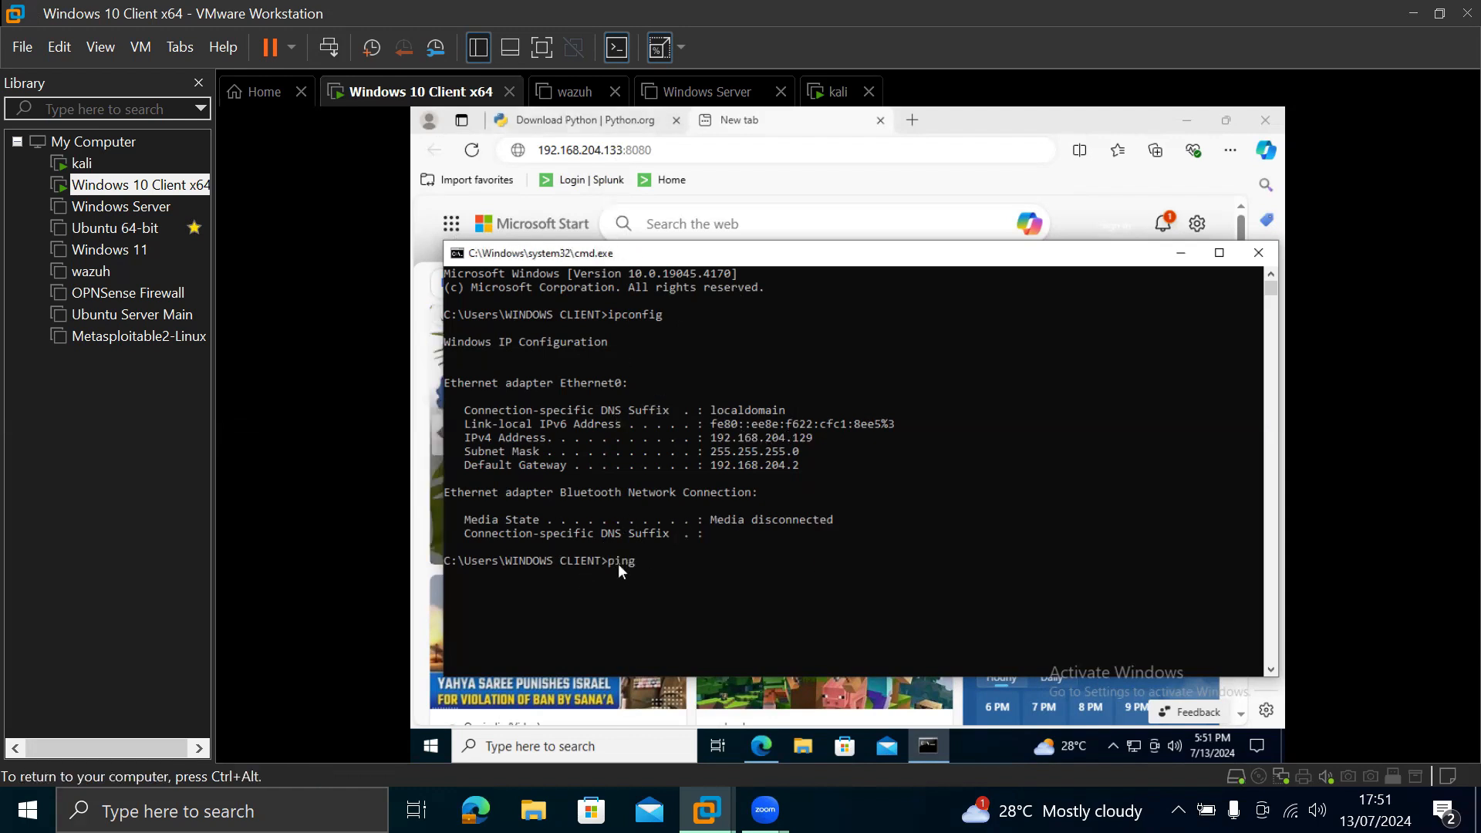
type("192")
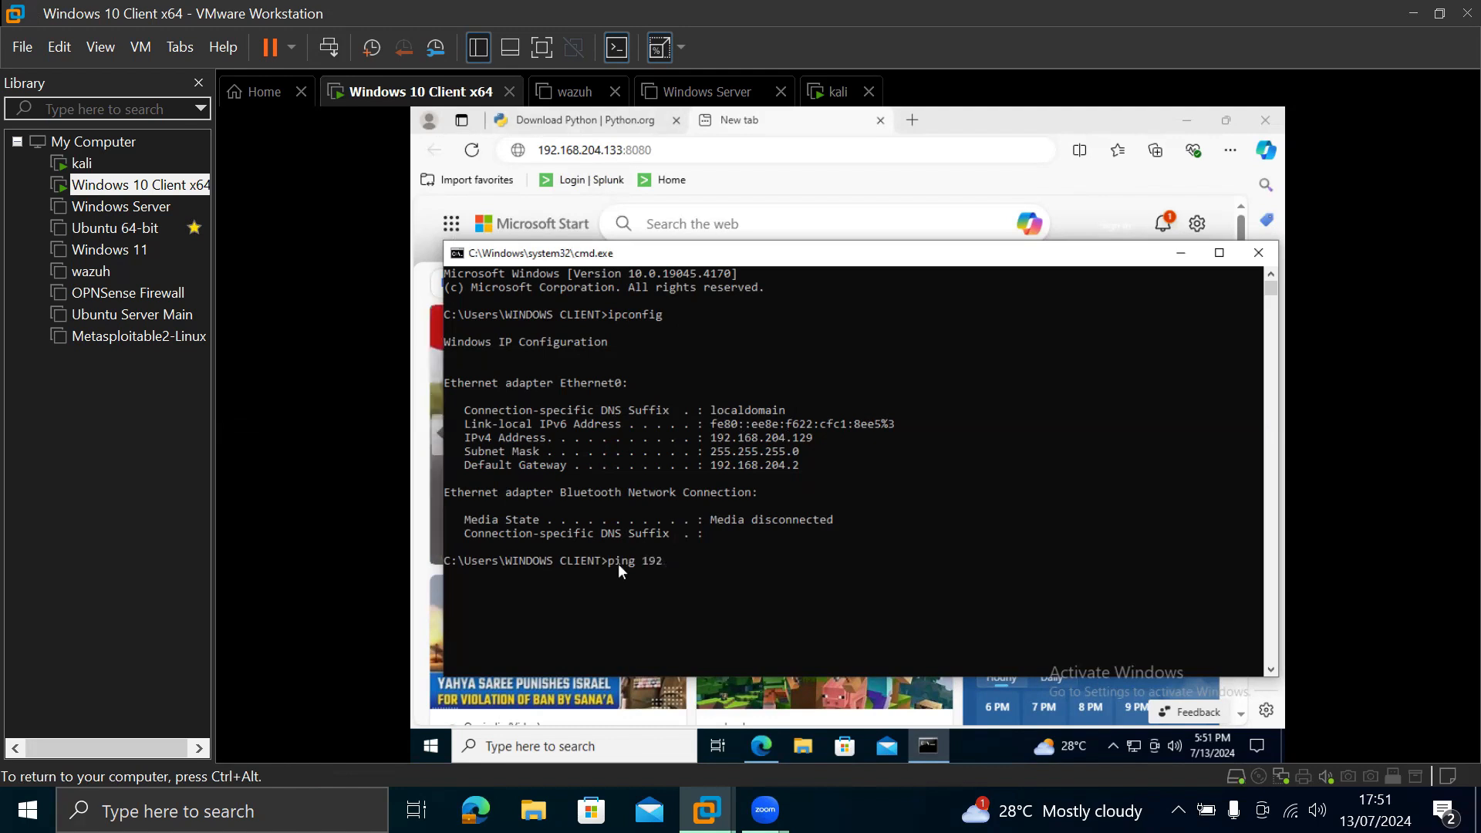
type(".16")
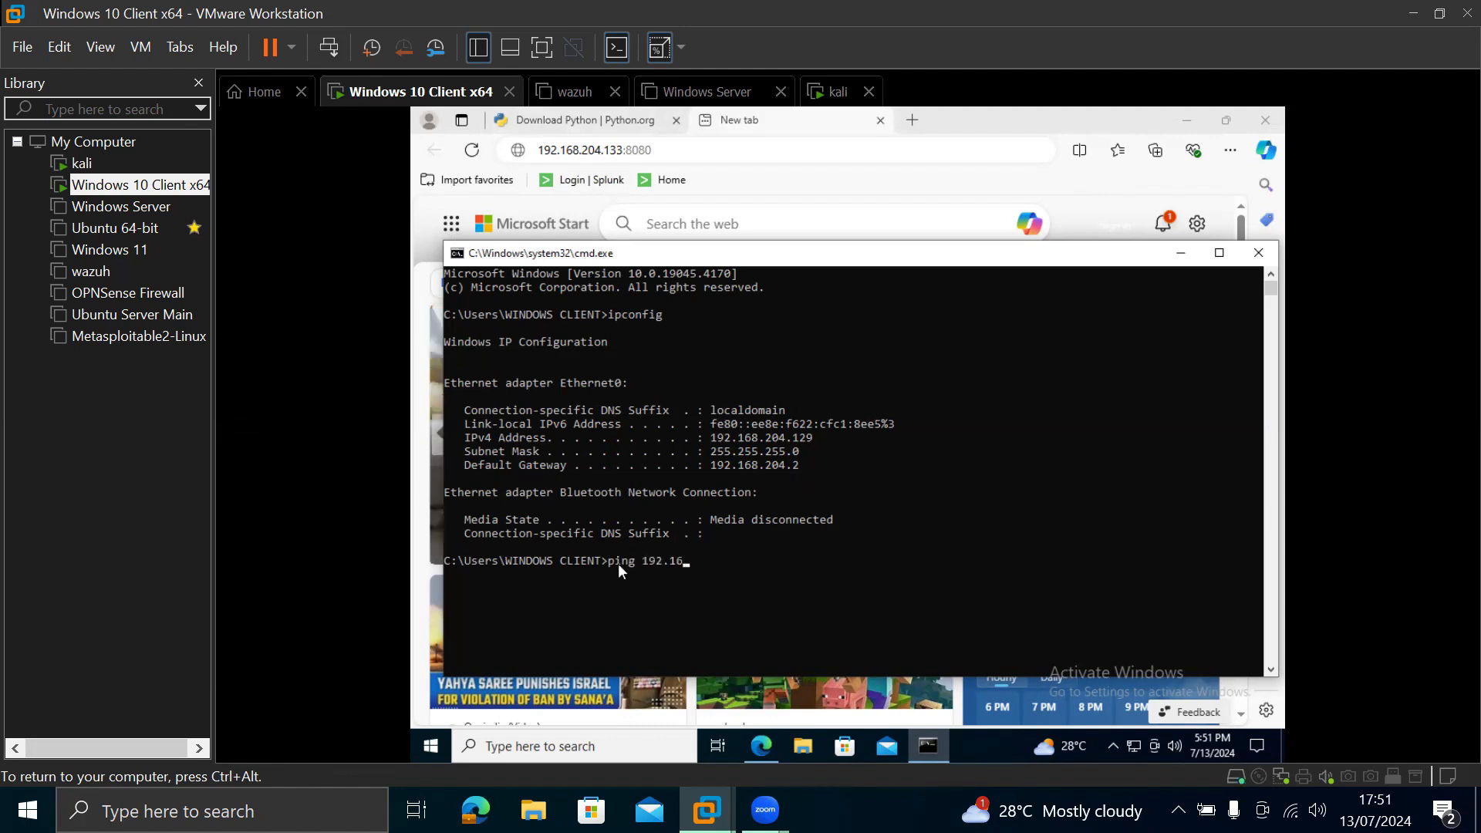
type(".")
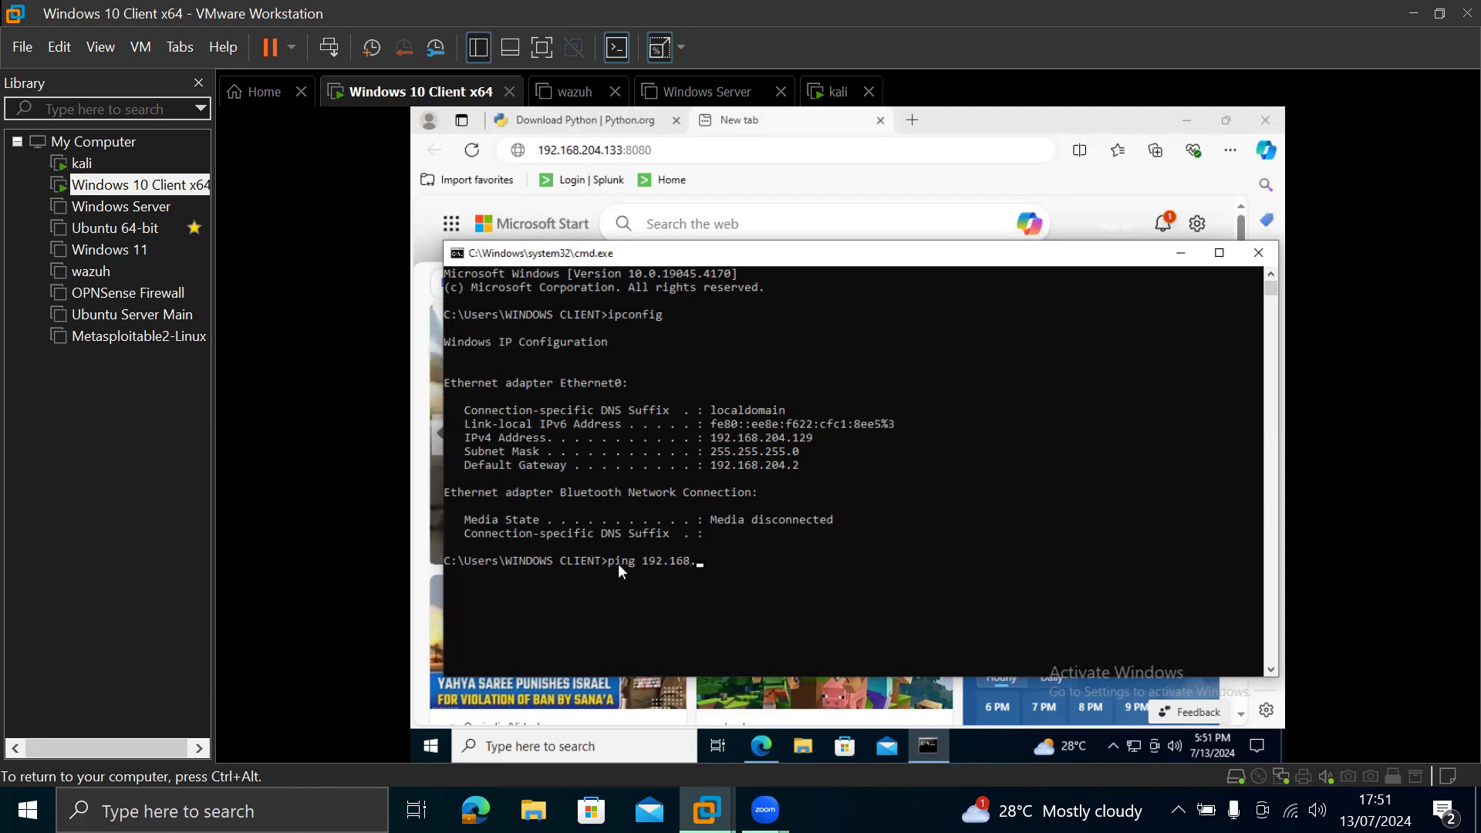
type("204.1")
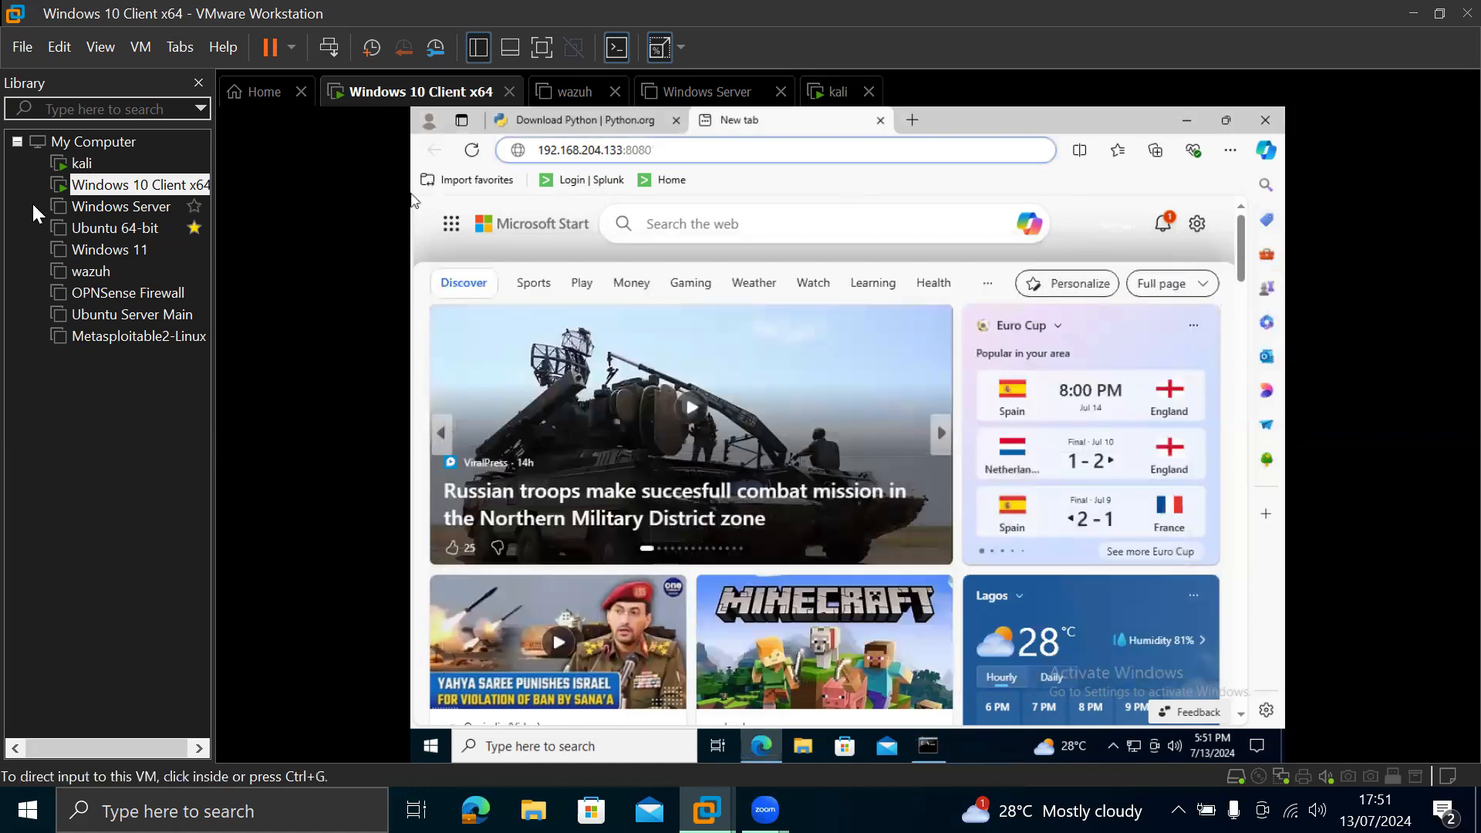
right_click(82, 163)
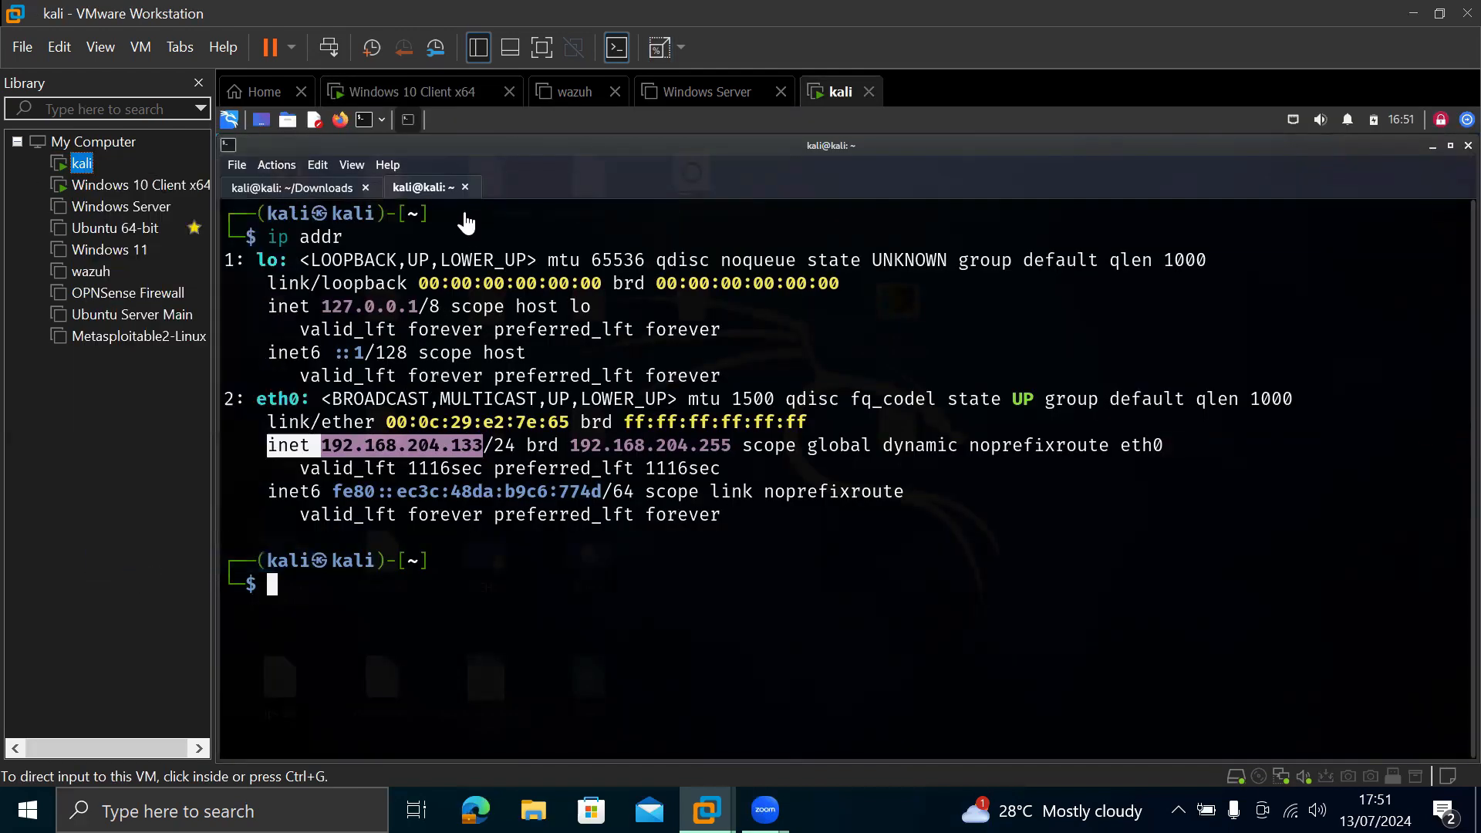
mouse_move(511, 293)
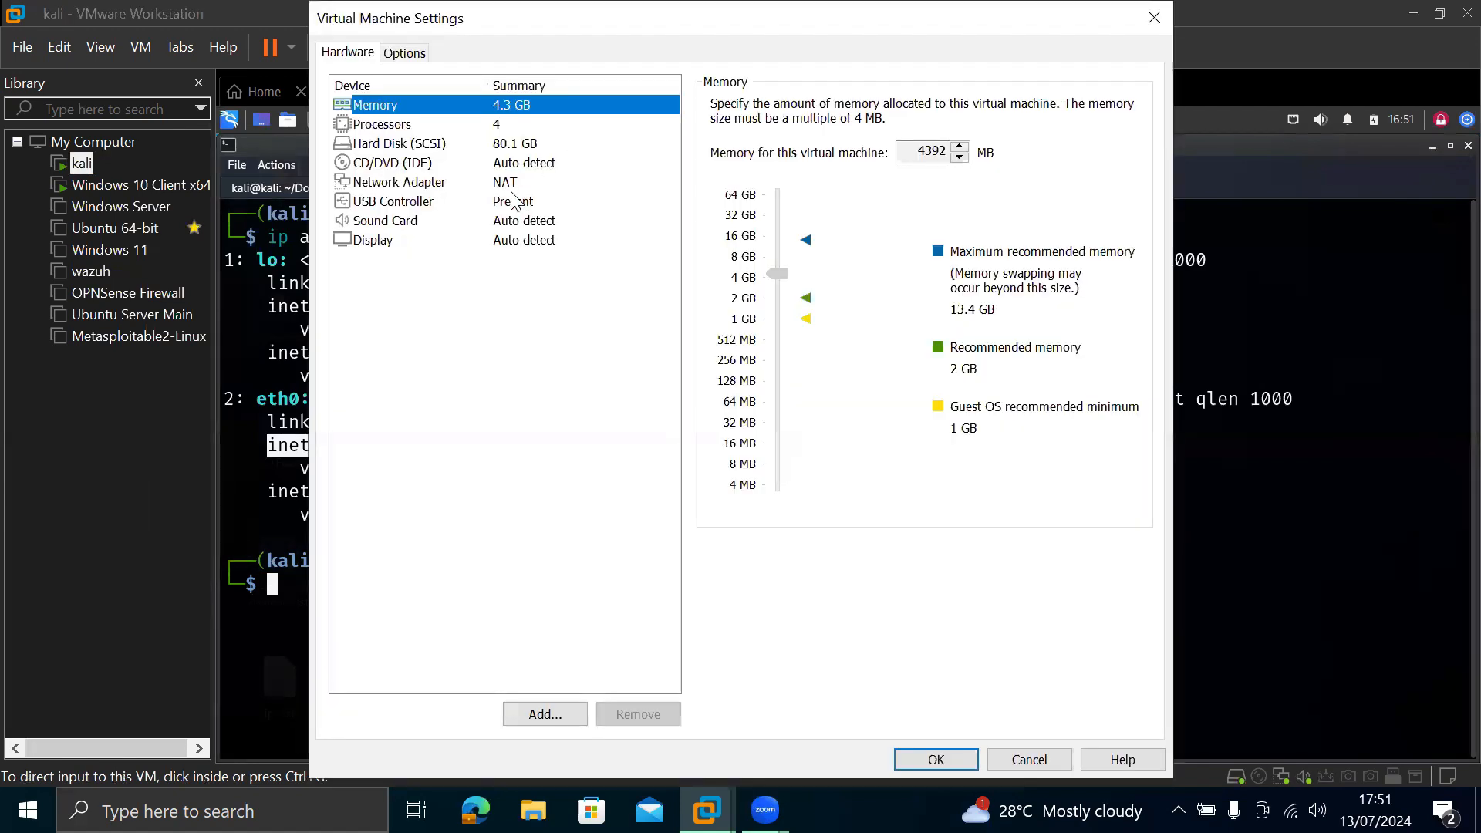
mouse_move(459, 176)
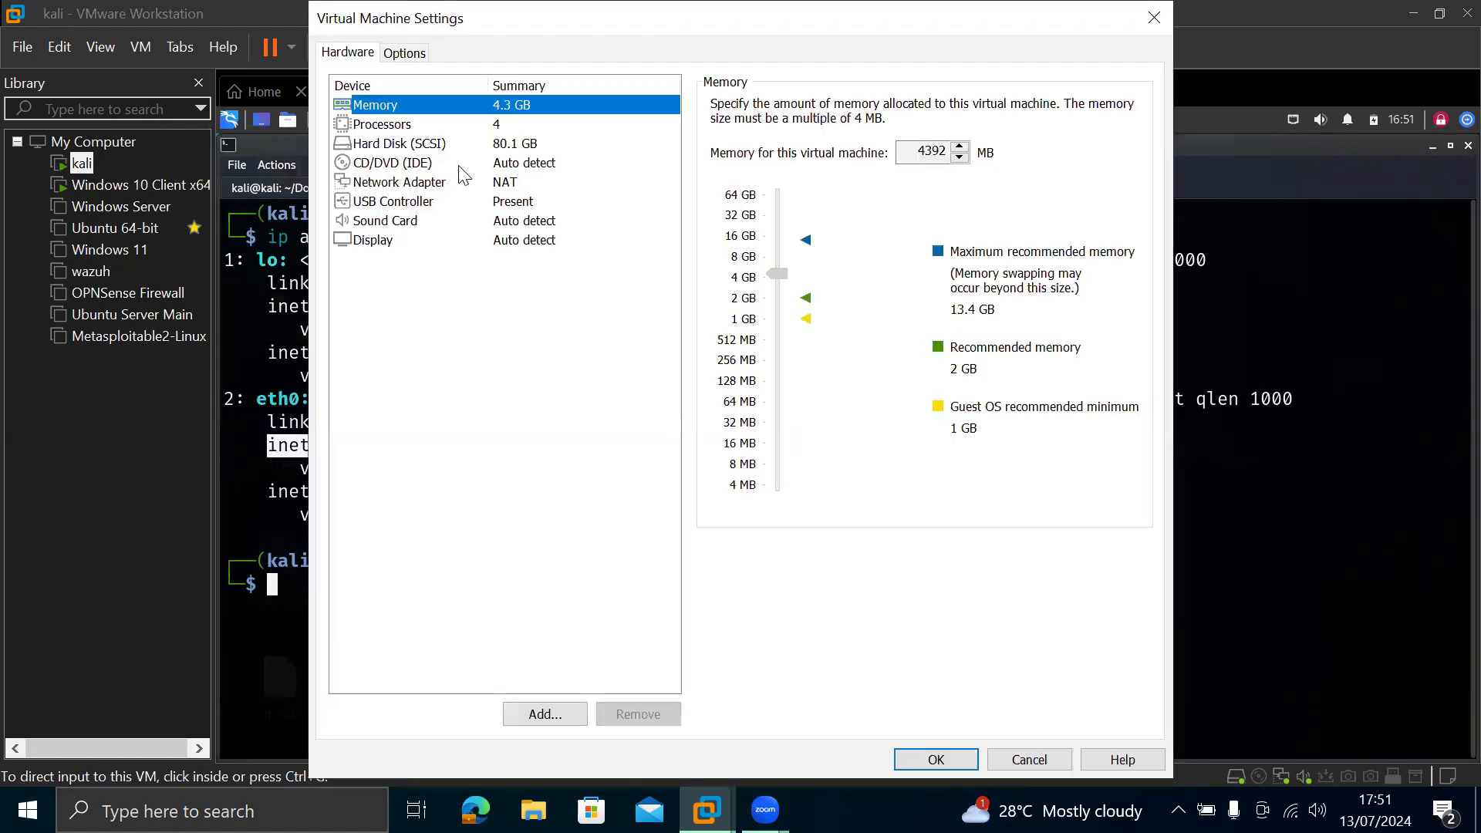
mouse_move(513, 187)
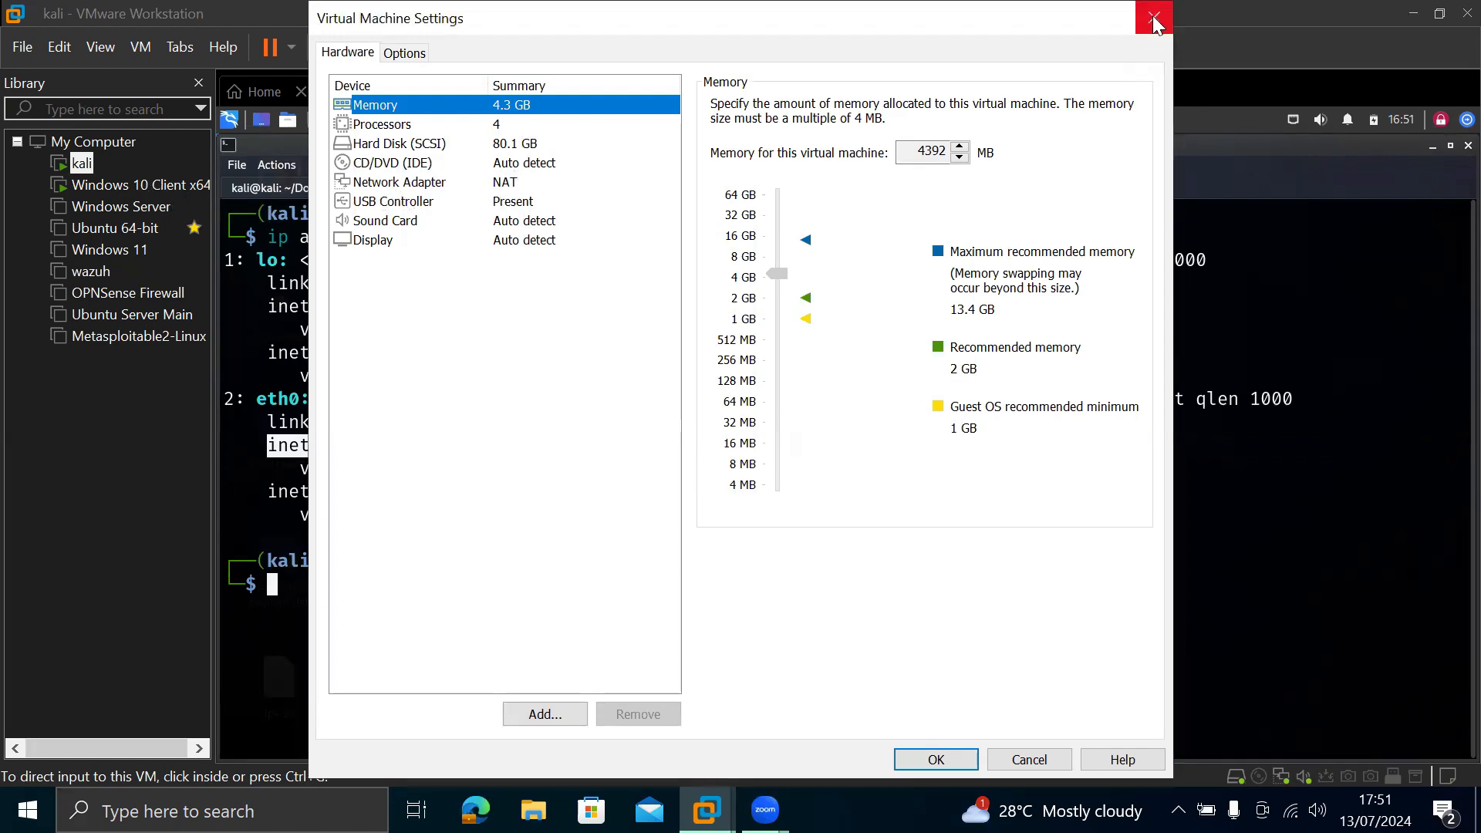
left_click(1154, 19)
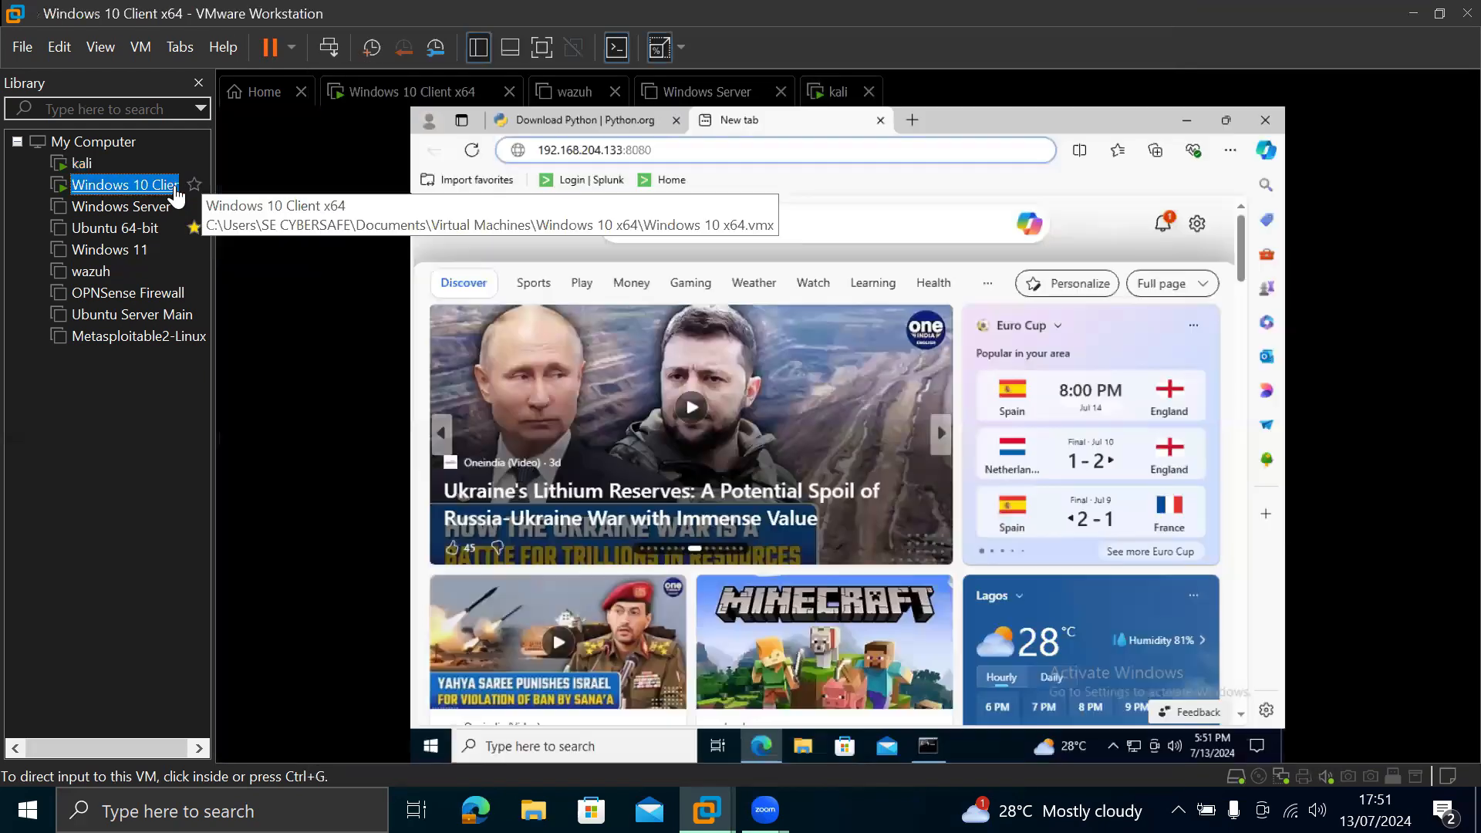
right_click(123, 183)
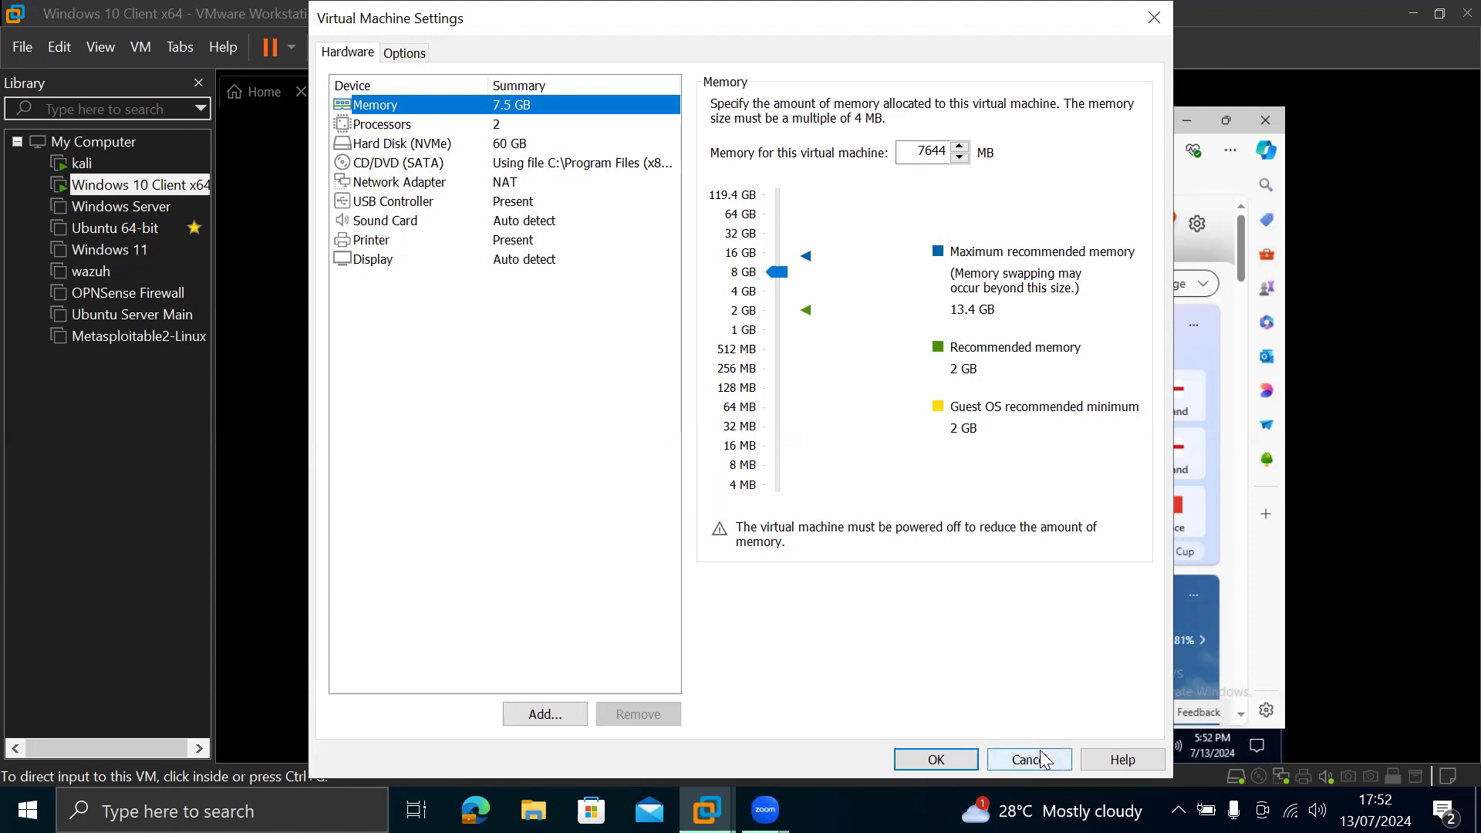
left_click(1028, 759)
type("192.168.204.133")
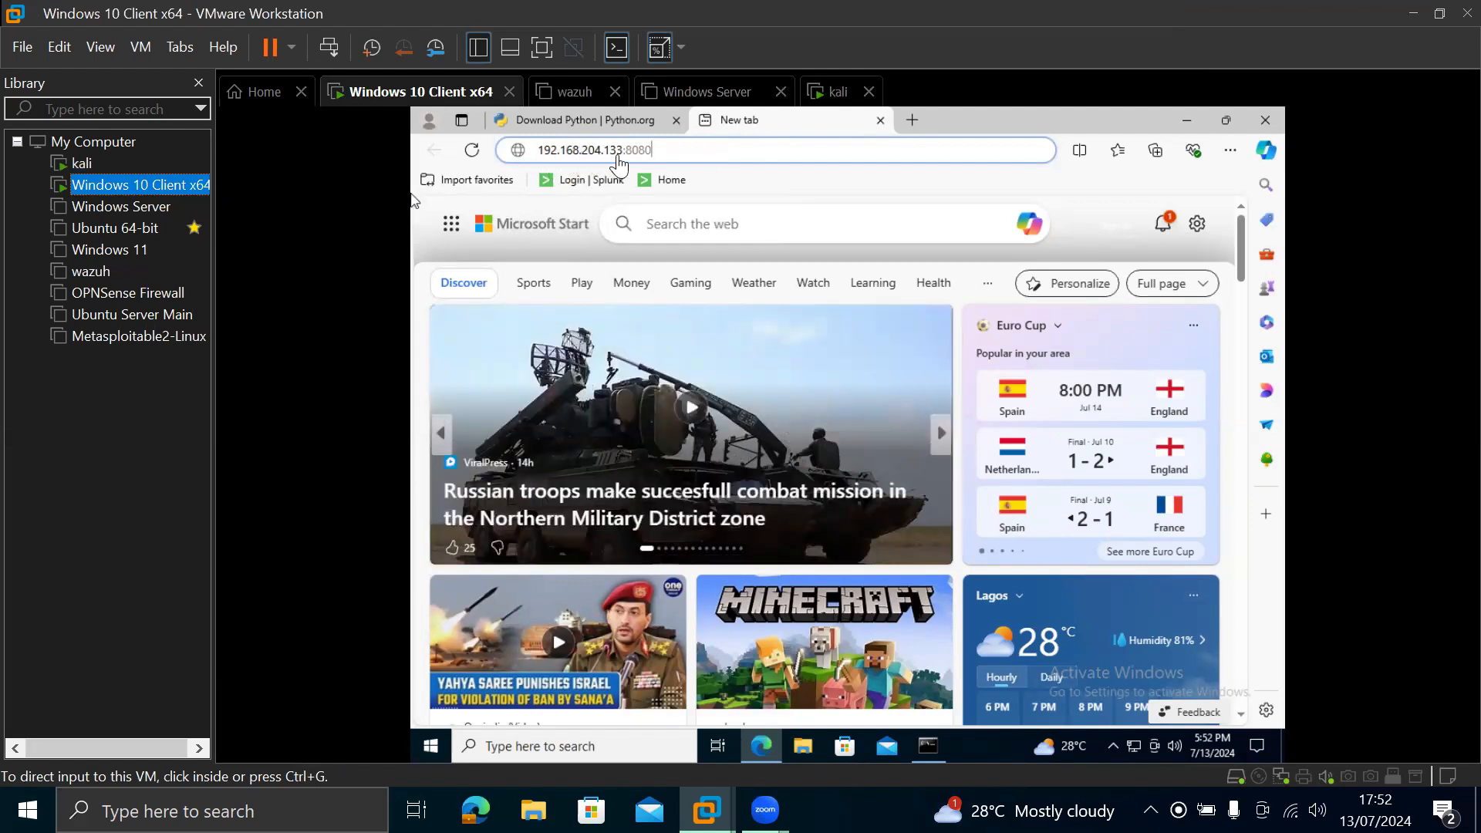
Step: Stop the 8080 server on Kali and change the http.server command to port 8081
left_click(838, 91)
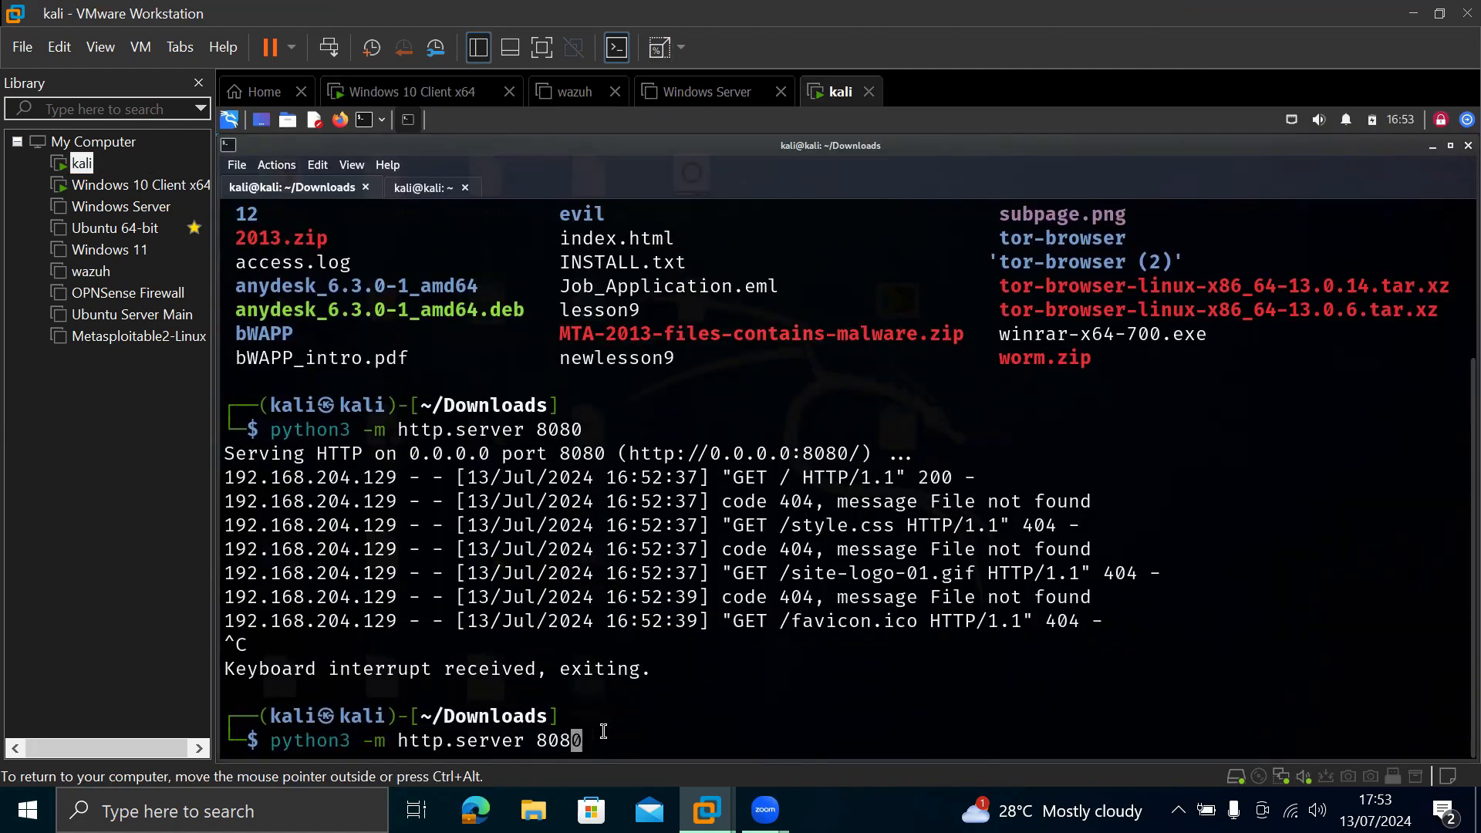
type("1")
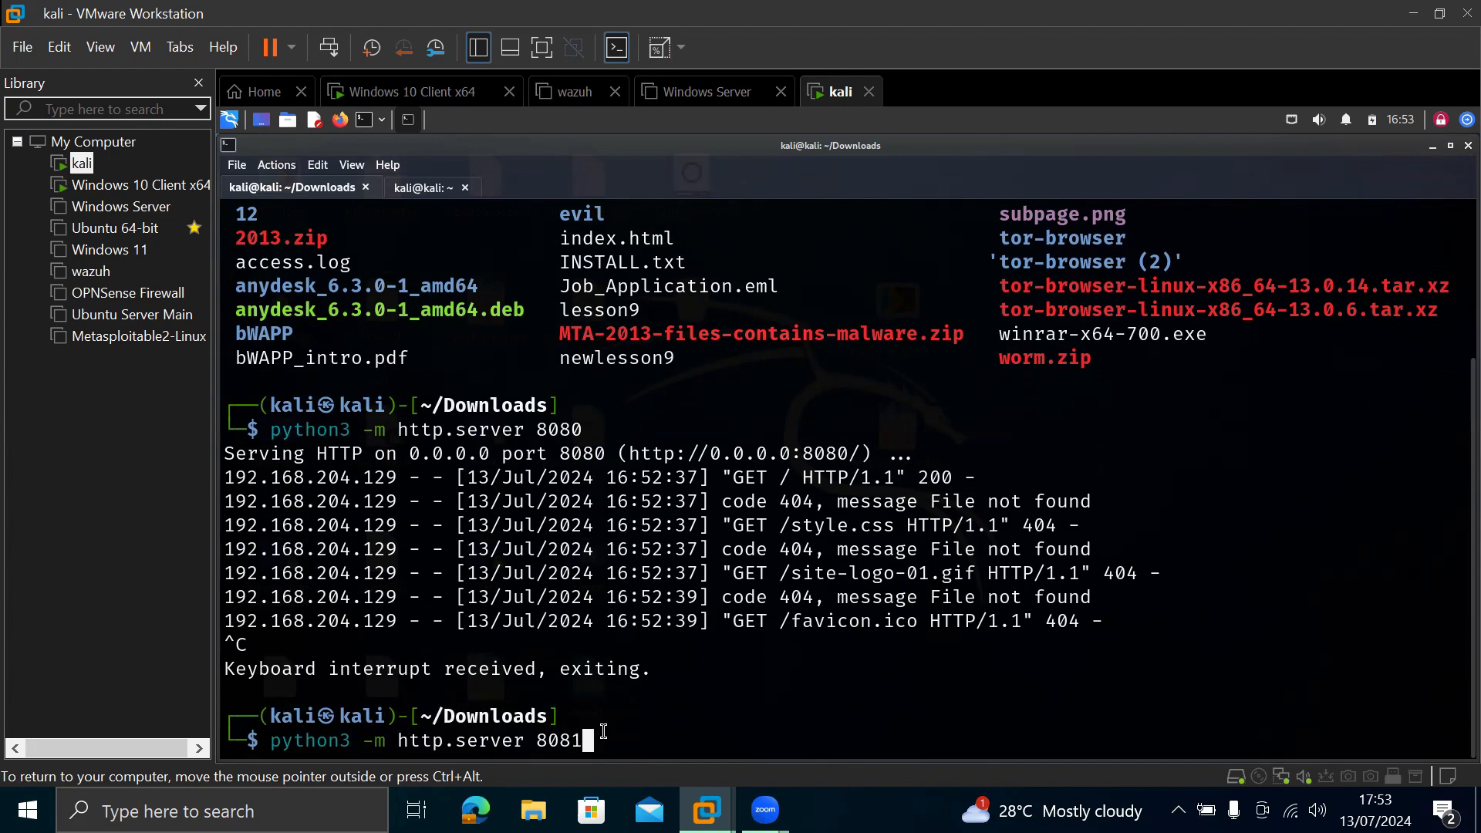